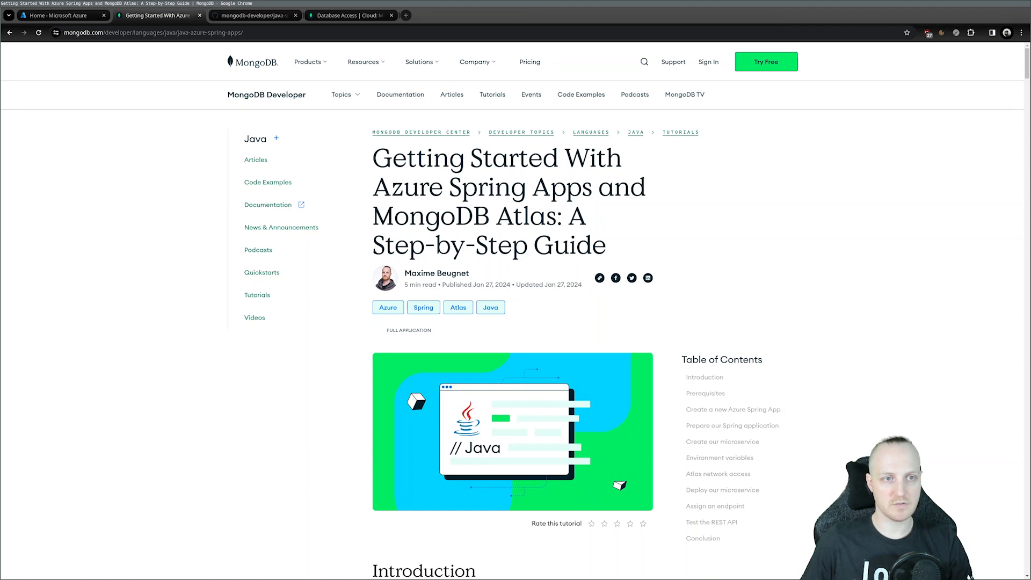
pyautogui.moveTo(244, 111)
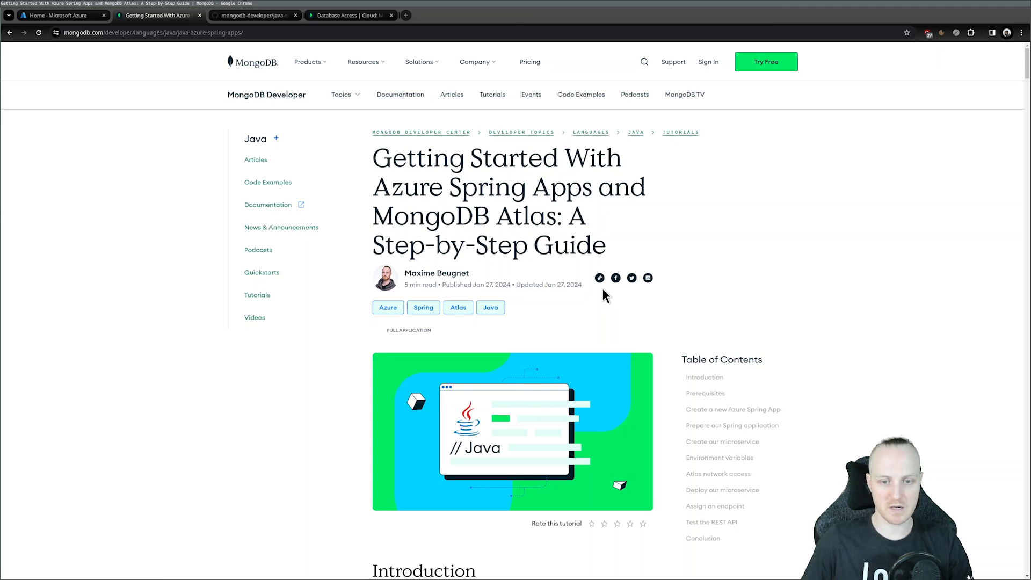
pyautogui.moveTo(599, 292)
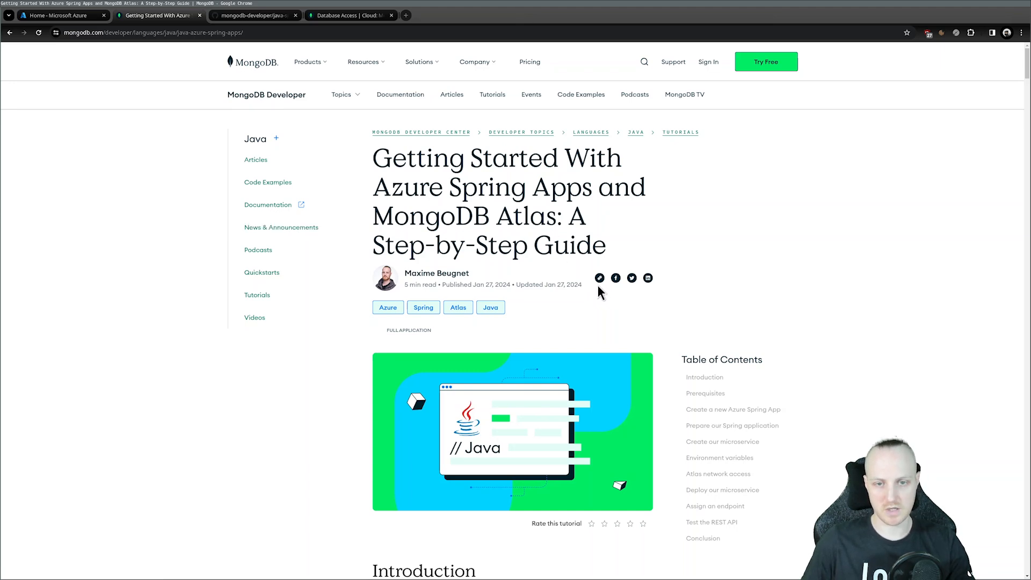
pyautogui.moveTo(546, 279)
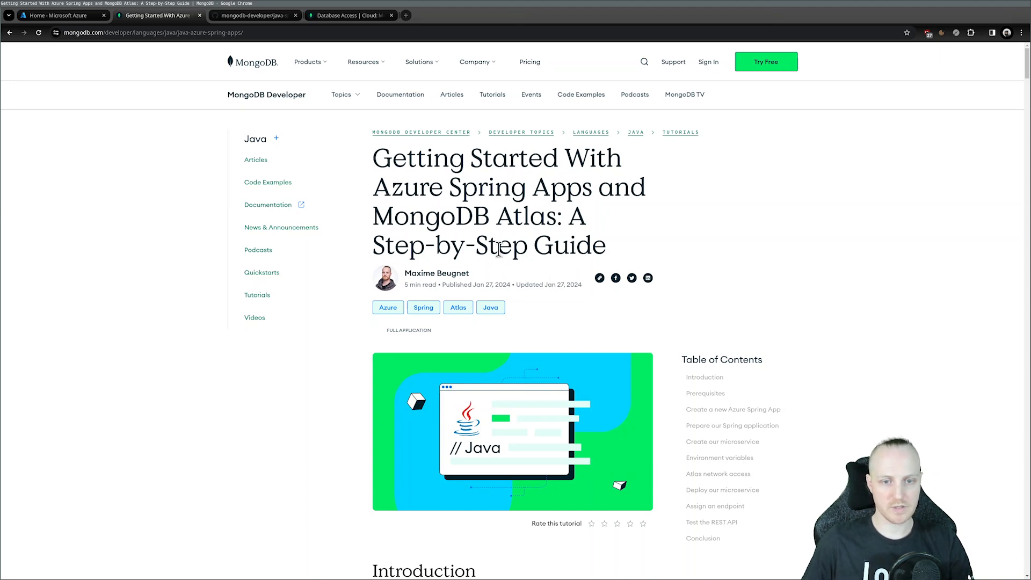
# Step: Switch to the mongodb-developer/java-spring-boot-mongodb-starter GitHub repository
pyautogui.click(254, 15)
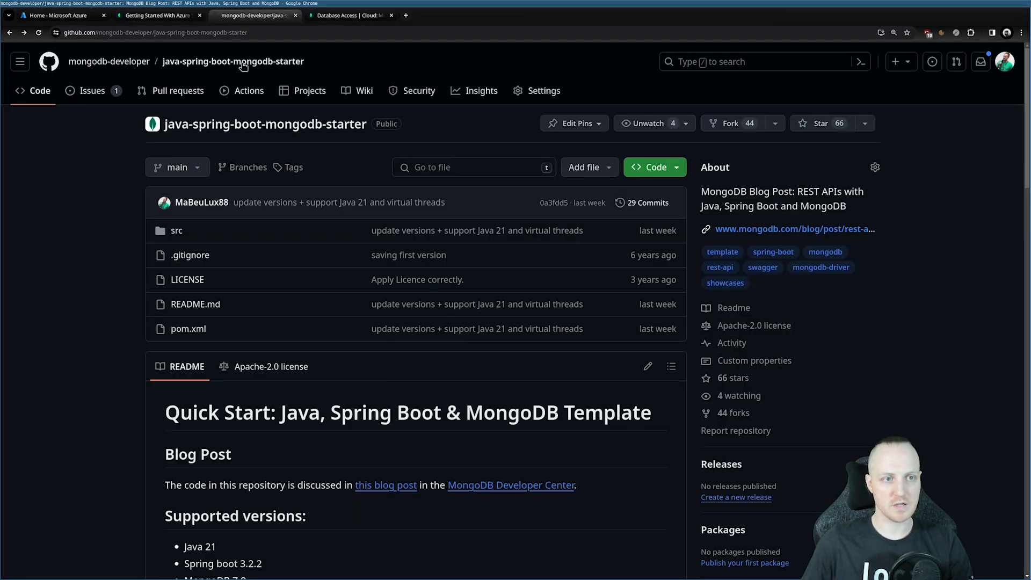
pyautogui.moveTo(109, 61)
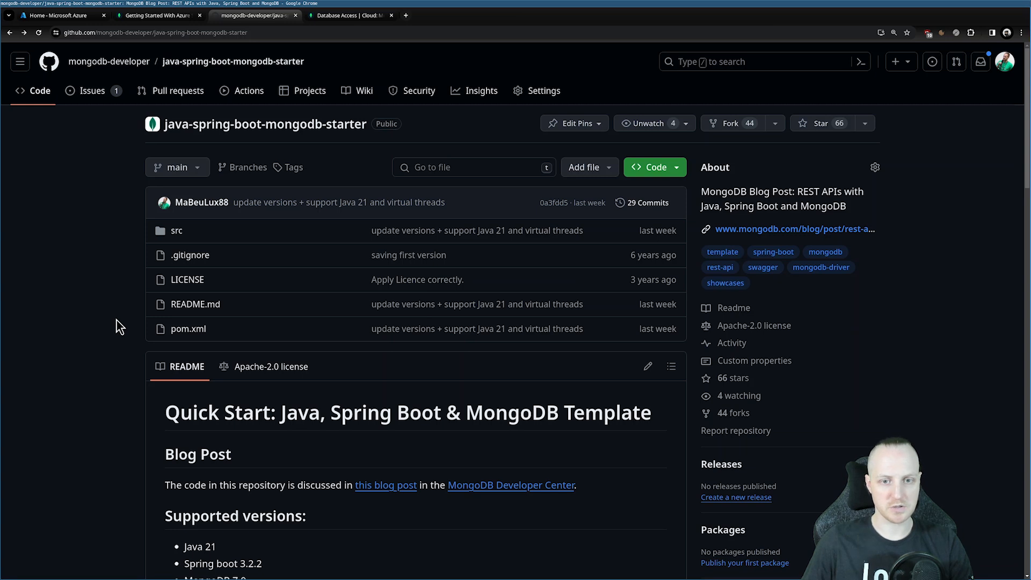
pyautogui.moveTo(133, 291)
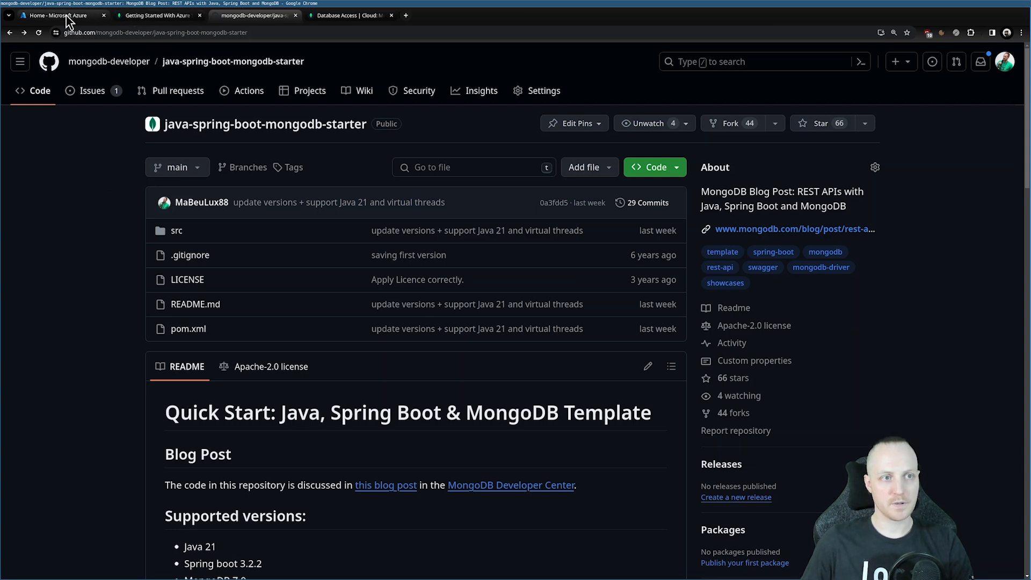
# Step: From Azure's More services, filter 'spri' and begin creating an Azure Spring Apps service
pyautogui.click(59, 15)
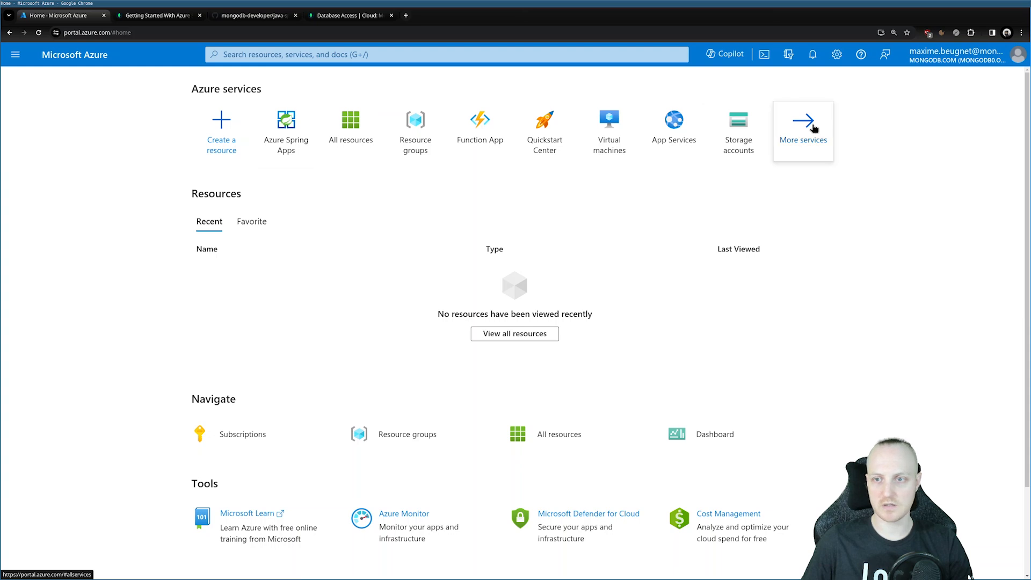
pyautogui.click(803, 128)
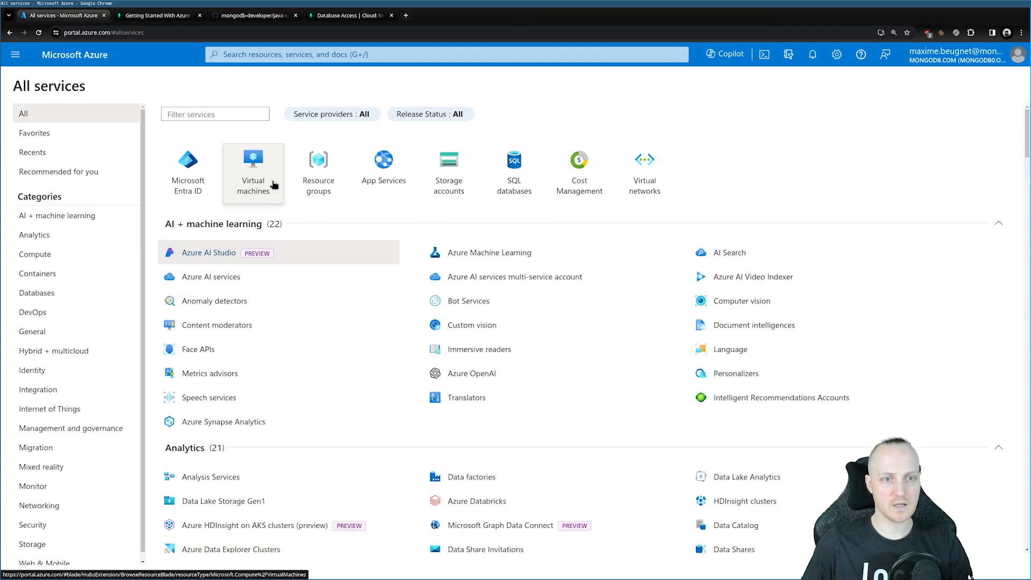
pyautogui.write('spring')
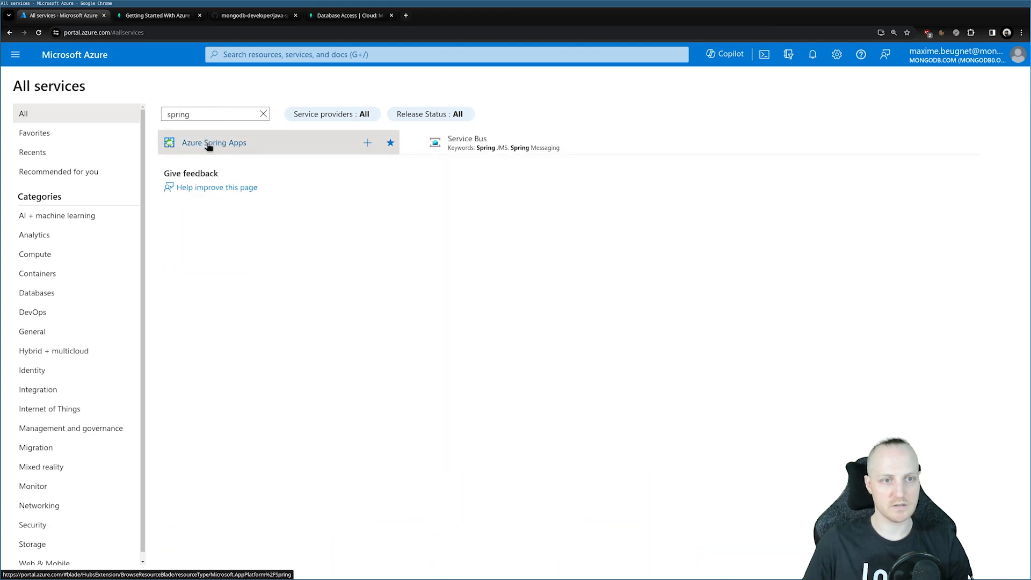
pyautogui.click(213, 143)
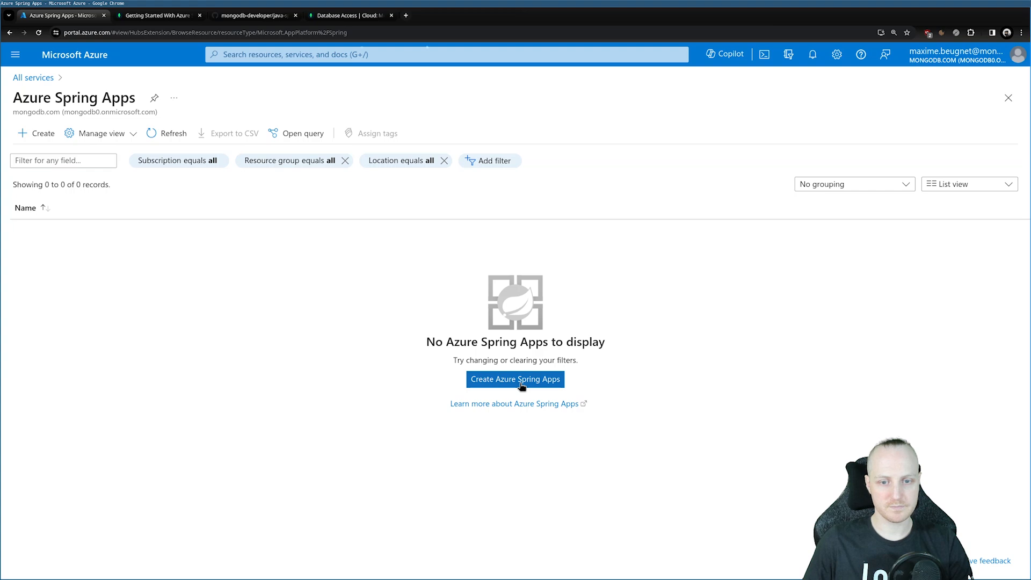
pyautogui.click(515, 379)
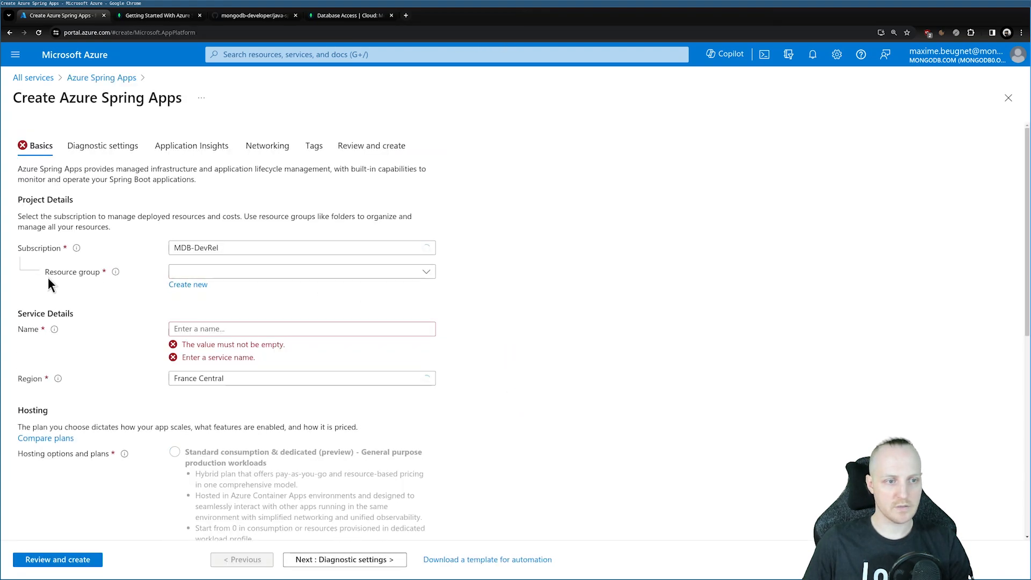
# Step: Create resource group maxime-spring-apps and name the service maxime-spring-apps
pyautogui.click(187, 283)
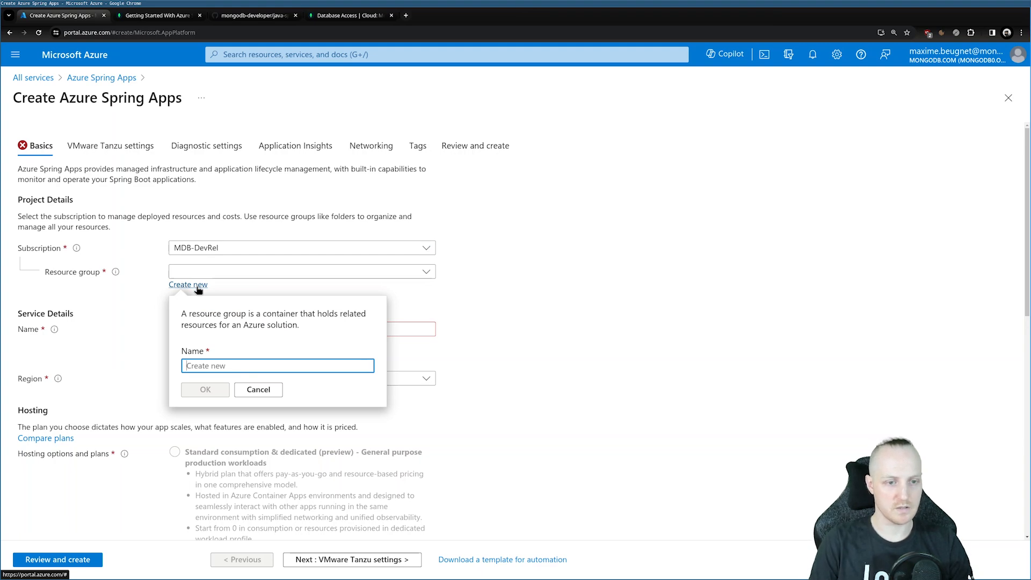
pyautogui.write('maxime-spring-apps')
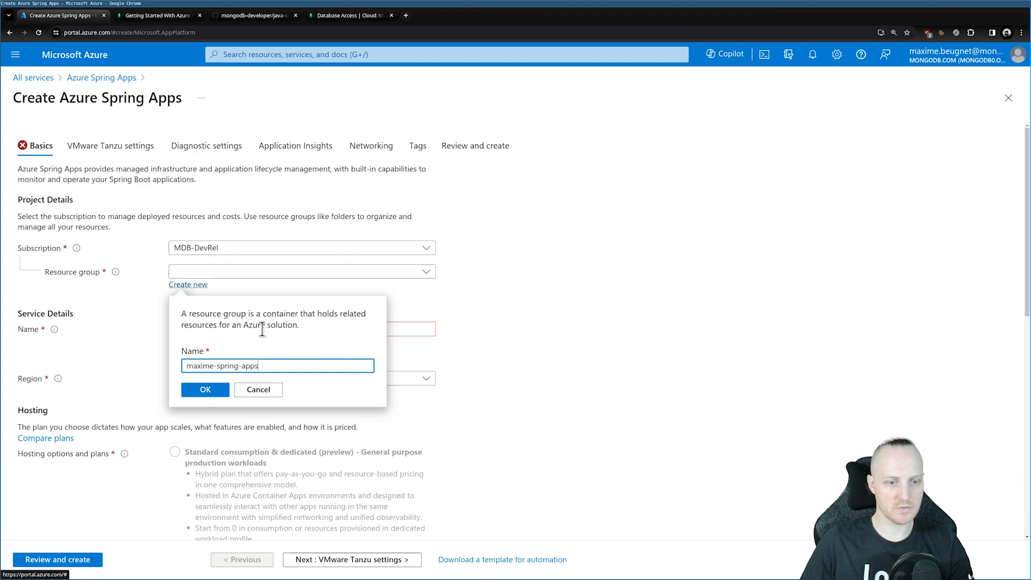
pyautogui.click(204, 389)
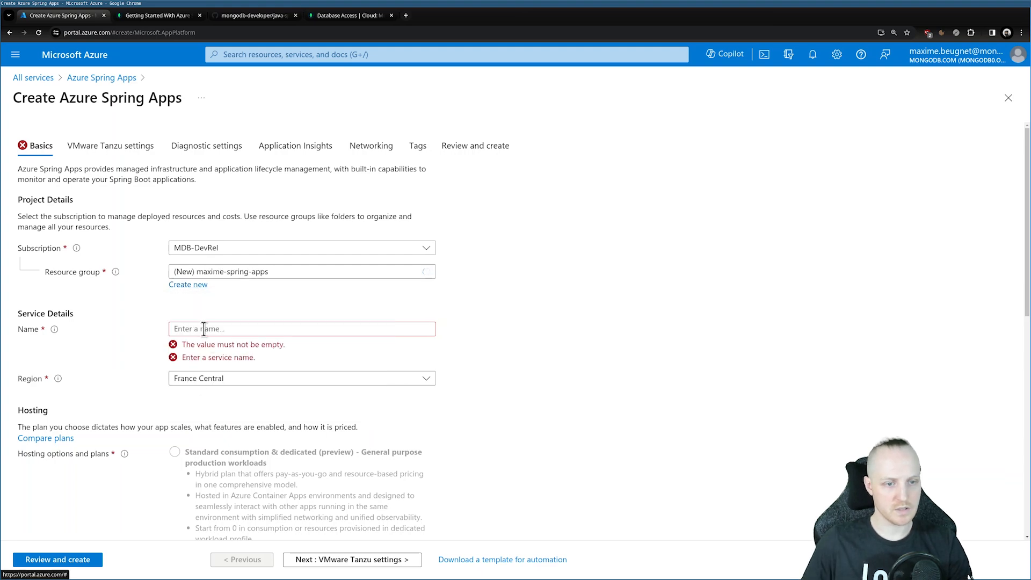
pyautogui.click(301, 328)
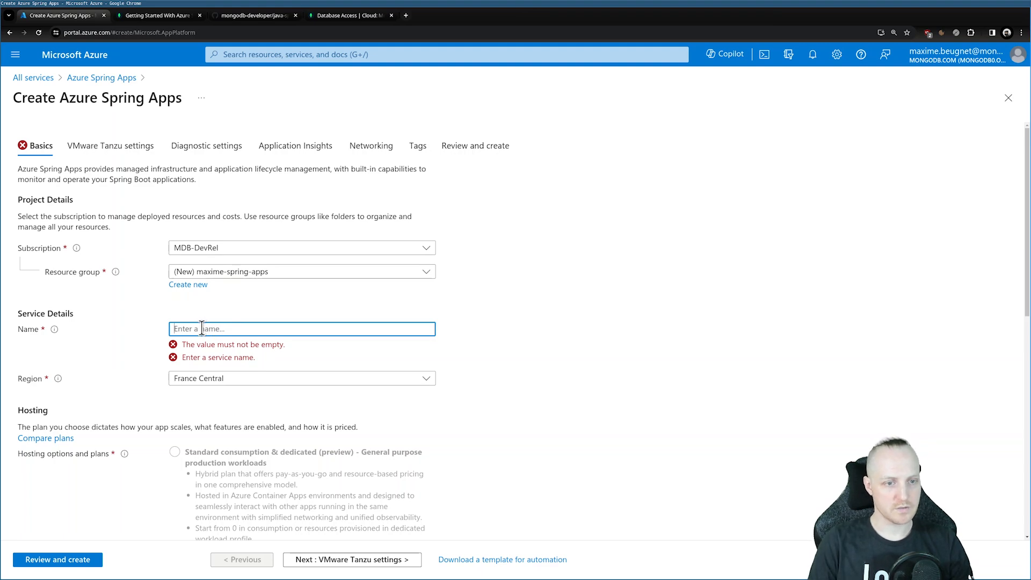
pyautogui.write('maxime-spring-apps')
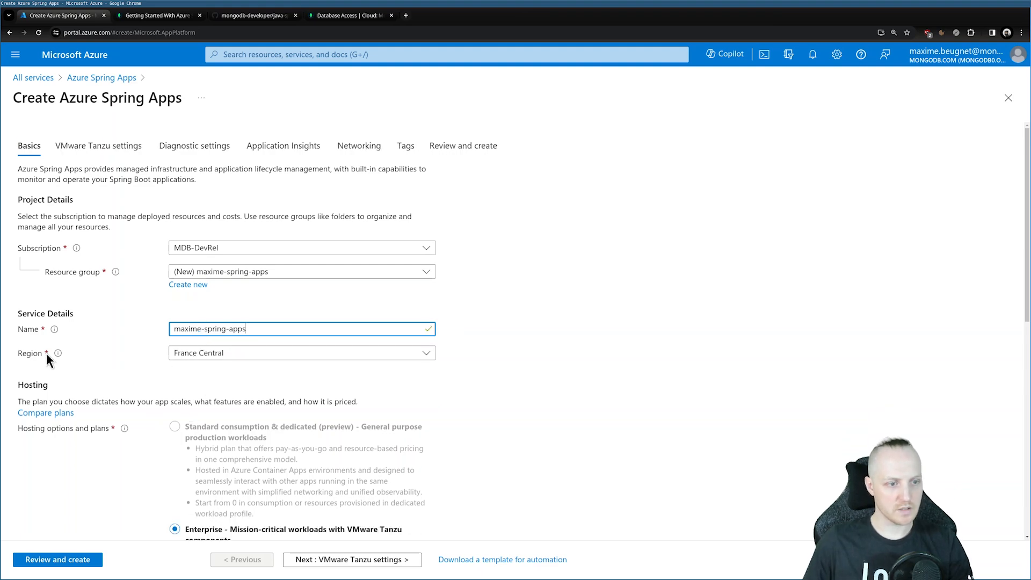
pyautogui.moveTo(505, 384)
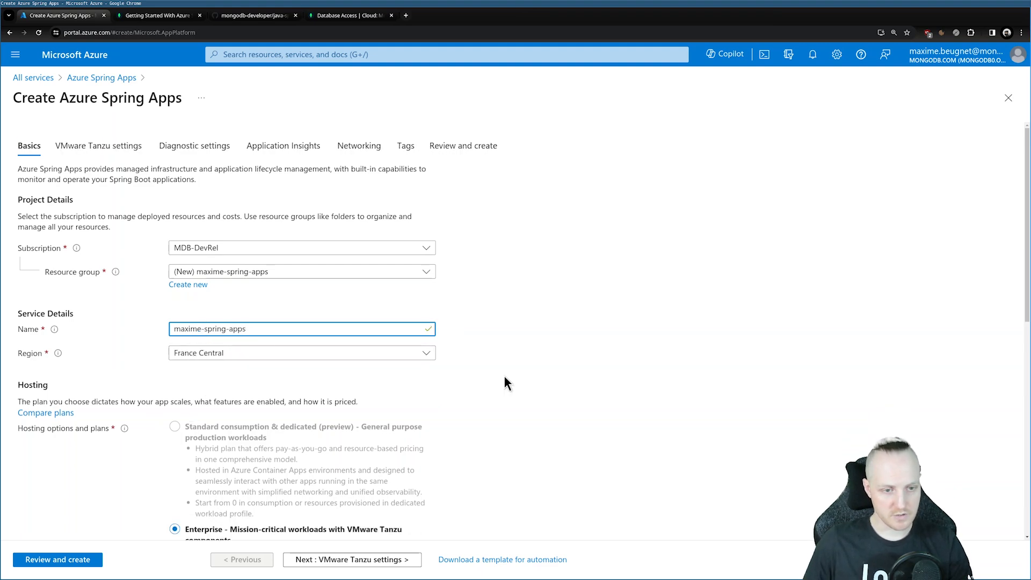
# Step: Select the Basic dev/test hosting plan for the service
pyautogui.scroll(-3)
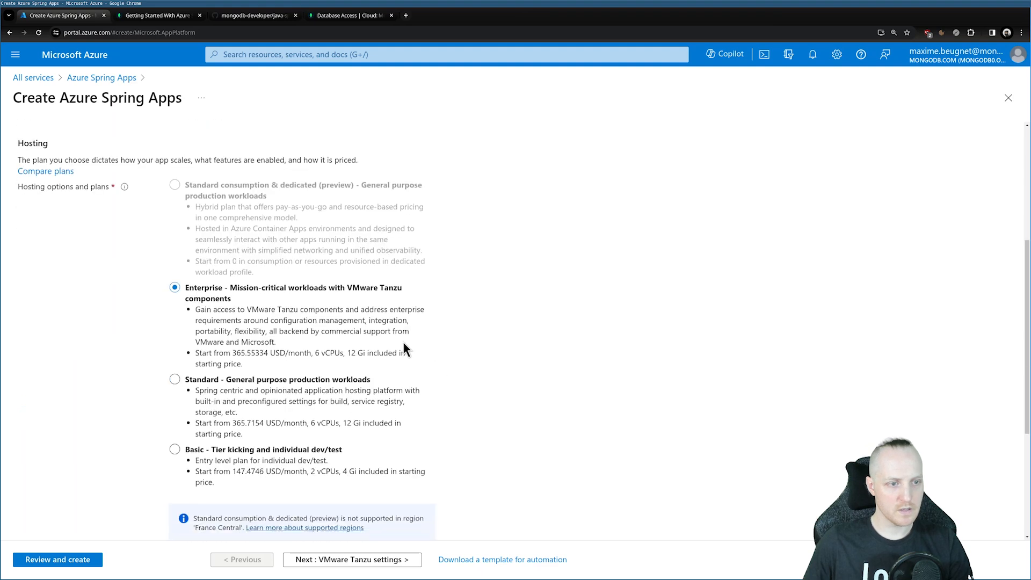
pyautogui.click(175, 379)
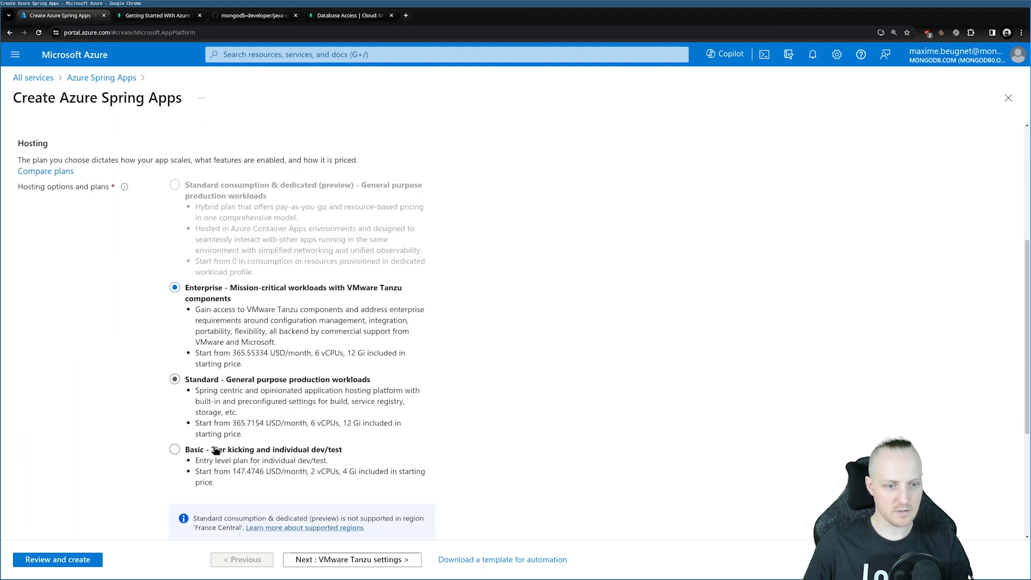
pyautogui.click(175, 449)
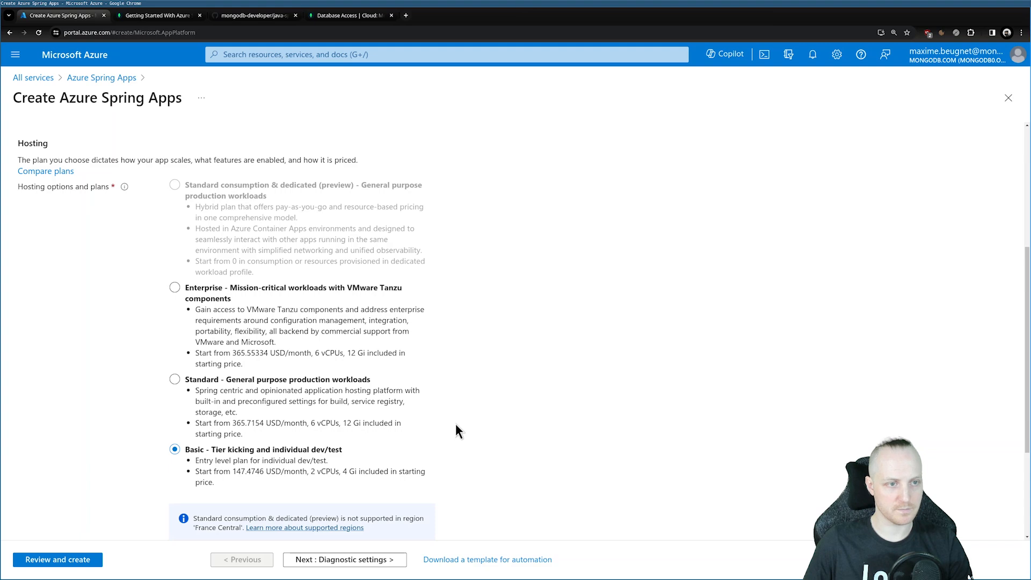
pyautogui.scroll(-3)
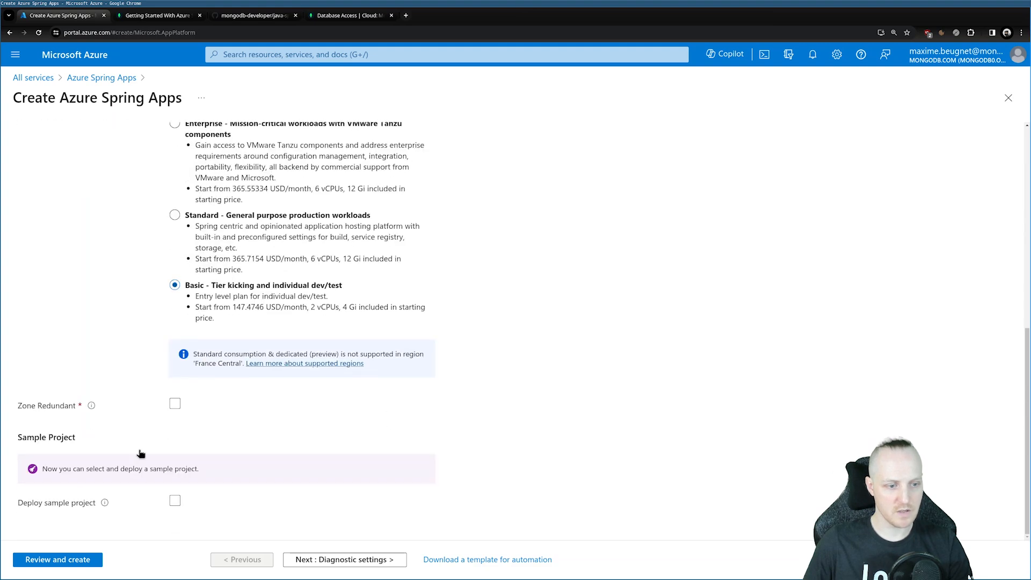
# Step: Disable Application Insights, review the settings and create the Spring Apps service
pyautogui.click(345, 559)
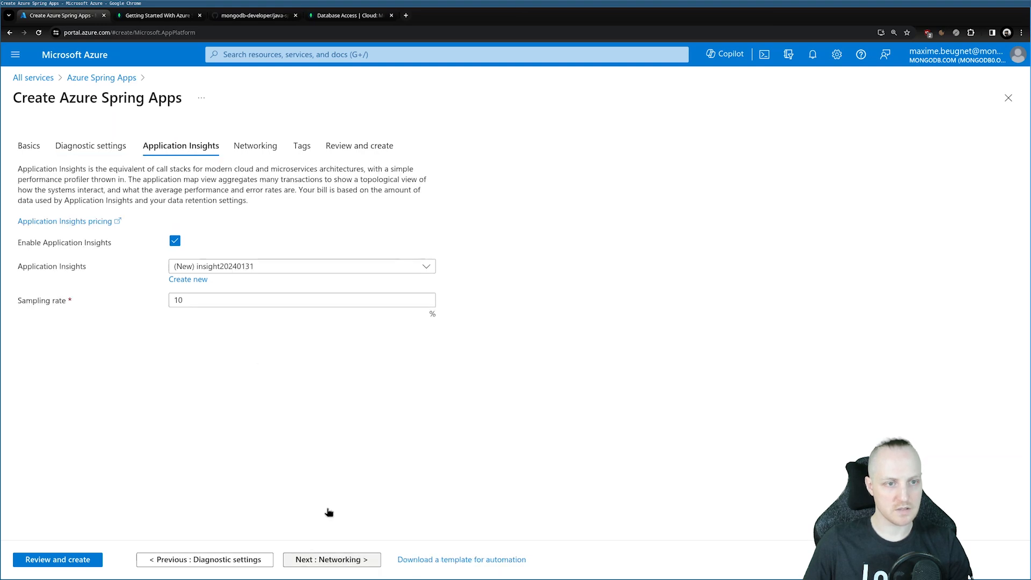
pyautogui.click(175, 240)
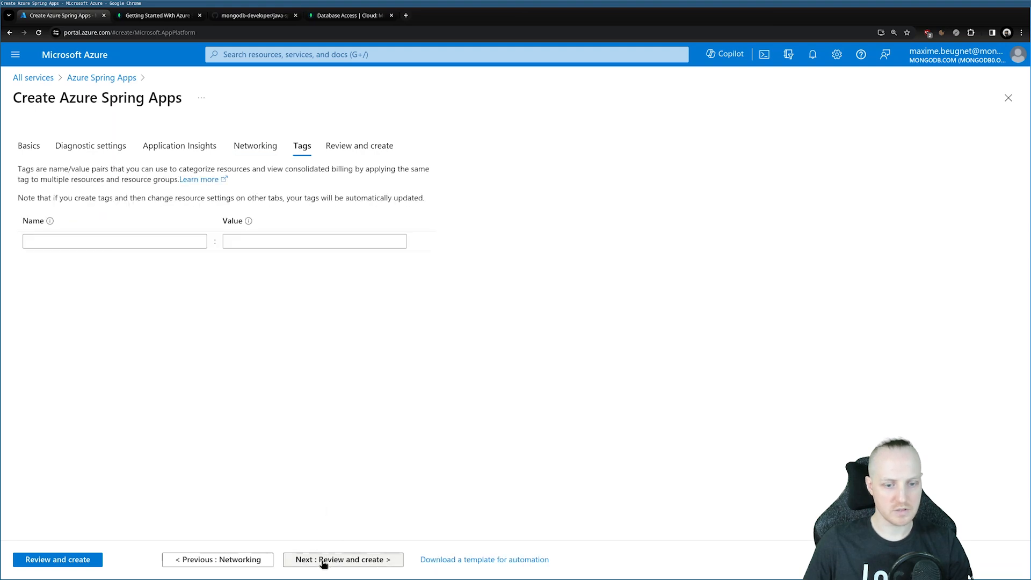
pyautogui.click(341, 558)
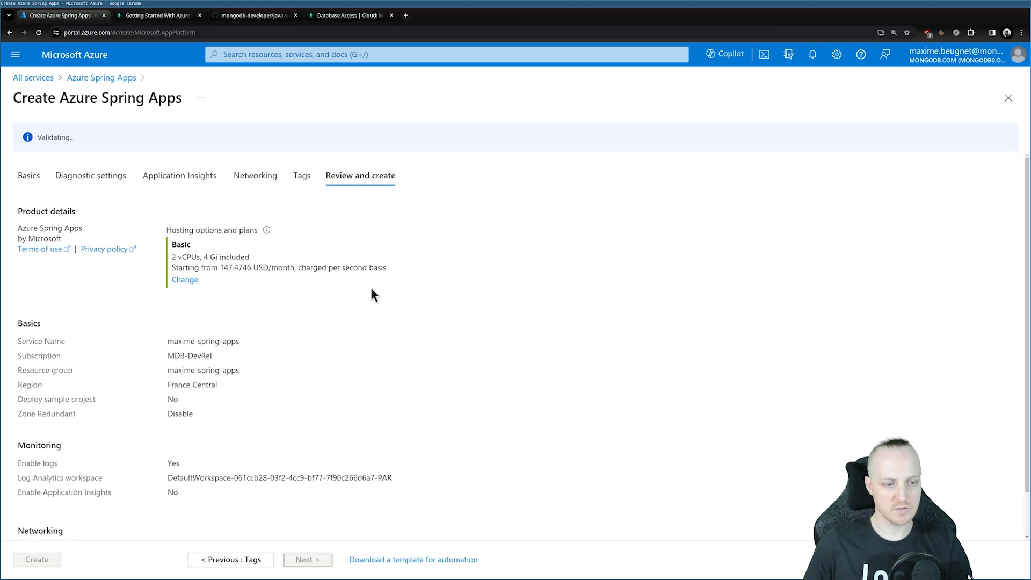
pyautogui.scroll(-3)
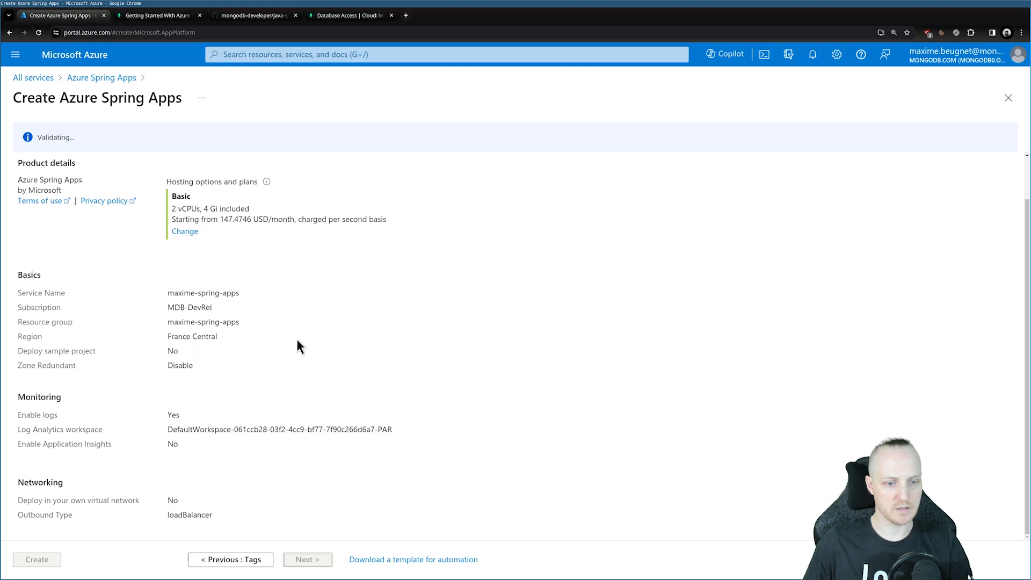
pyautogui.moveTo(52, 559)
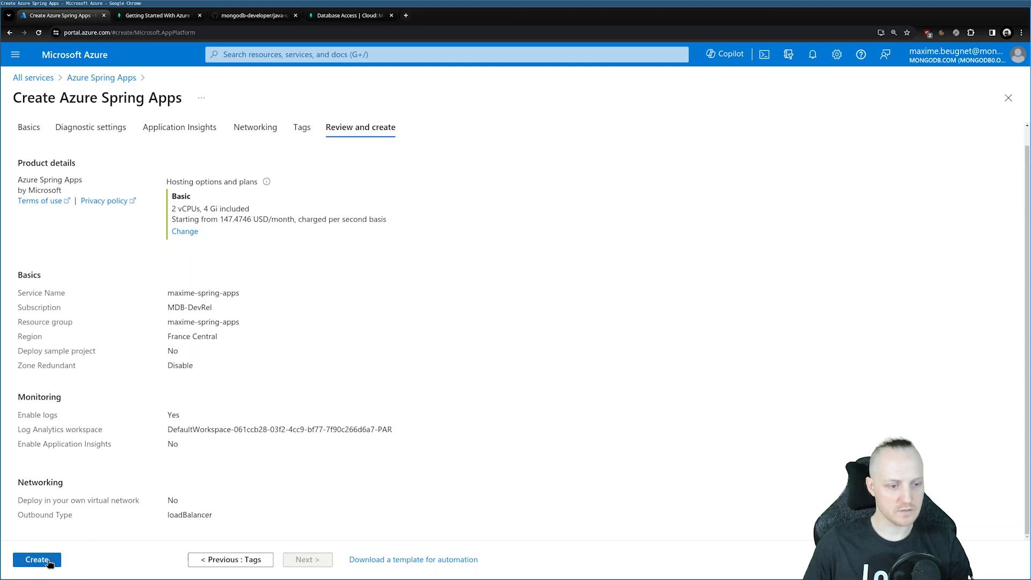
pyautogui.click(37, 559)
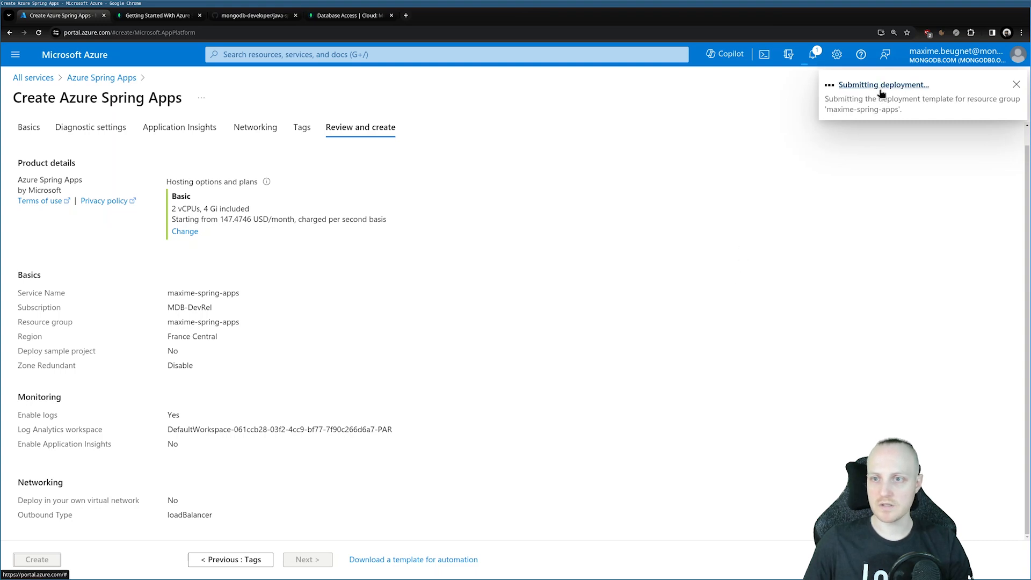
# Step: View the deployment progress, then return to the starter GitHub repository
pyautogui.click(37, 559)
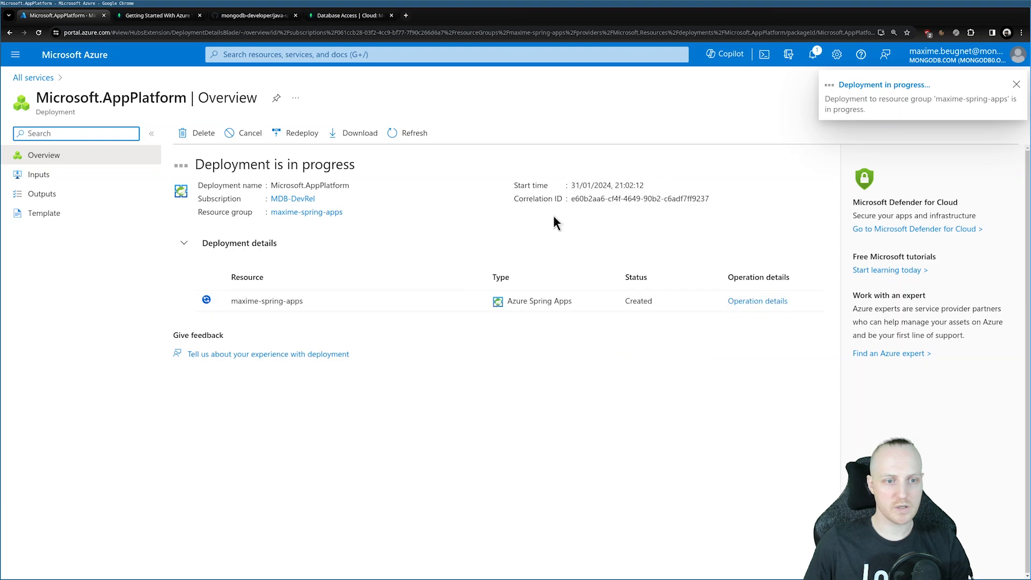
pyautogui.click(1017, 84)
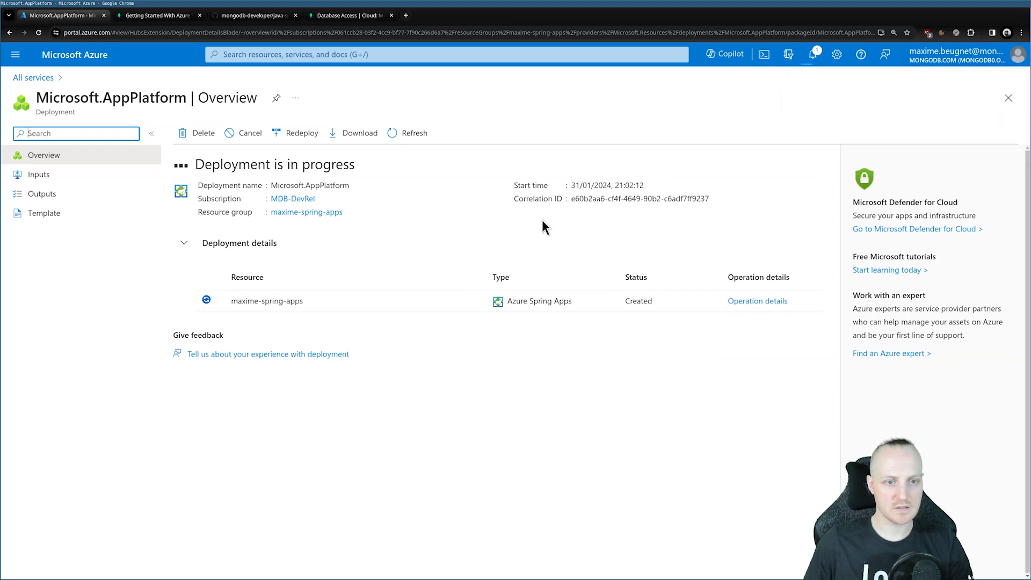
pyautogui.moveTo(374, 309)
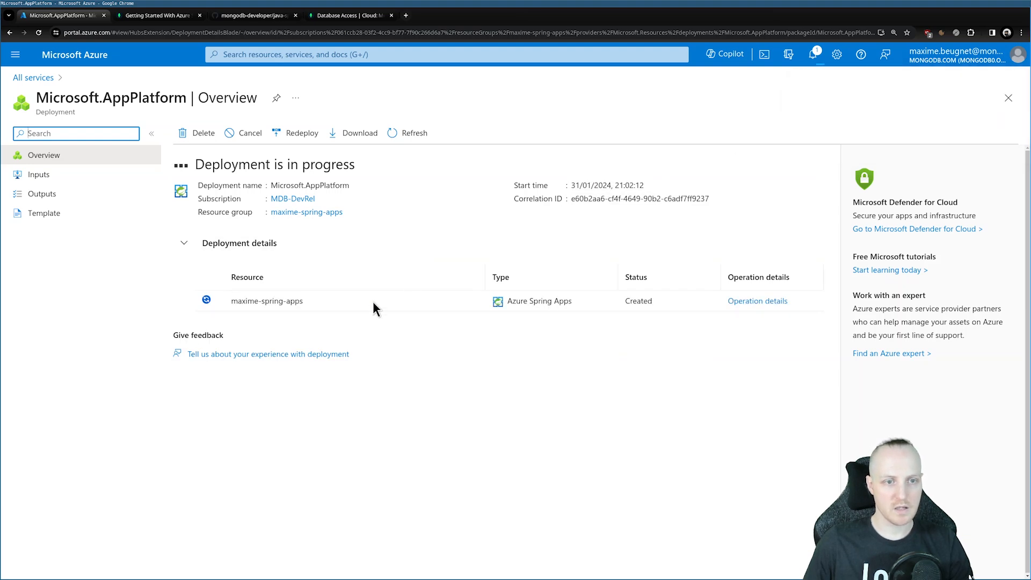
pyautogui.moveTo(353, 298)
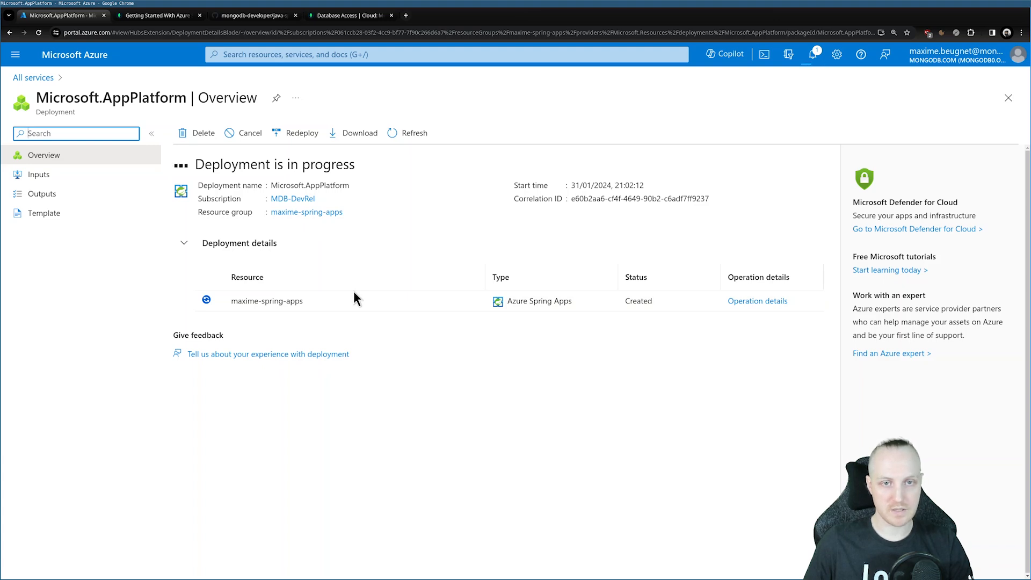
pyautogui.moveTo(335, 284)
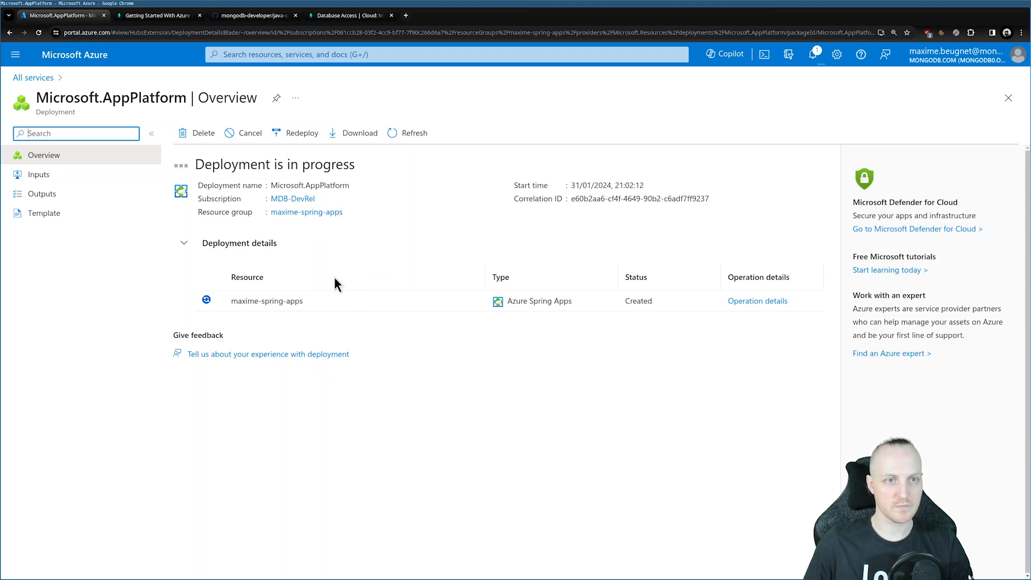
pyautogui.click(253, 15)
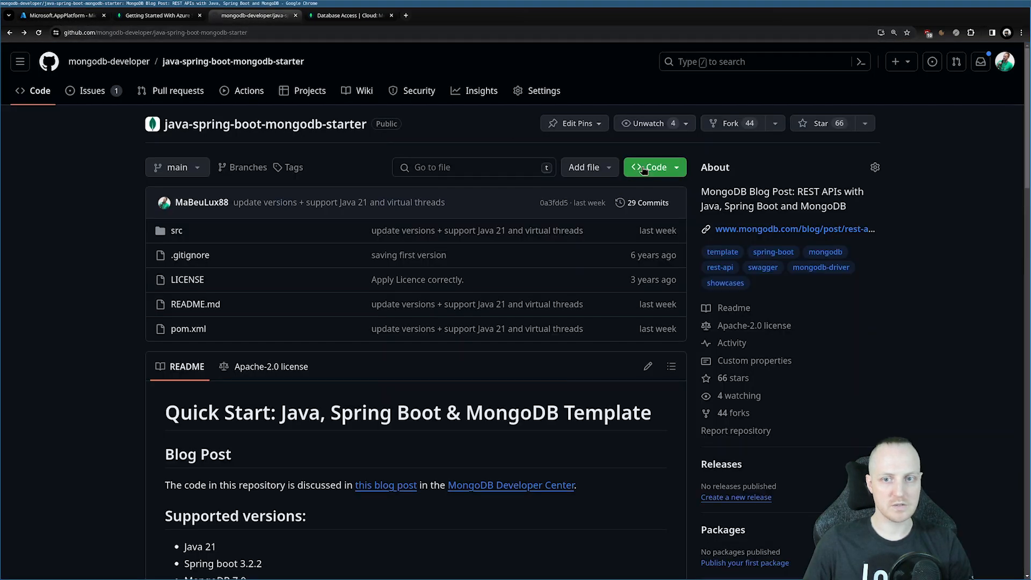
pyautogui.click(651, 168)
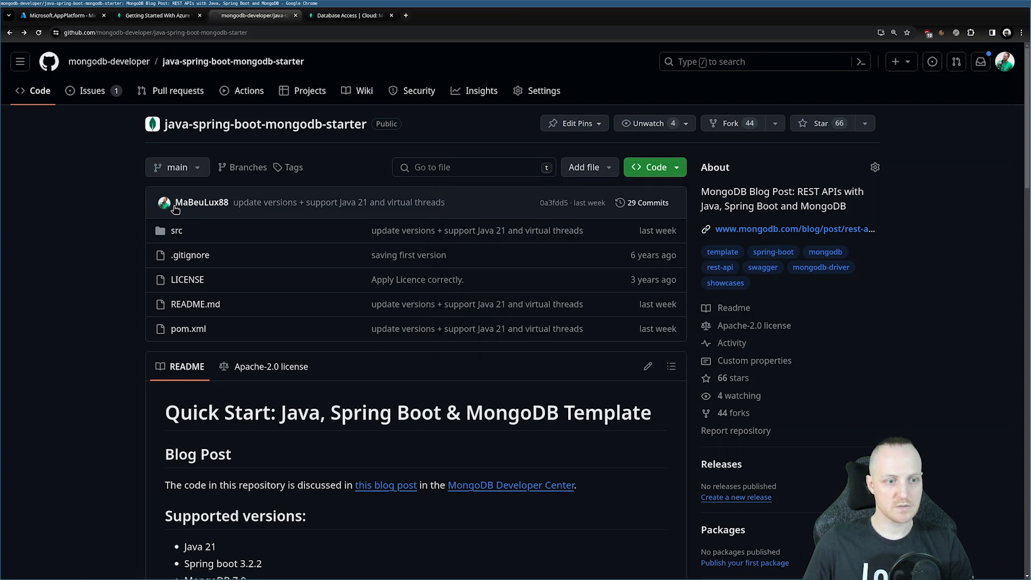
pyautogui.moveTo(163, 204)
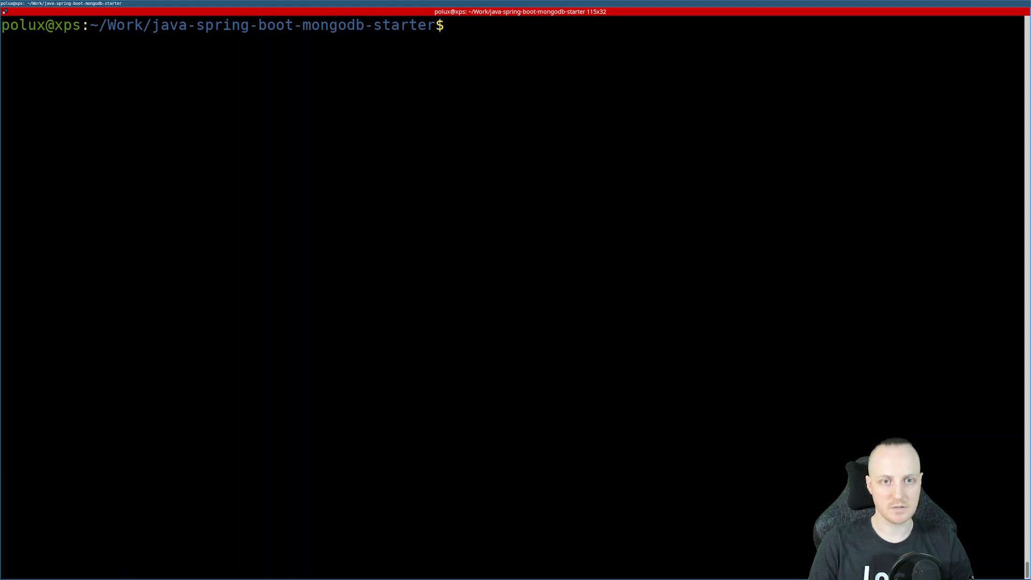
# Step: List the project directory and build it with mvn clean package
pyautogui.write('ll')
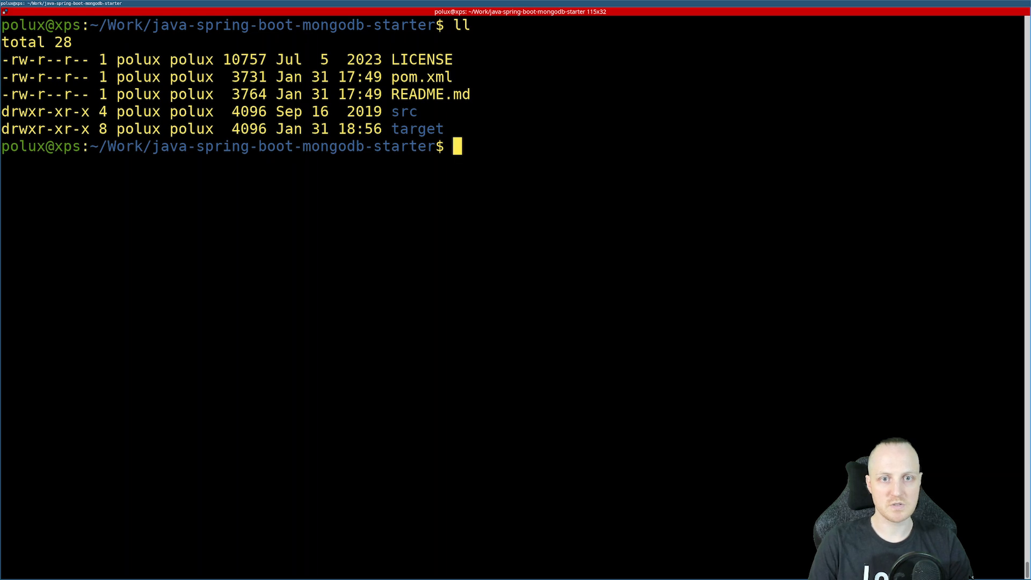
pyautogui.write('m')
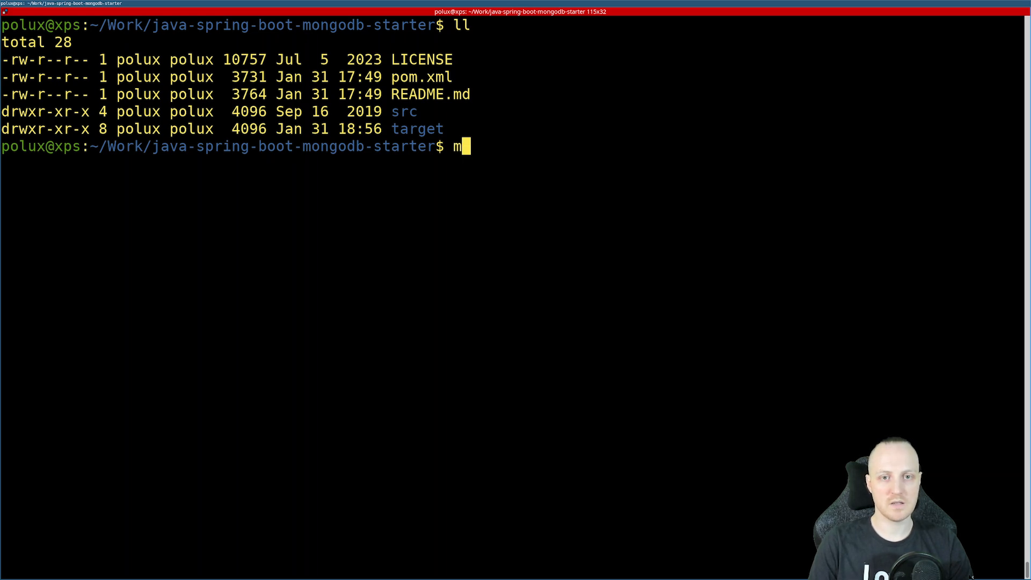
pyautogui.write('vn clean packa')
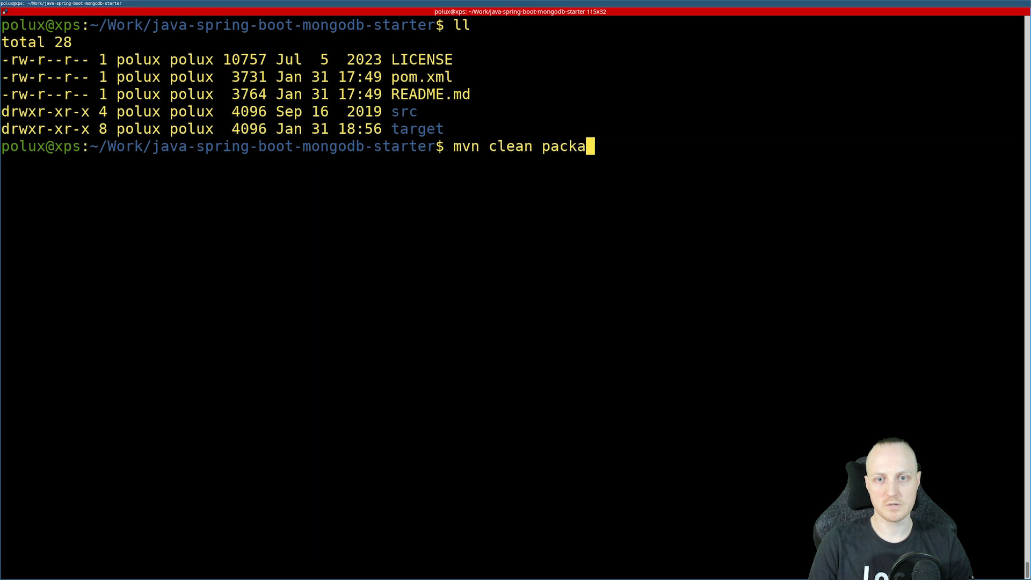
pyautogui.write('ge')
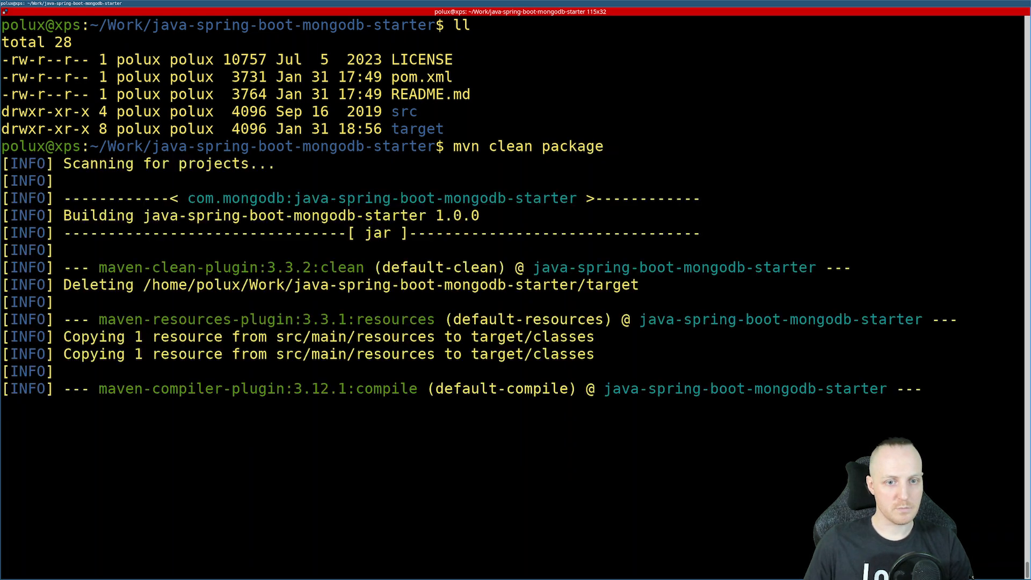
pyautogui.scroll(-3)
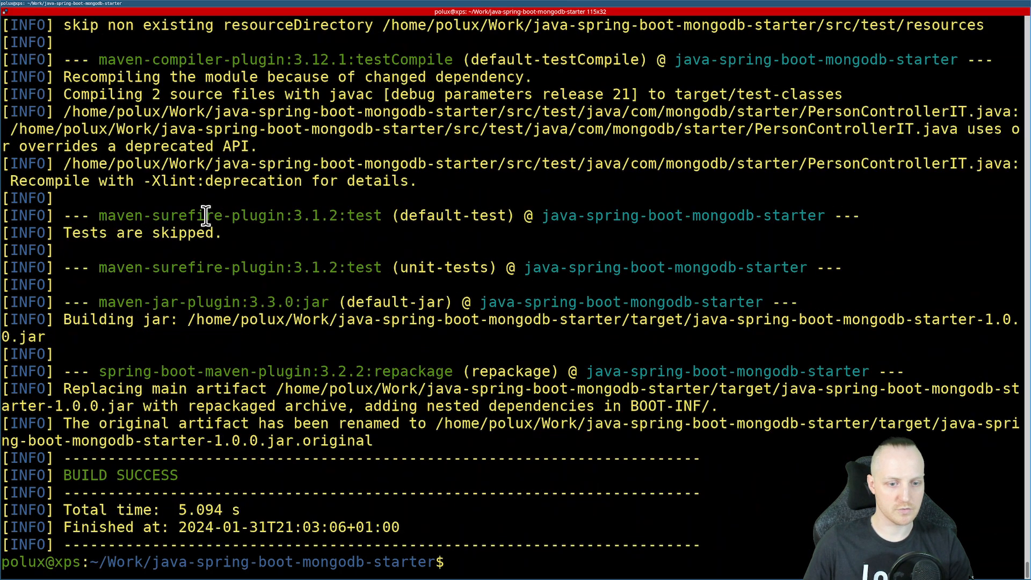
pyautogui.moveTo(291, 249)
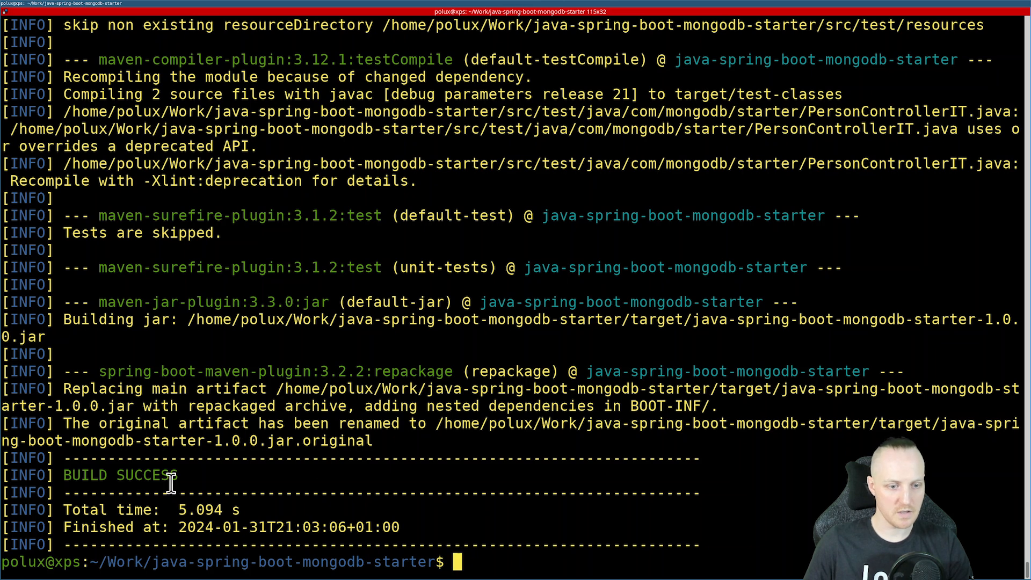
pyautogui.moveTo(499, 467)
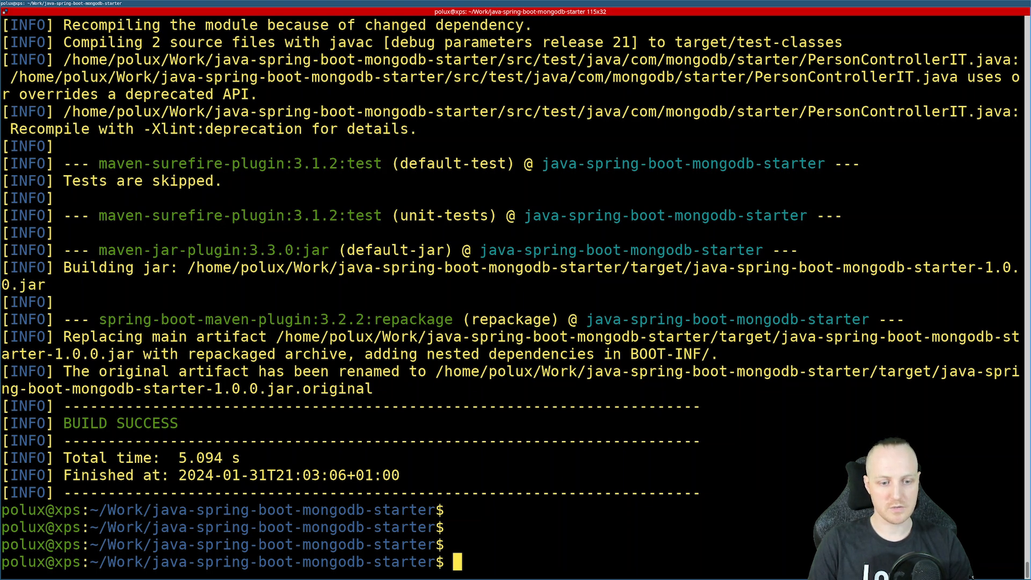
# Step: Print application.properties, highlight MONGODB_URI, and list the target folder's jar
pyautogui.write('cat')
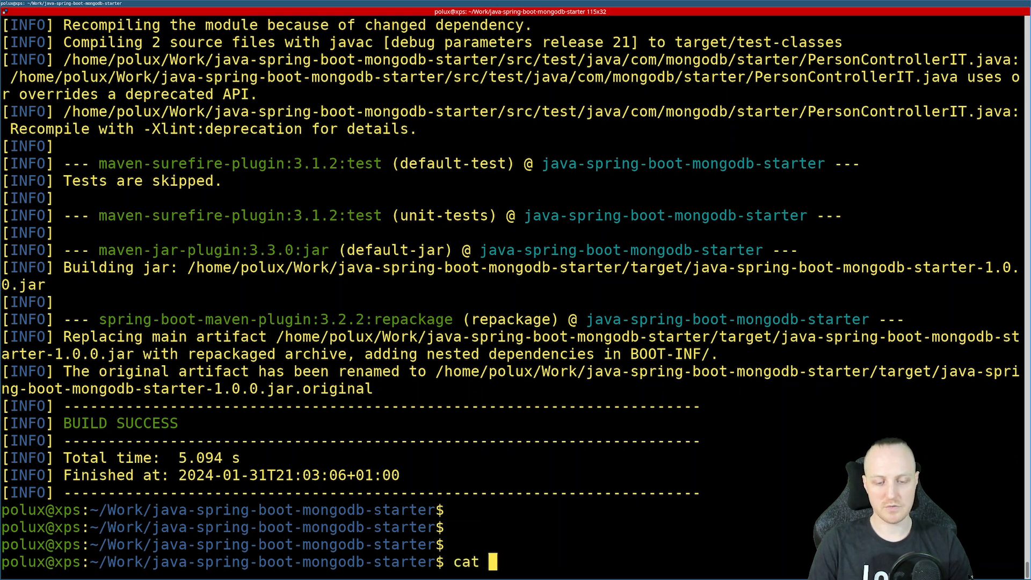
pyautogui.write('src/mai')
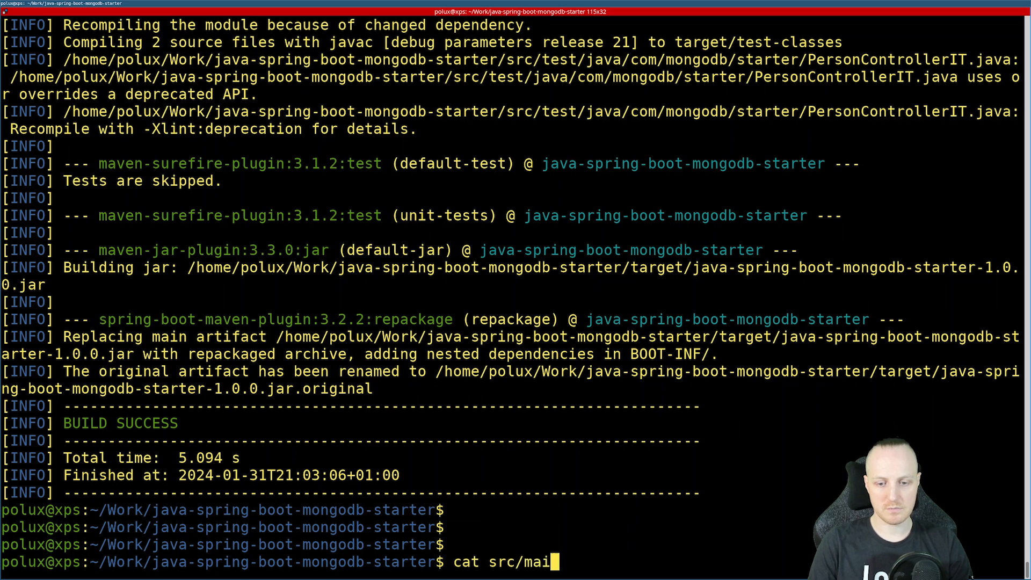
pyautogui.write('n/resources/application.properti')
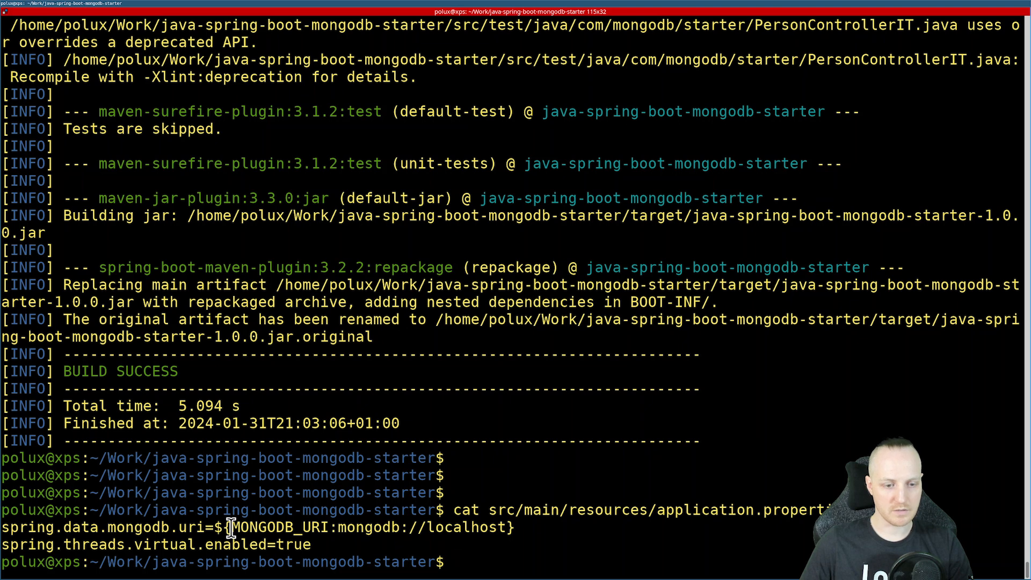
pyautogui.doubleClick(279, 526)
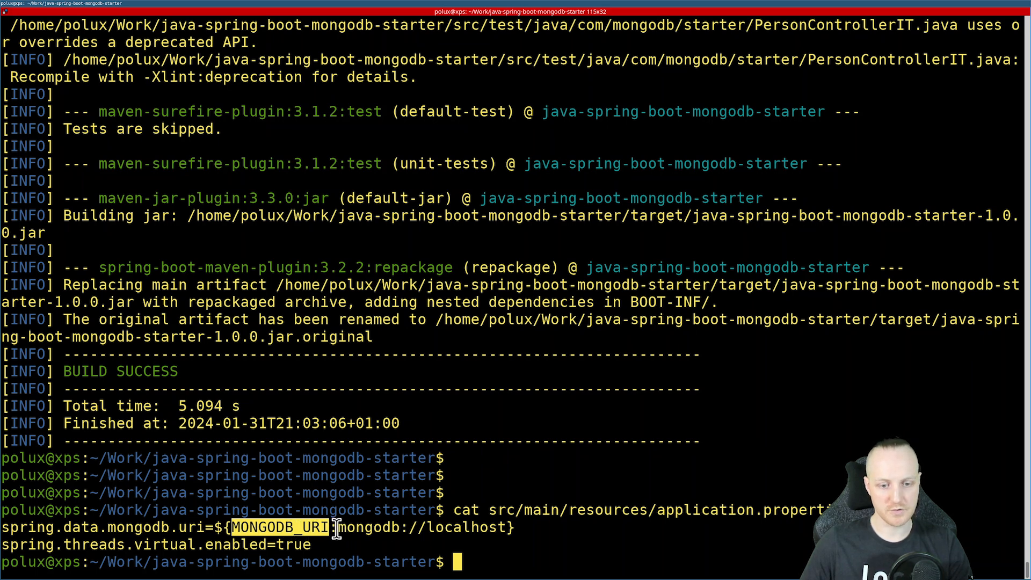
pyautogui.moveTo(502, 526)
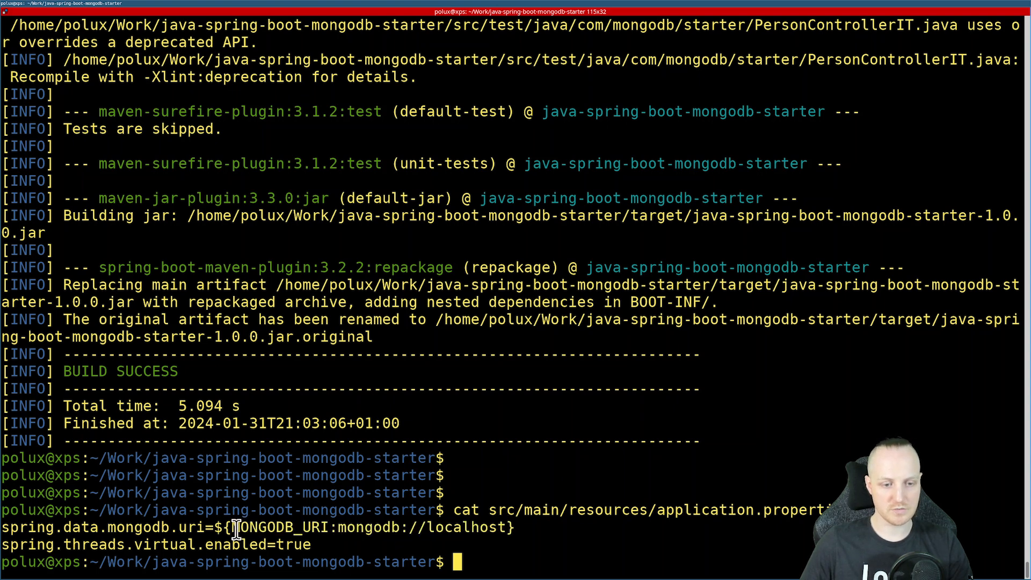
pyautogui.doubleClick(283, 526)
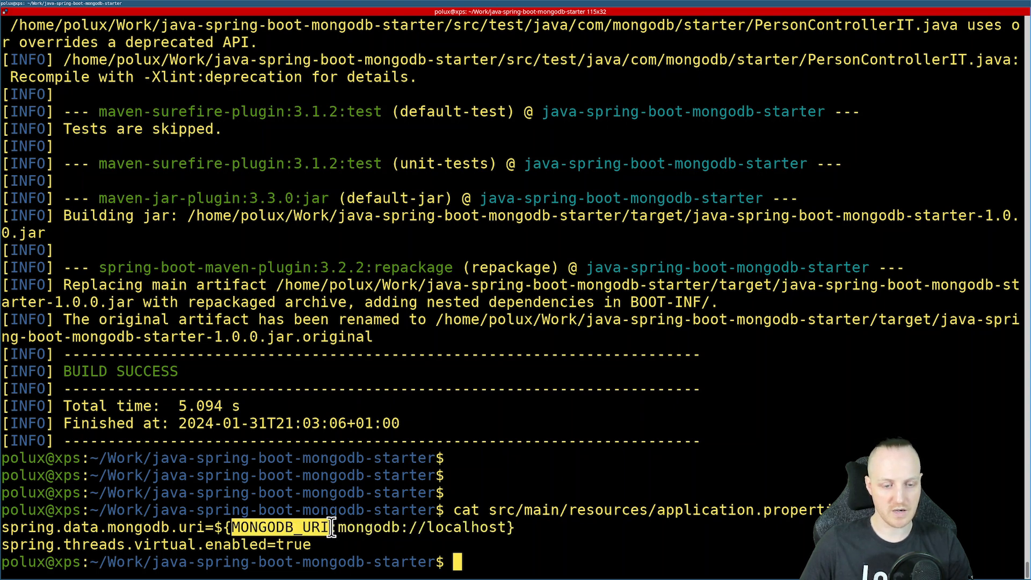
pyautogui.moveTo(322, 526)
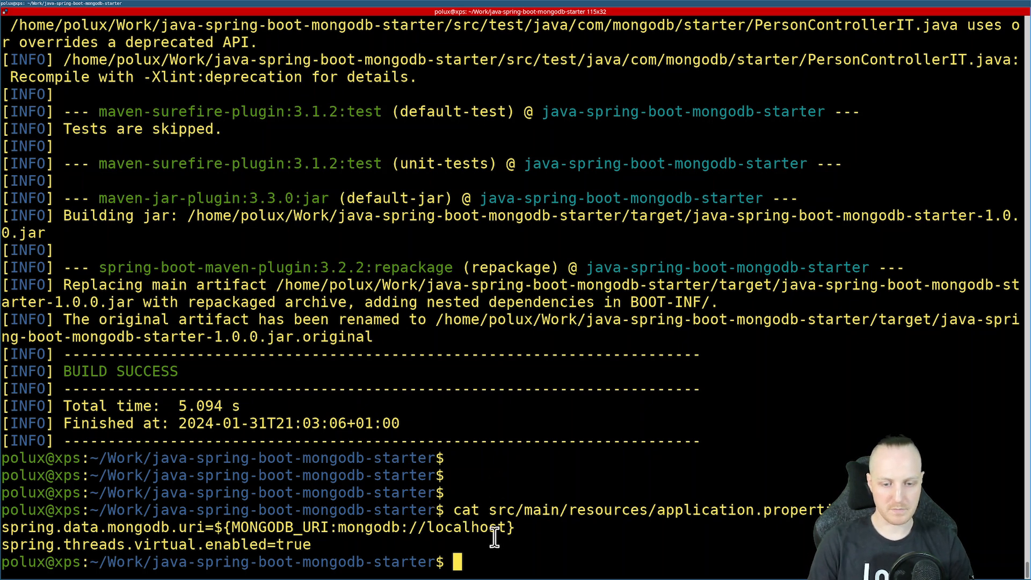
pyautogui.write('ll target/')
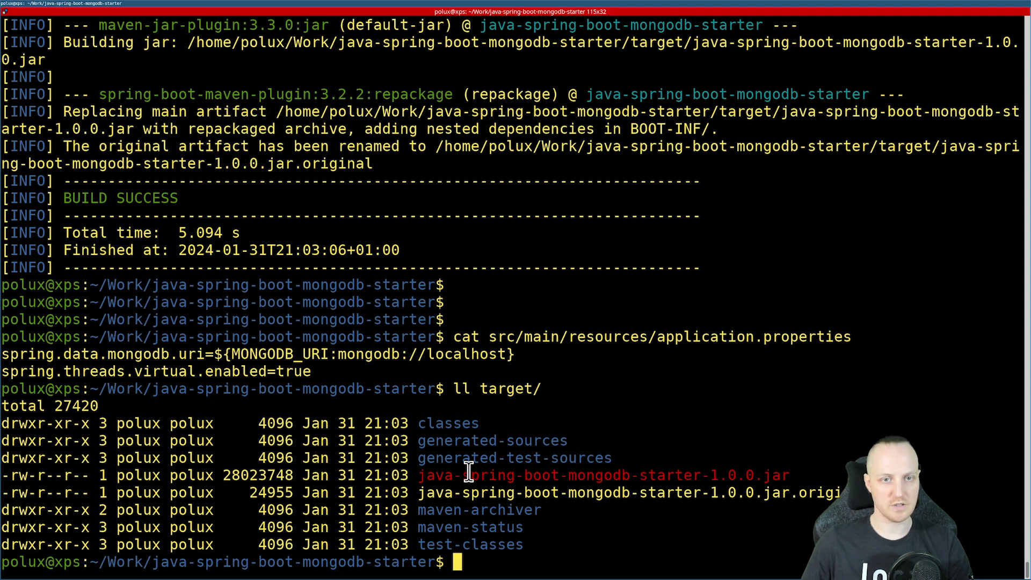
pyautogui.moveTo(519, 387)
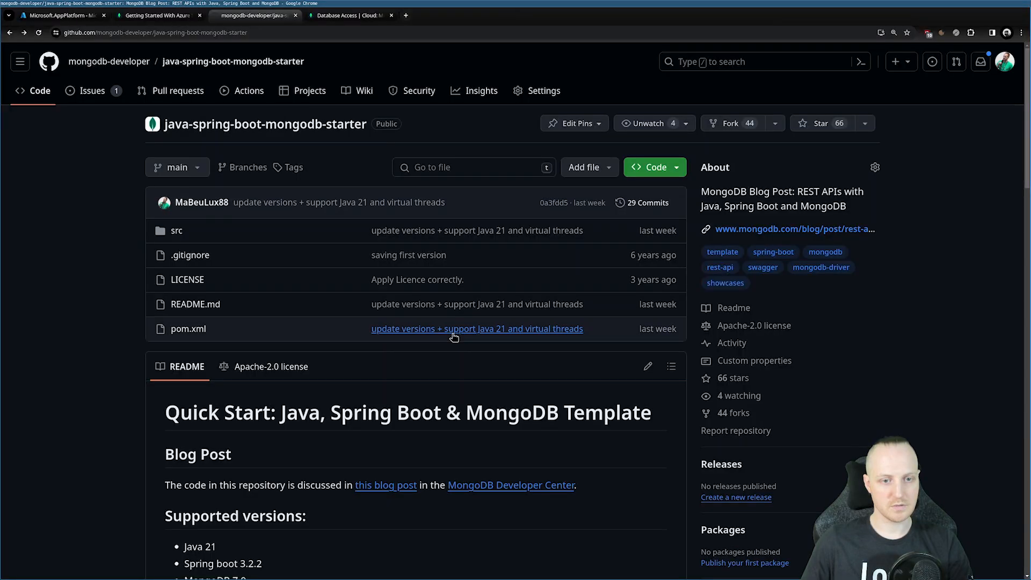
# Step: Return to Azure and go to the deployed maxime-spring-apps resource
pyautogui.click(59, 15)
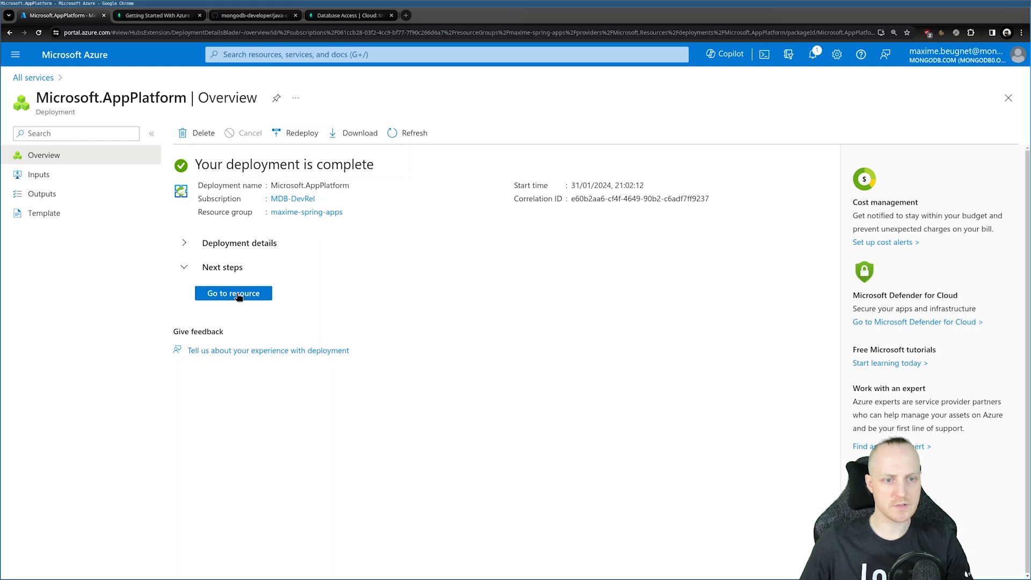
pyautogui.click(233, 292)
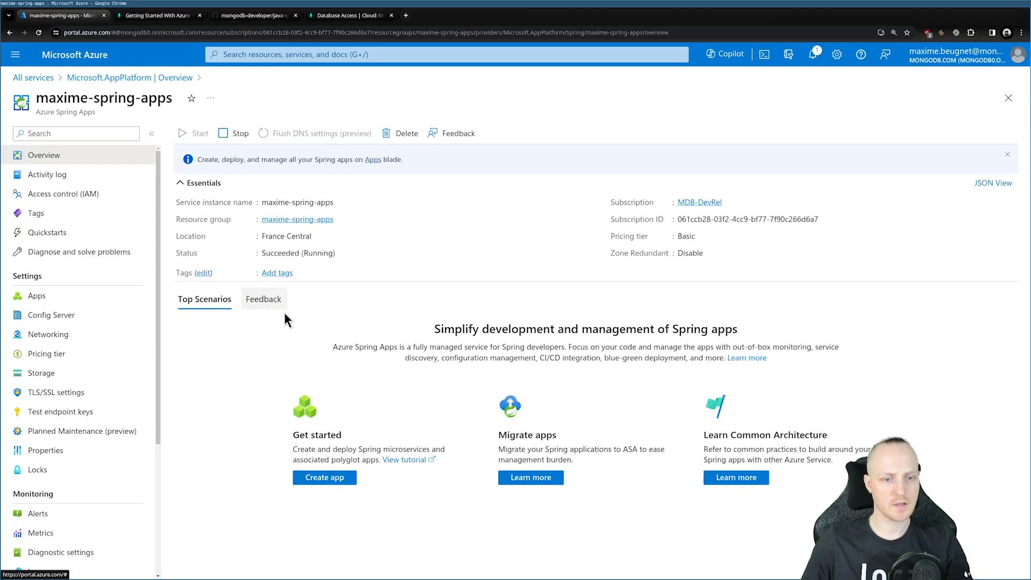
pyautogui.moveTo(401, 396)
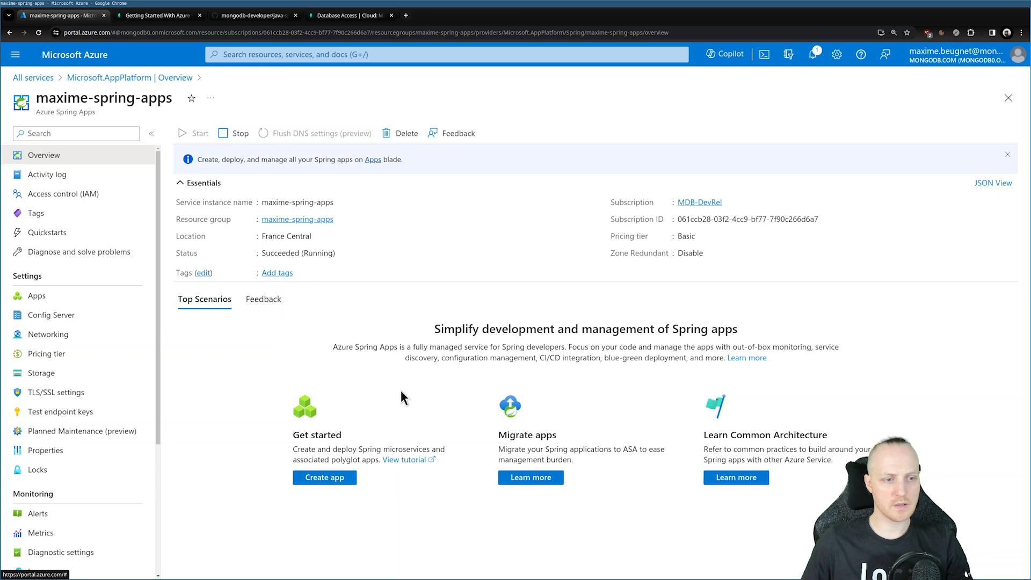
pyautogui.moveTo(347, 477)
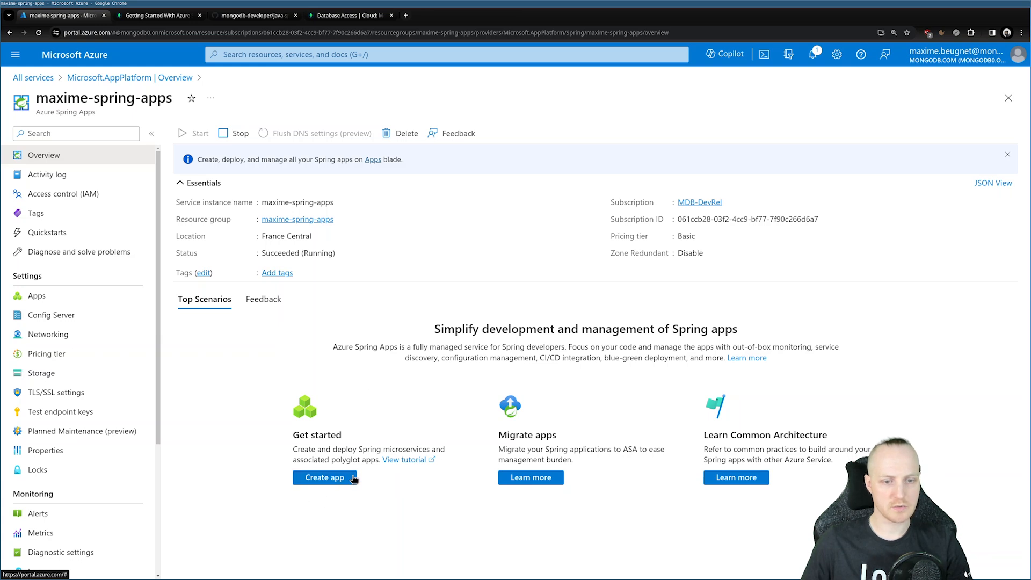
# Step: Create app mongodb-rest-template on the Java 21 runtime
pyautogui.click(325, 477)
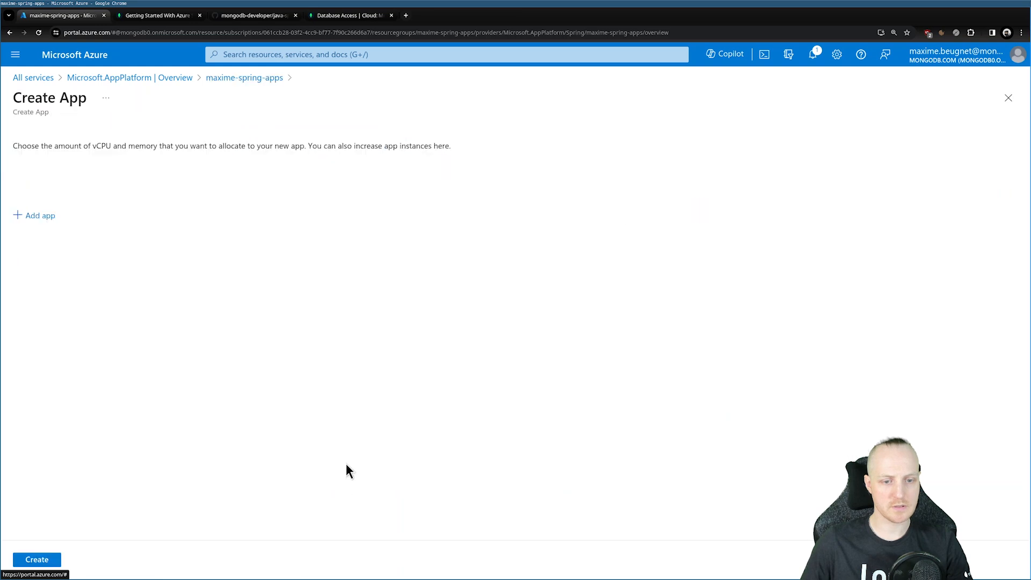
pyautogui.click(34, 215)
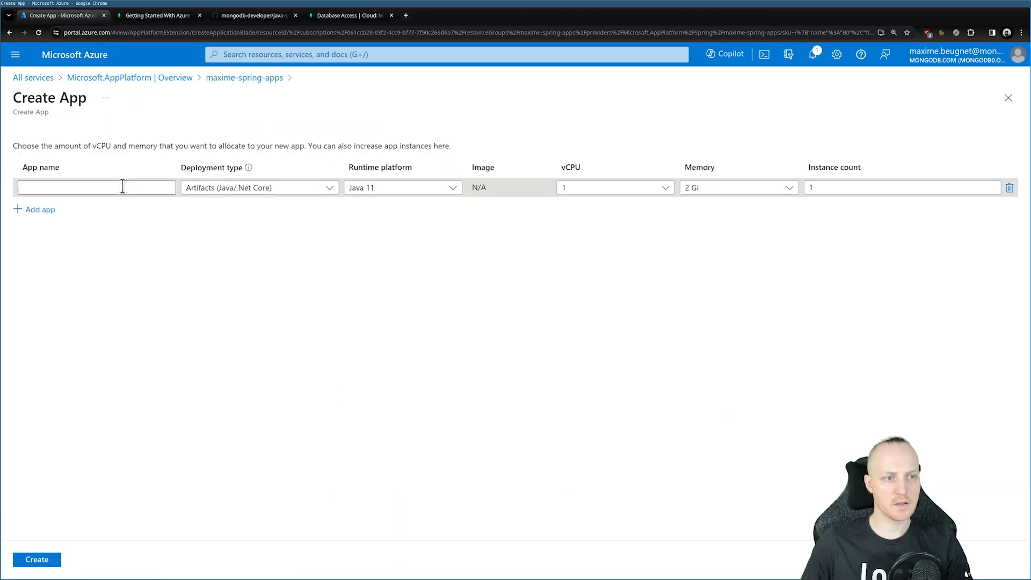
pyautogui.click(96, 187)
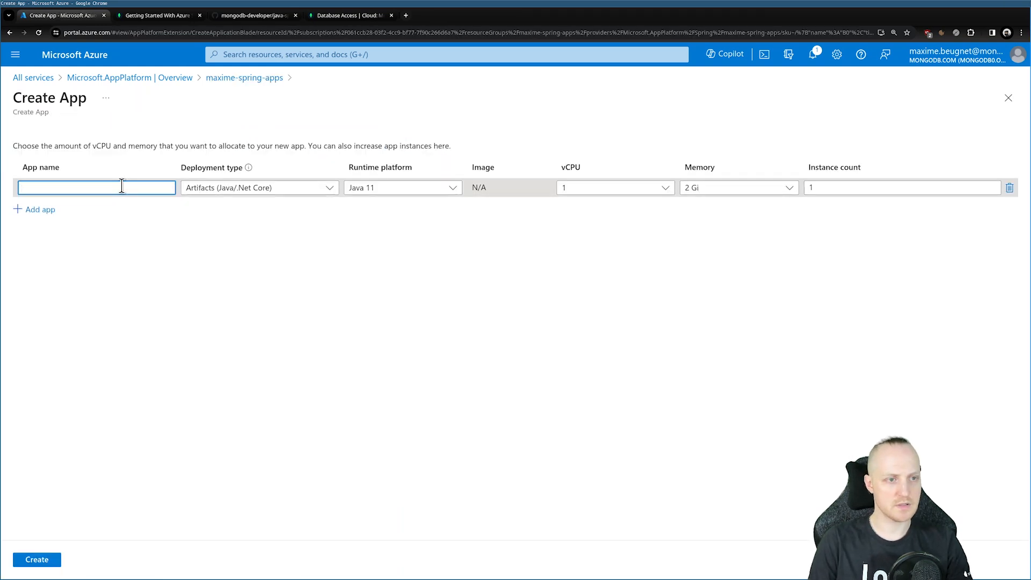
pyautogui.write('mongodb-rest-template')
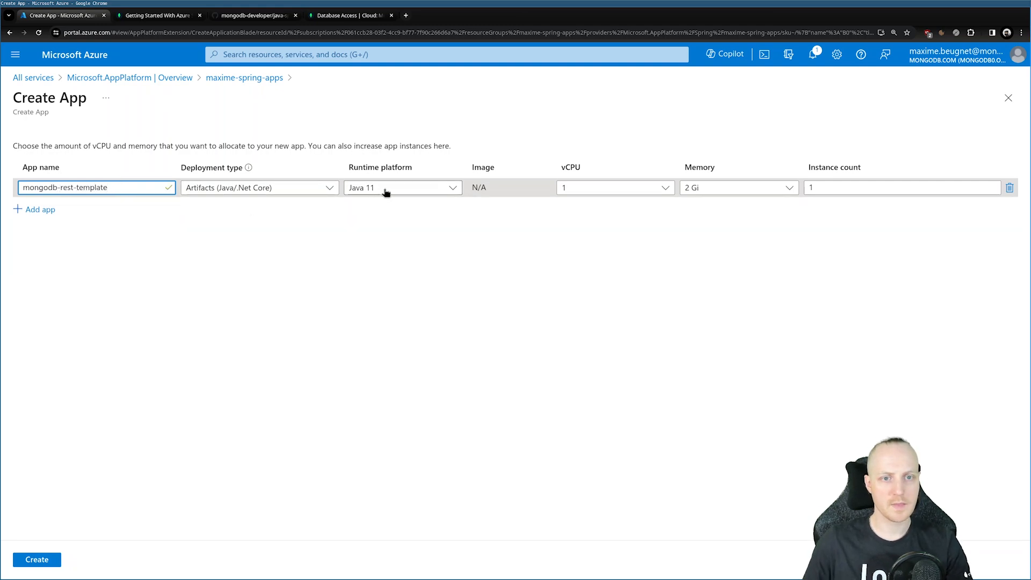
pyautogui.click(401, 187)
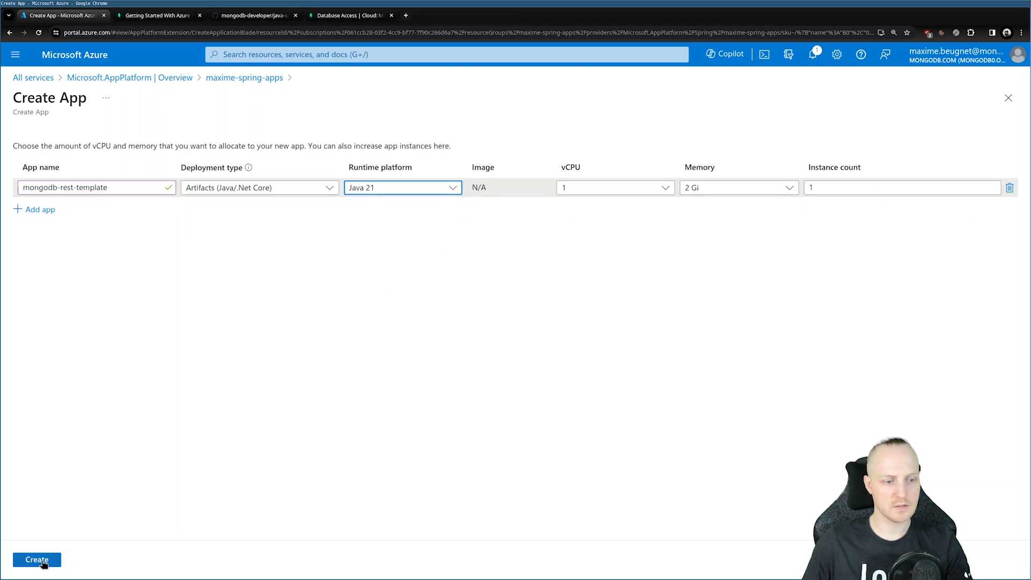
pyautogui.click(36, 559)
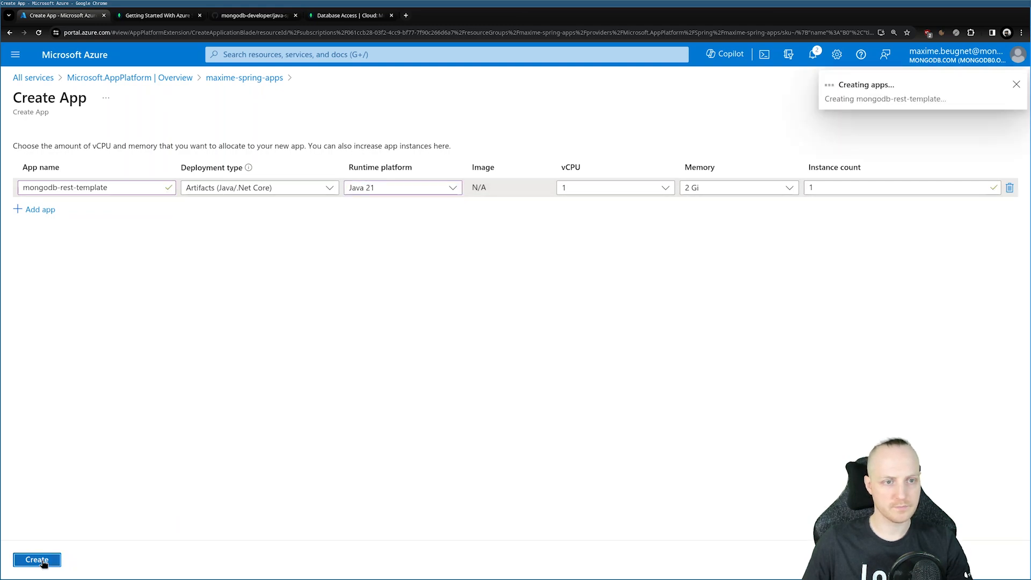
pyautogui.click(37, 559)
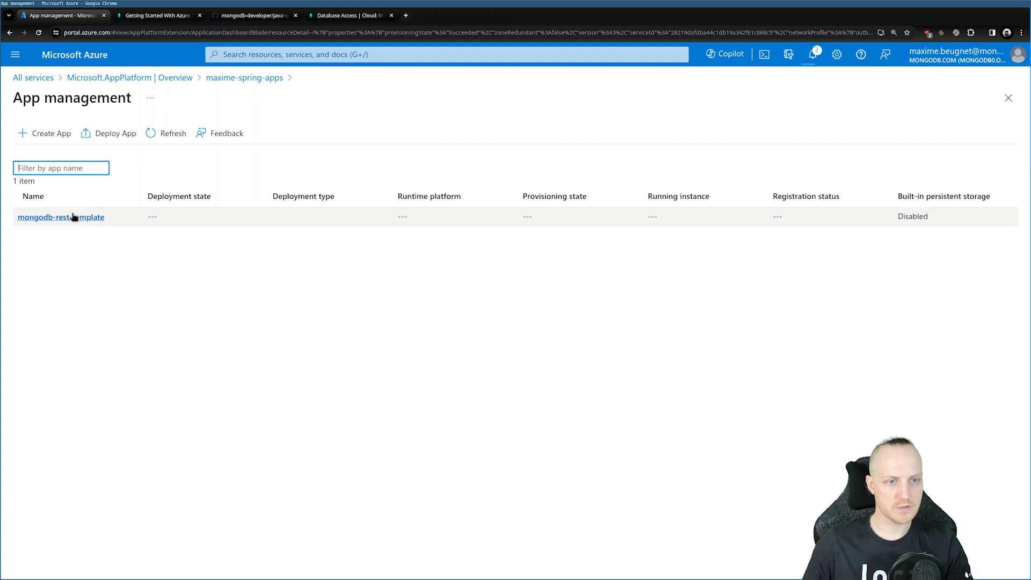
pyautogui.moveTo(553, 224)
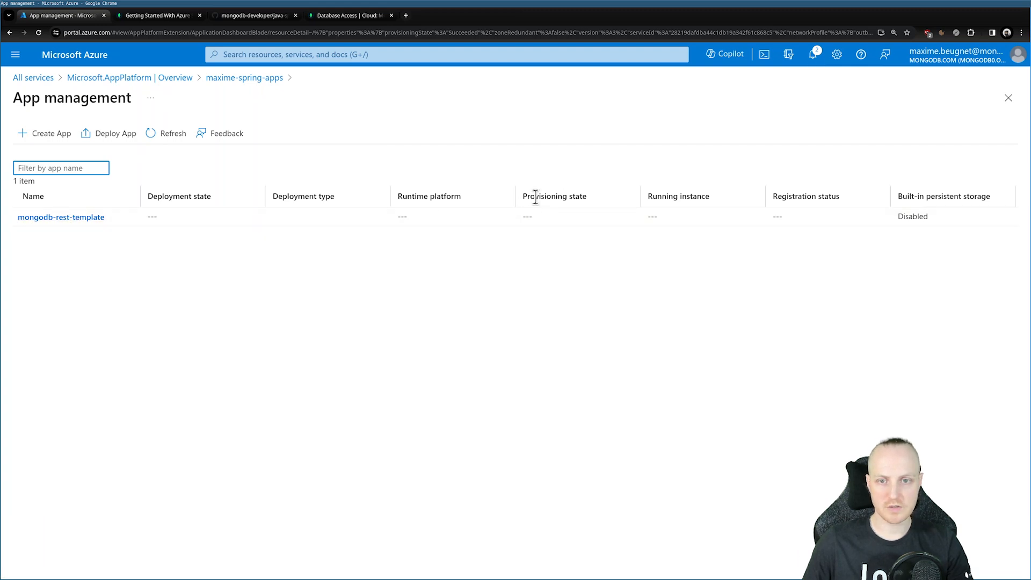
pyautogui.moveTo(496, 178)
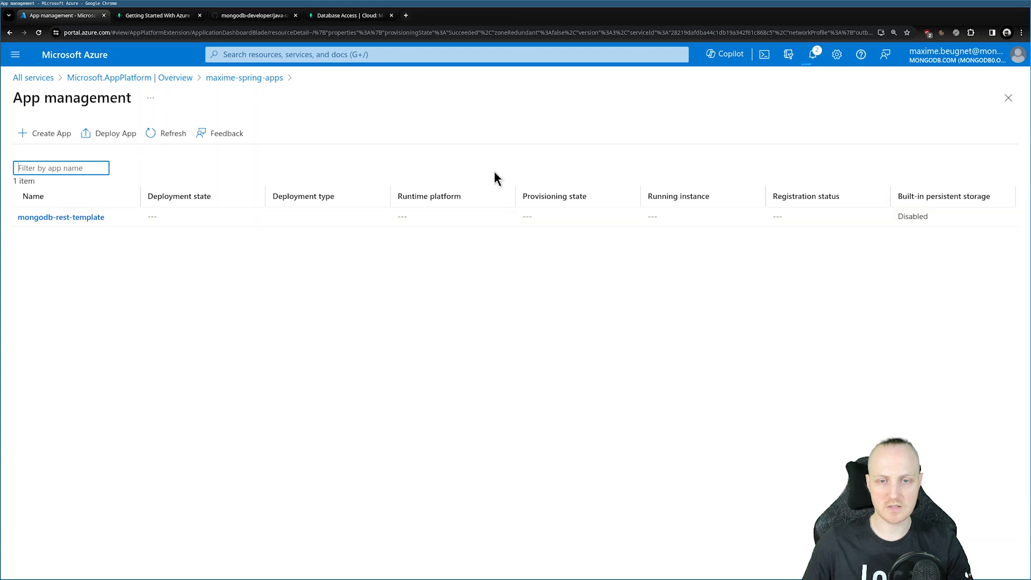
pyautogui.moveTo(582, 209)
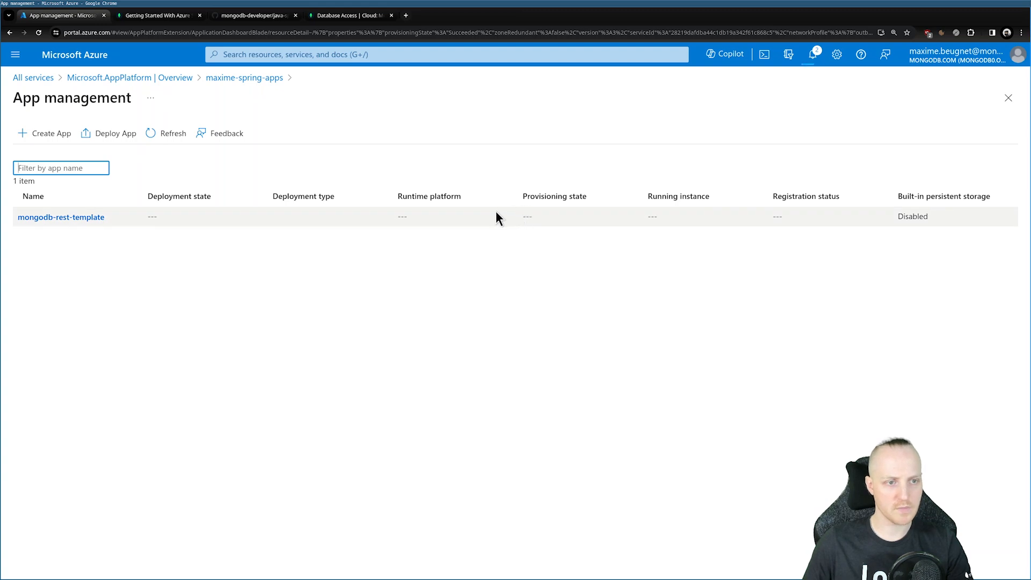
pyautogui.moveTo(158, 189)
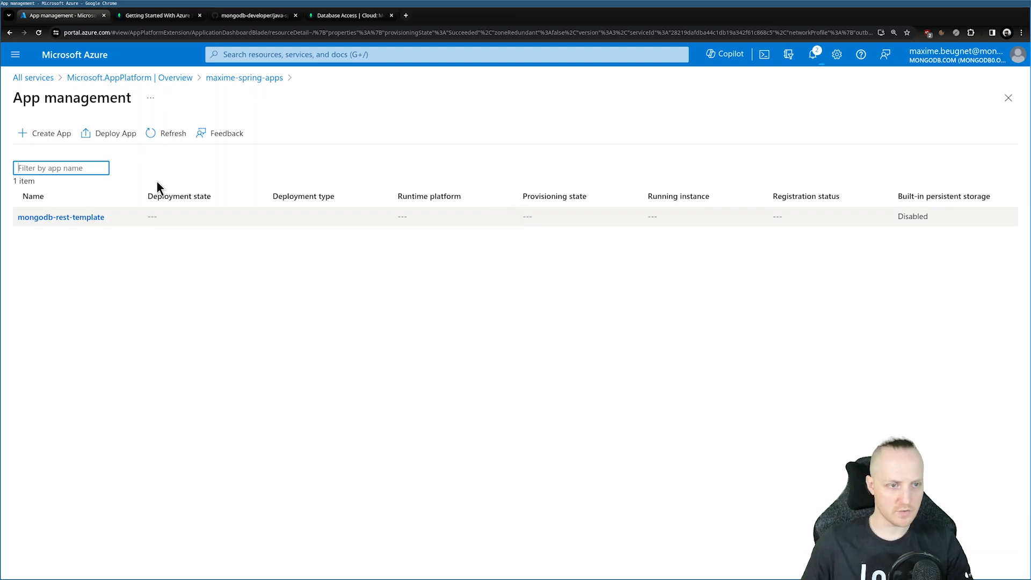
# Step: Navigate to mongodb-rest-template's default deployment configuration
pyautogui.click(60, 217)
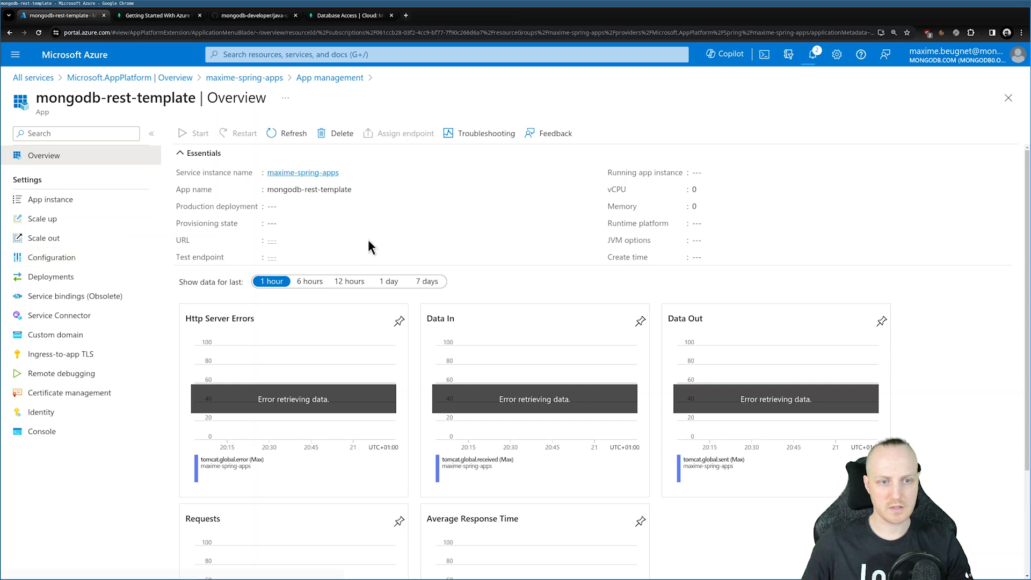
pyautogui.moveTo(51, 276)
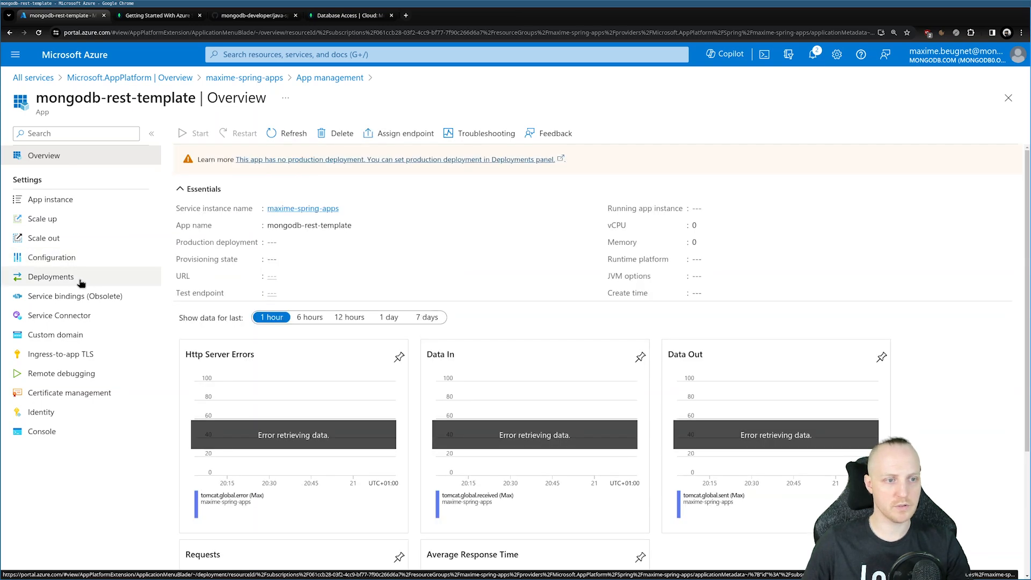
pyautogui.click(50, 275)
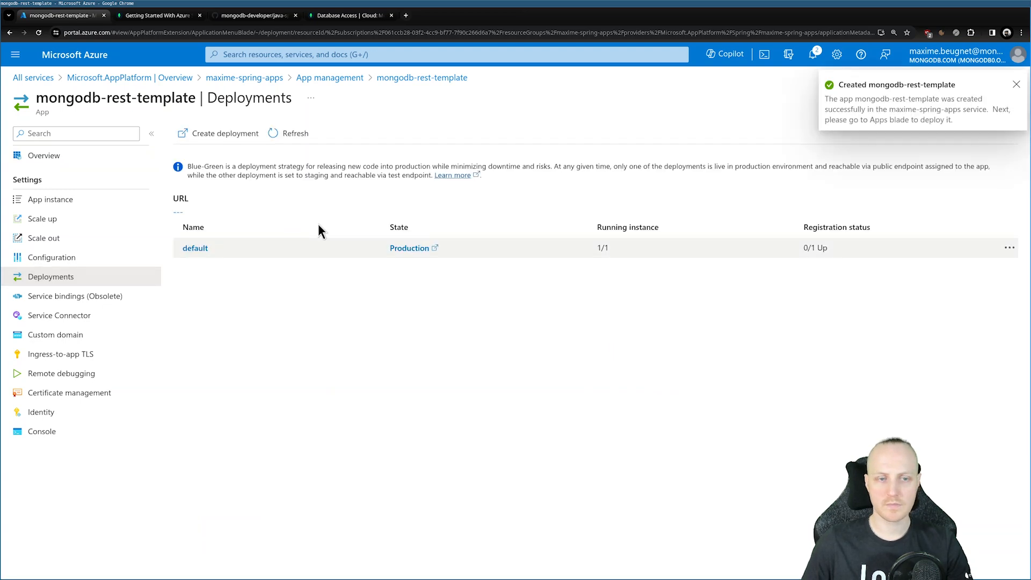
pyautogui.moveTo(195, 248)
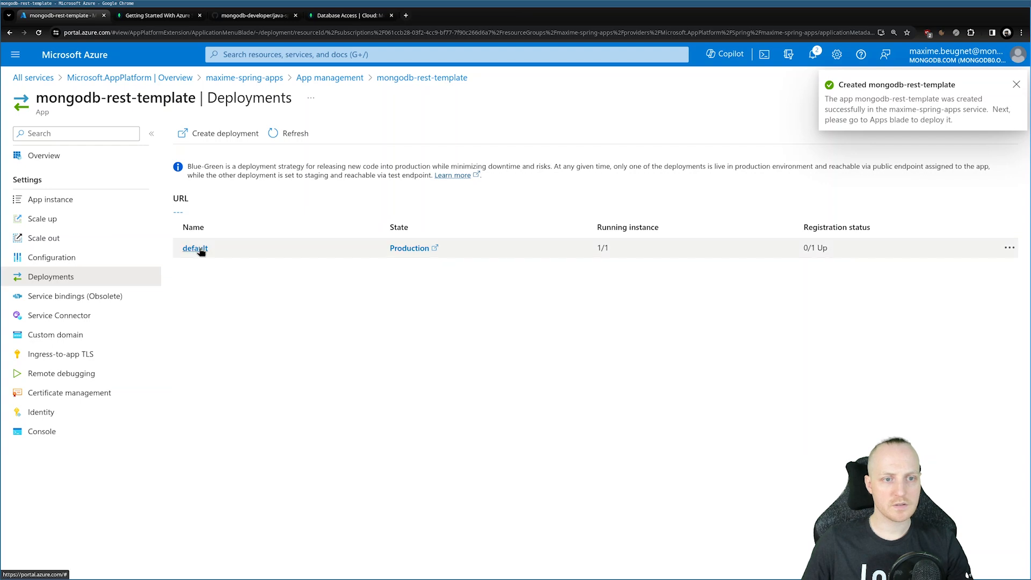
pyautogui.click(195, 248)
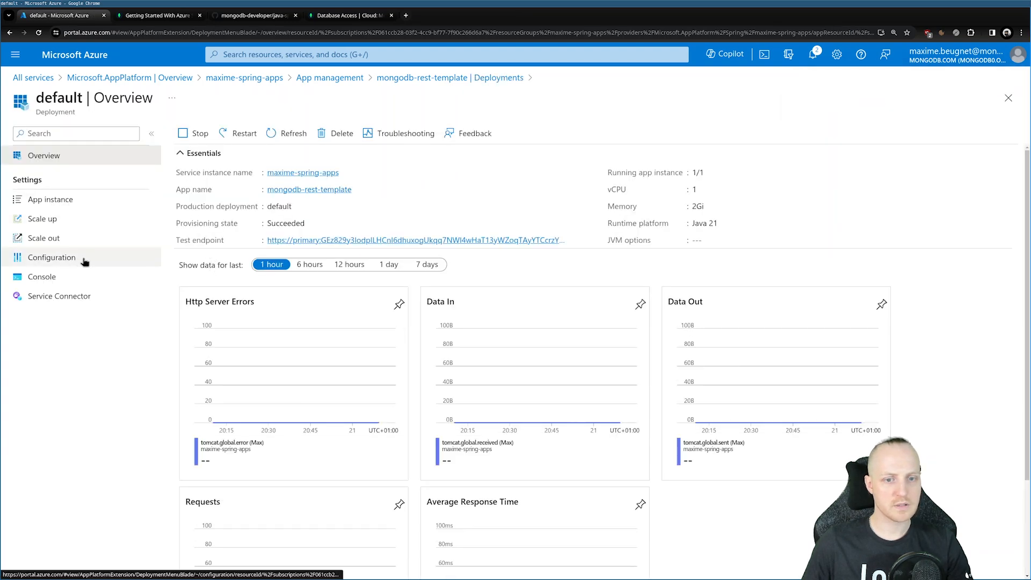
pyautogui.click(51, 257)
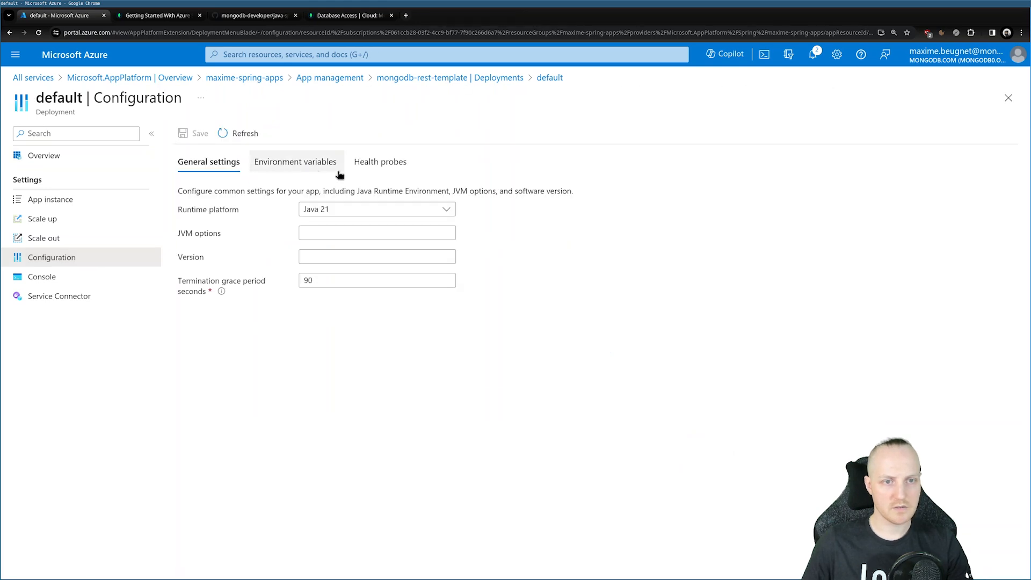
pyautogui.moveTo(283, 171)
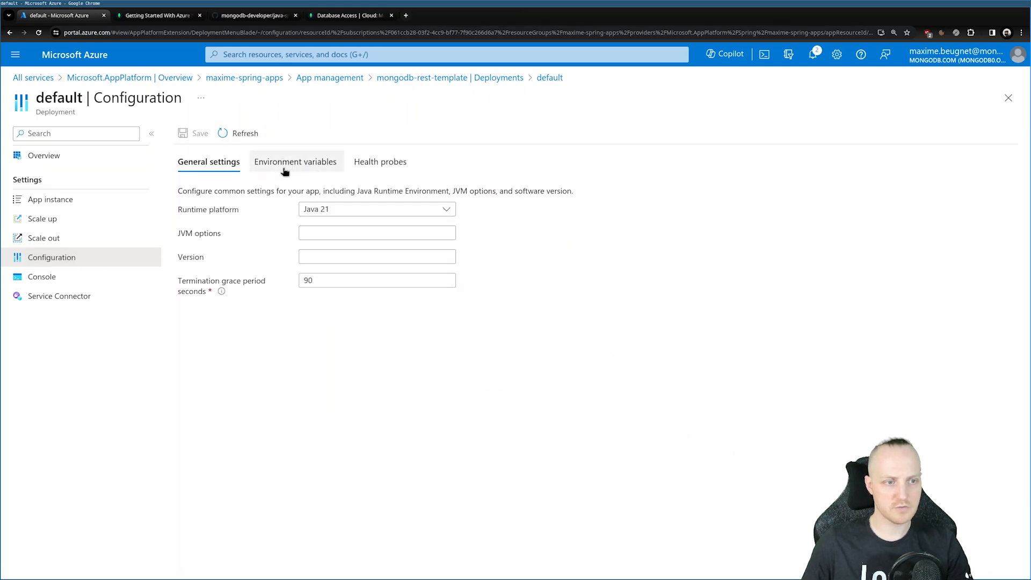
# Step: Add environment variable key MONGODB_URI, leaving its value empty
pyautogui.click(295, 162)
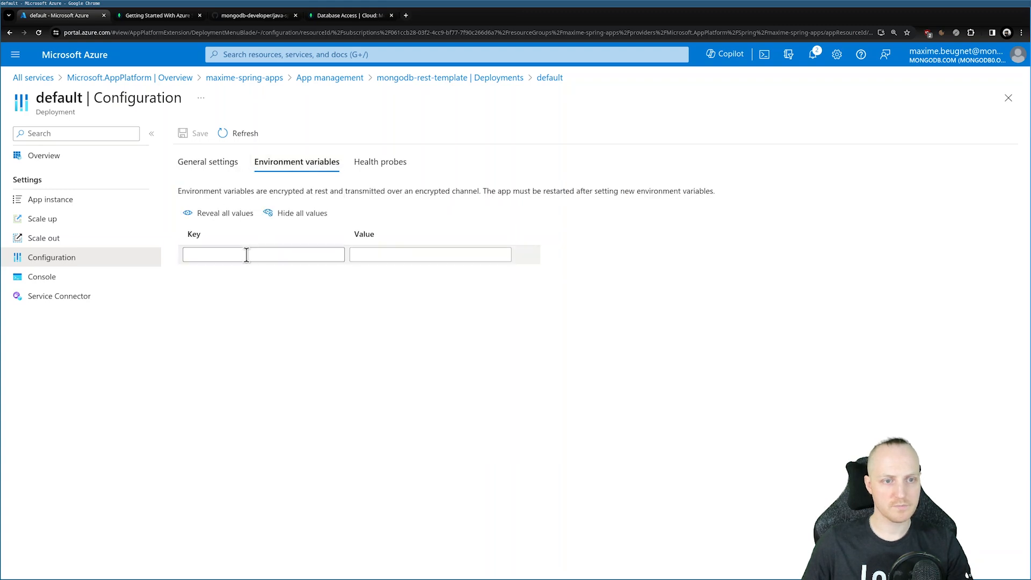
pyautogui.click(262, 254)
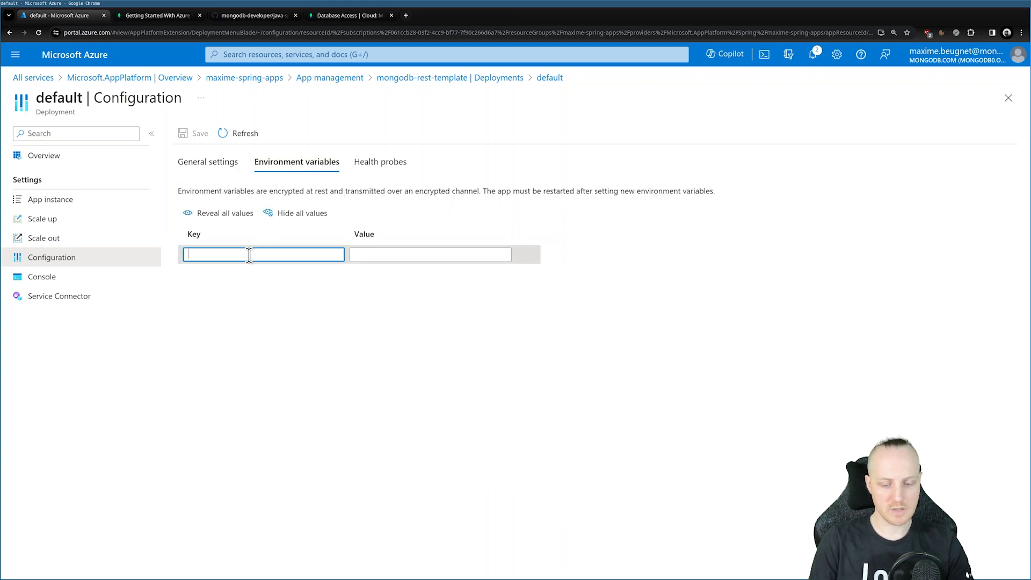
pyautogui.write('MONGODB_URI')
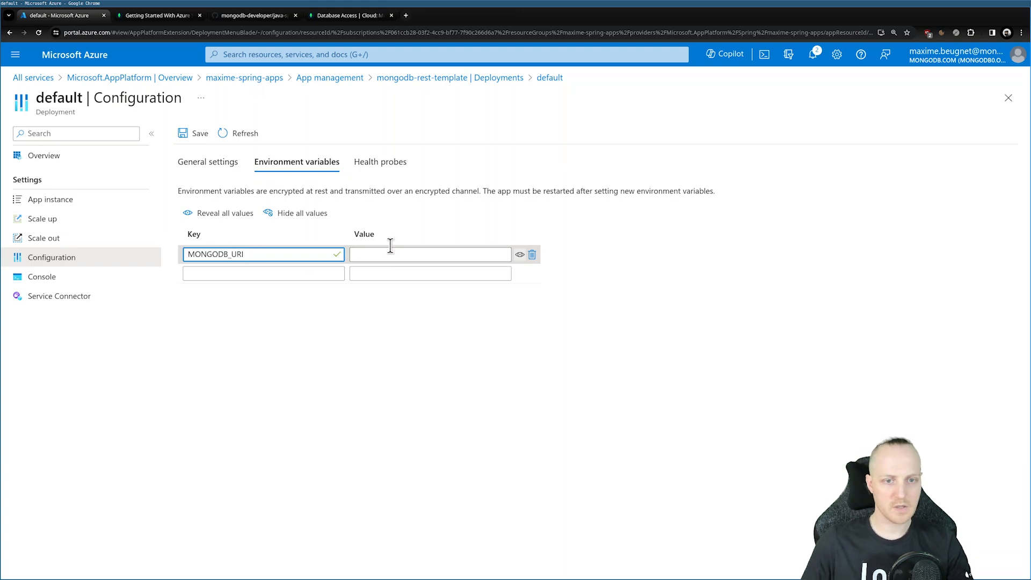
pyautogui.click(429, 254)
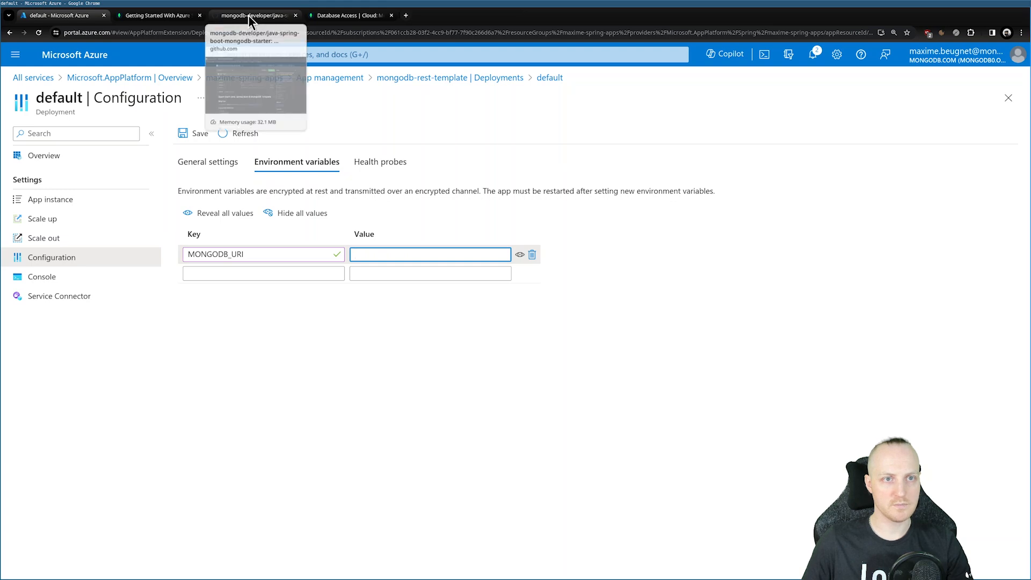
# Step: In Atlas, go to the database deployments and start connecting to the Free cluster
pyautogui.click(347, 15)
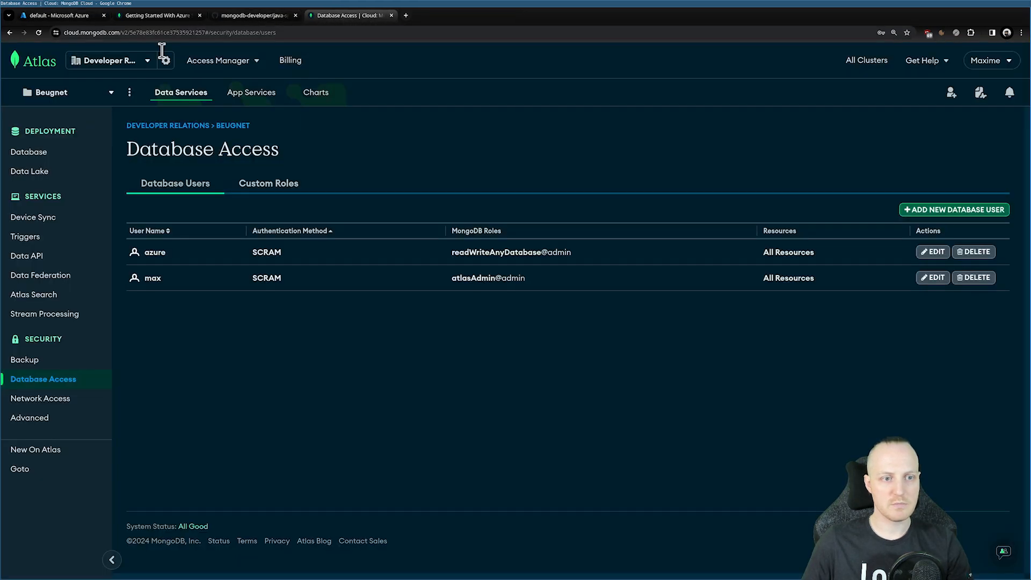
pyautogui.click(29, 152)
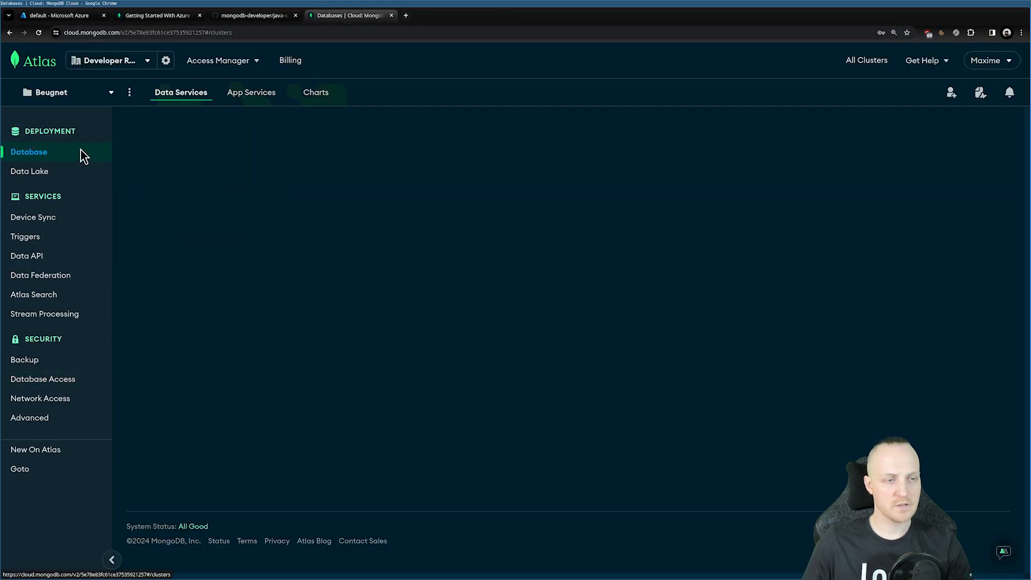
pyautogui.click(29, 151)
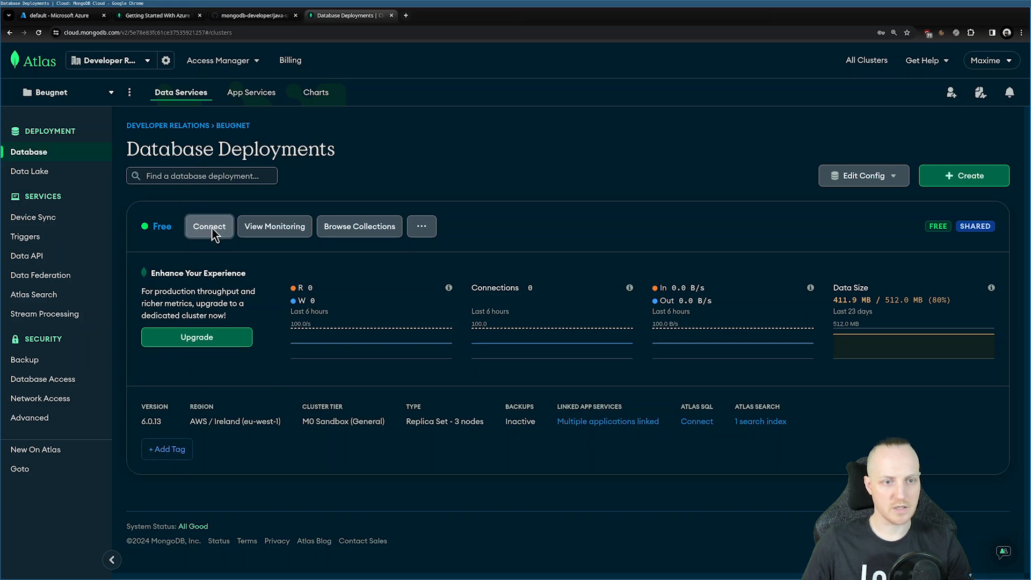
pyautogui.click(209, 227)
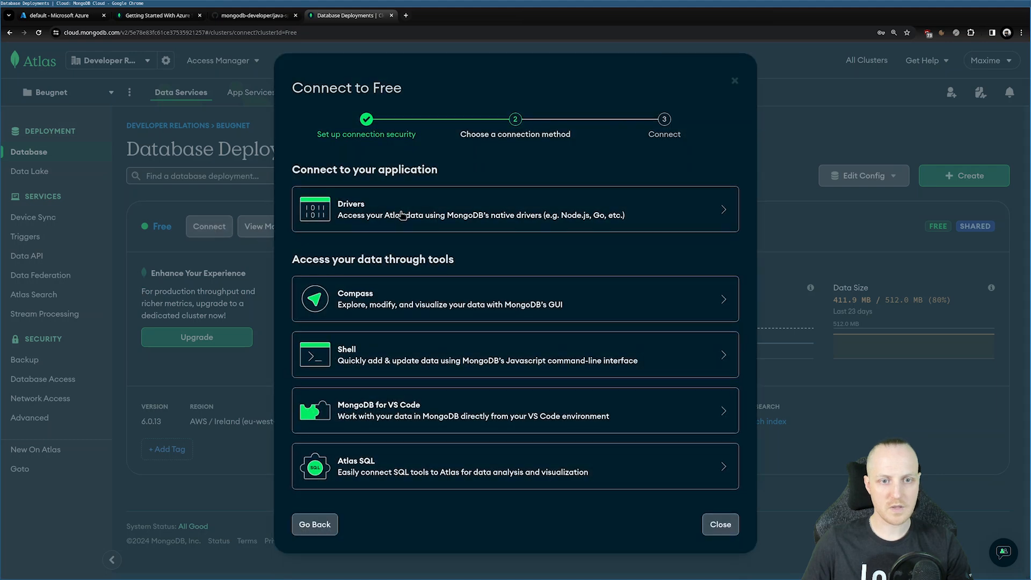
# Step: Choose the Drivers option, copy the Java connection string, and close the dialog
pyautogui.click(515, 209)
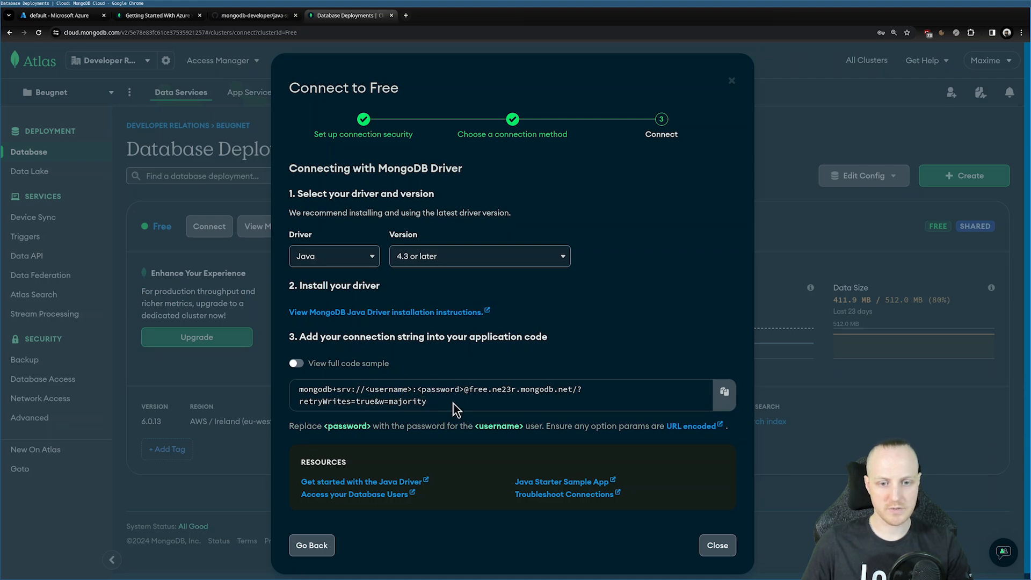
pyautogui.click(723, 393)
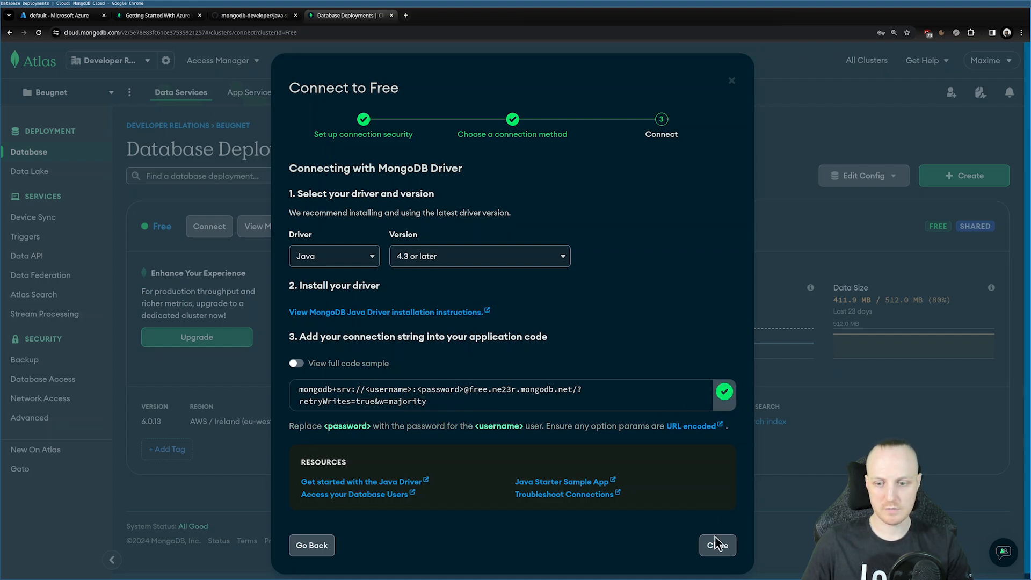
pyautogui.click(716, 545)
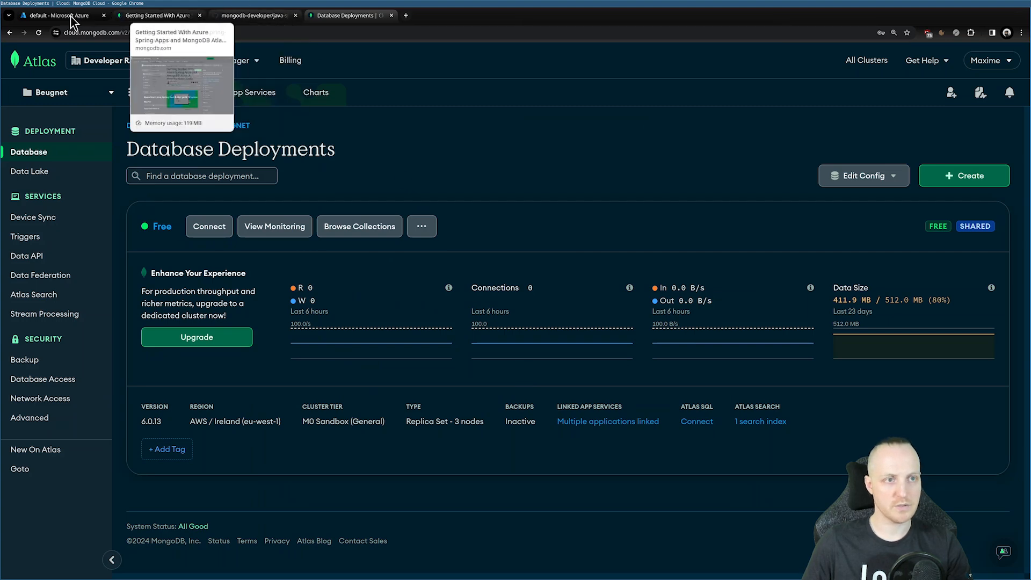
# Step: Add MONGODB_URI with the mongodb+srv connection string to the Azure deployment configuration
pyautogui.click(59, 15)
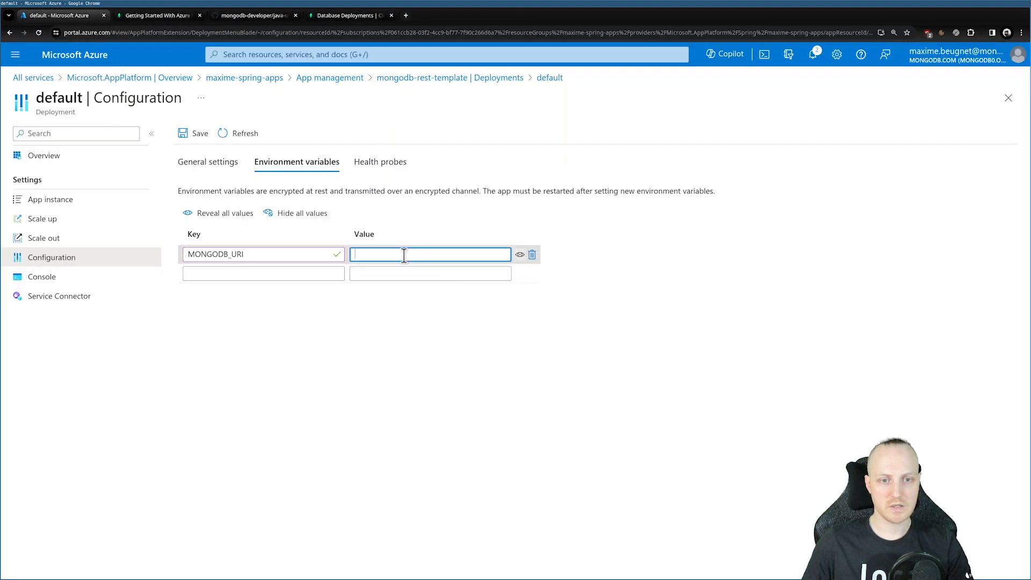
pyautogui.write('mongodb+srv://<username>:<password>')
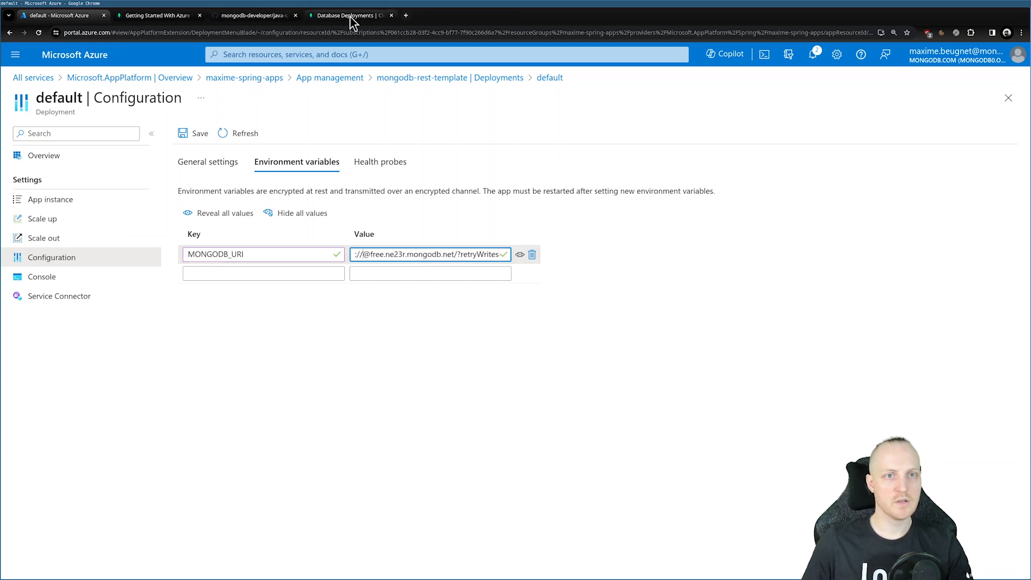
# Step: Check the azure user in Atlas Database Access, then return to the Azure configuration
pyautogui.click(347, 15)
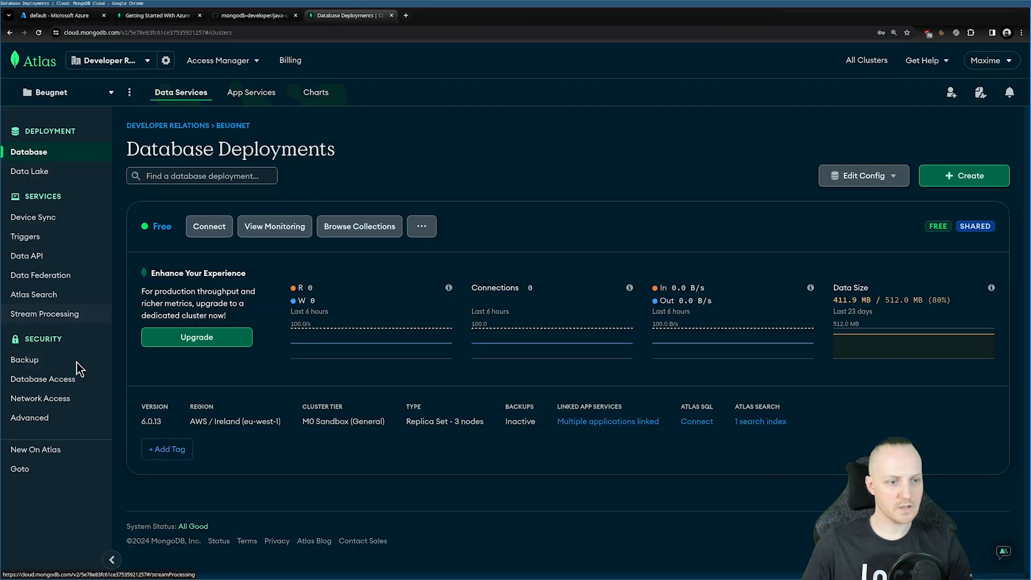
pyautogui.click(43, 379)
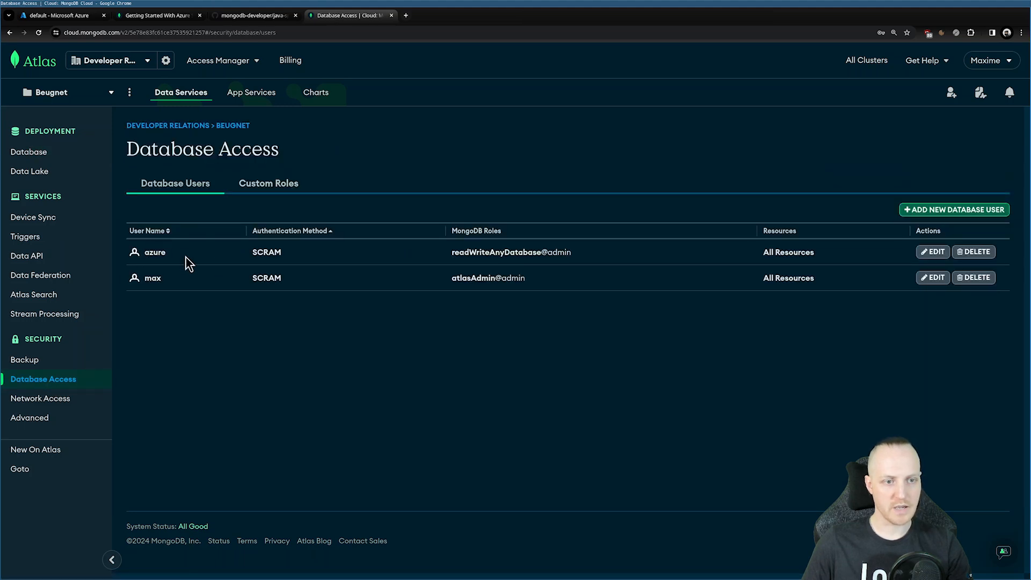
pyautogui.moveTo(453, 259)
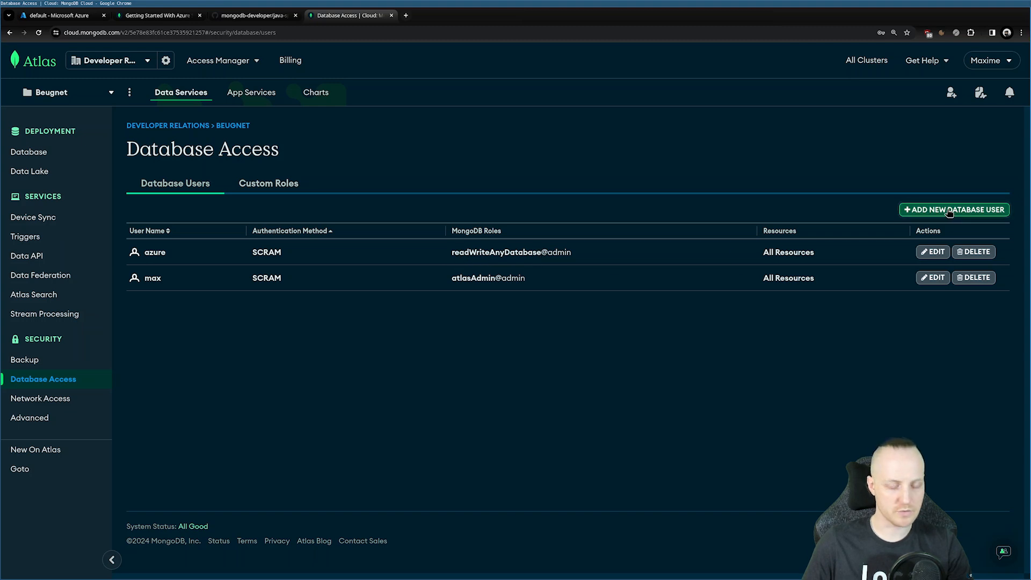
pyautogui.click(59, 15)
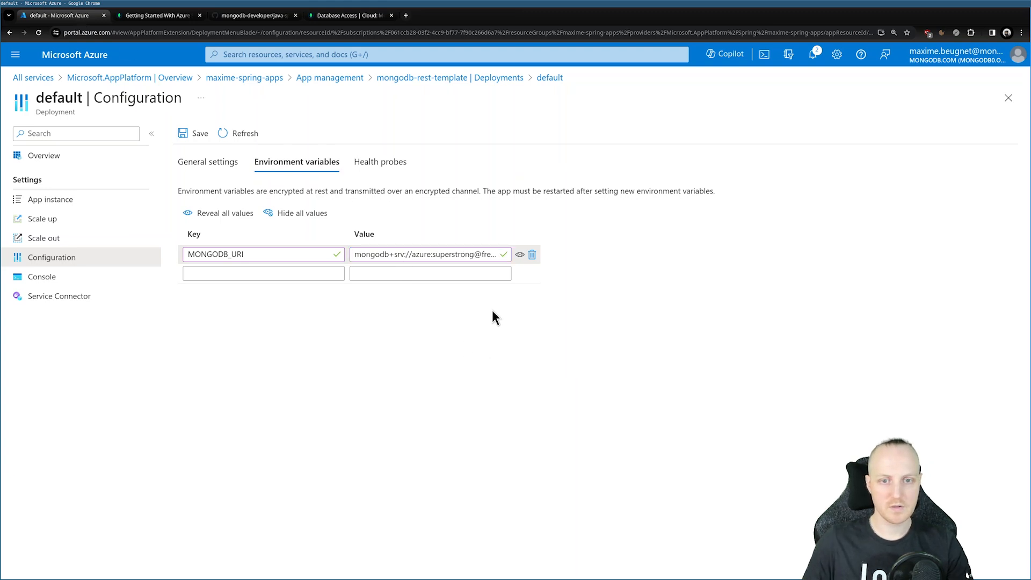
pyautogui.moveTo(431, 359)
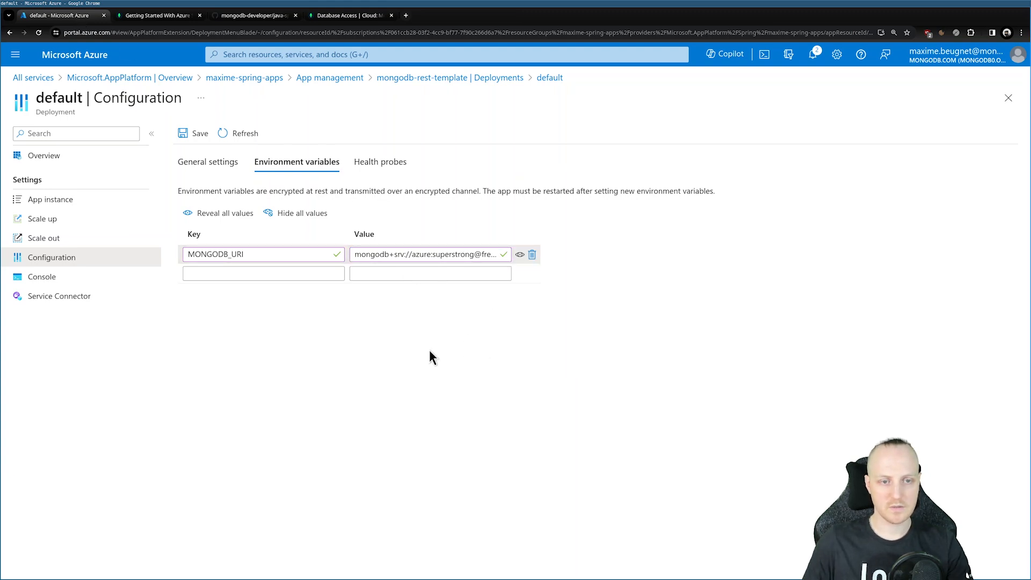
# Step: Keep and save the MONGODB_URI edits, then return to the maxime-spring-apps service overview
pyautogui.click(204, 254)
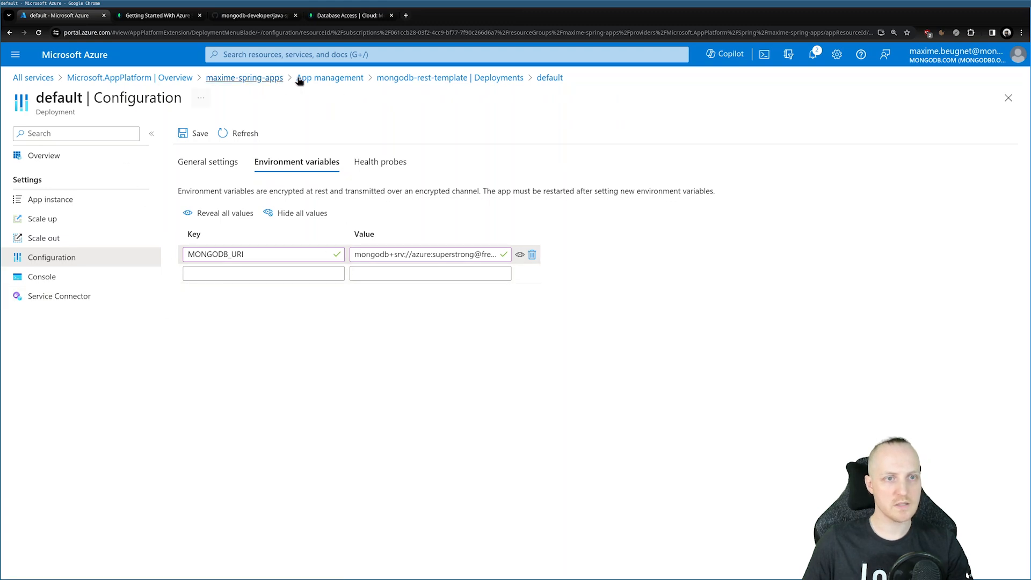
pyautogui.moveTo(244, 77)
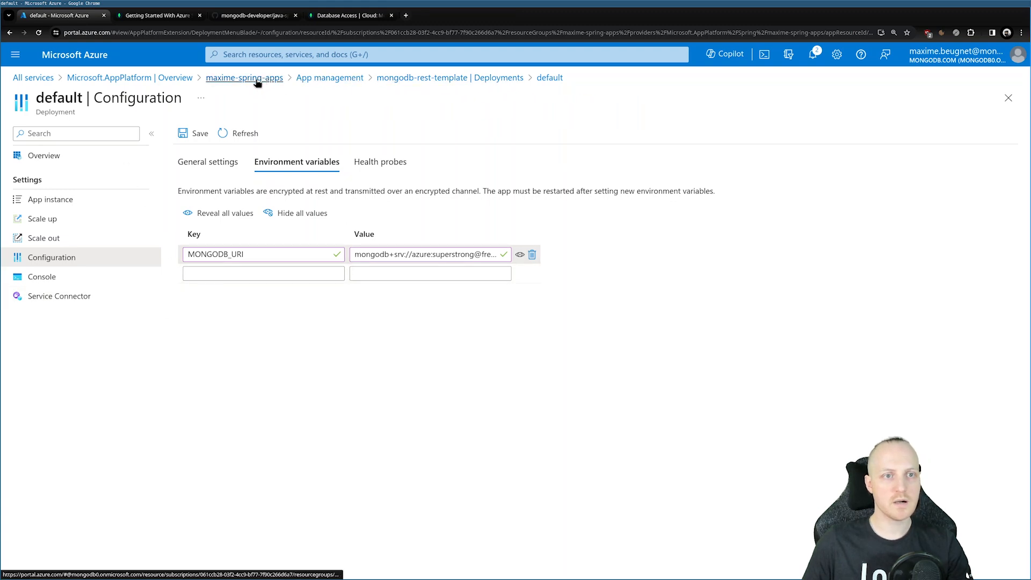
pyautogui.click(244, 78)
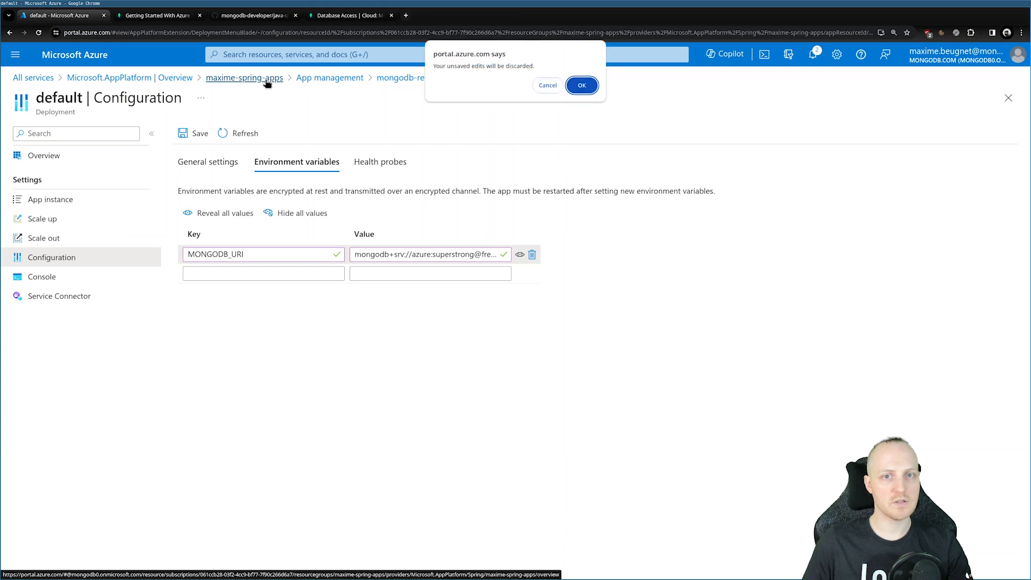
pyautogui.moveTo(548, 95)
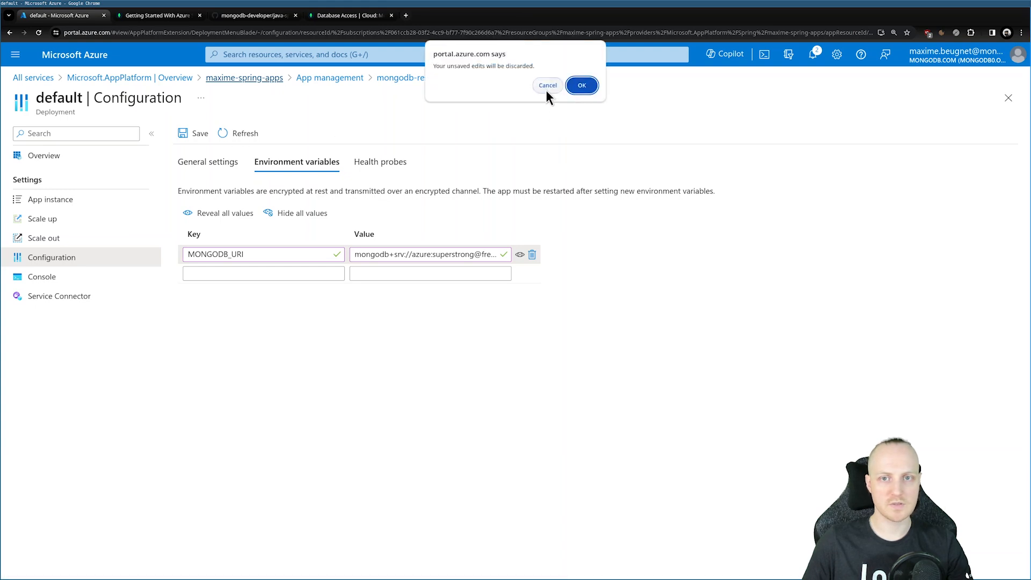
pyautogui.click(581, 86)
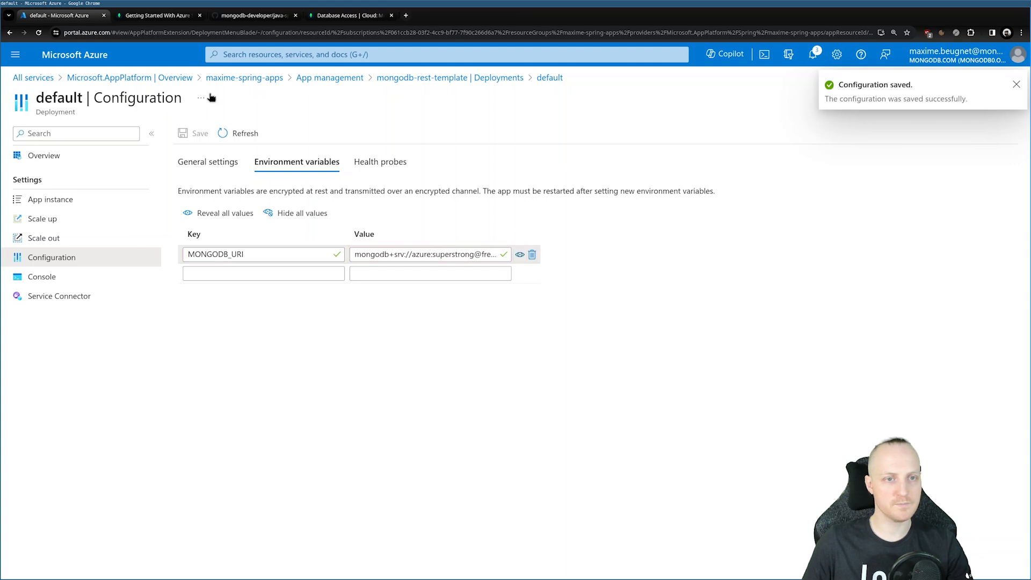
pyautogui.click(243, 78)
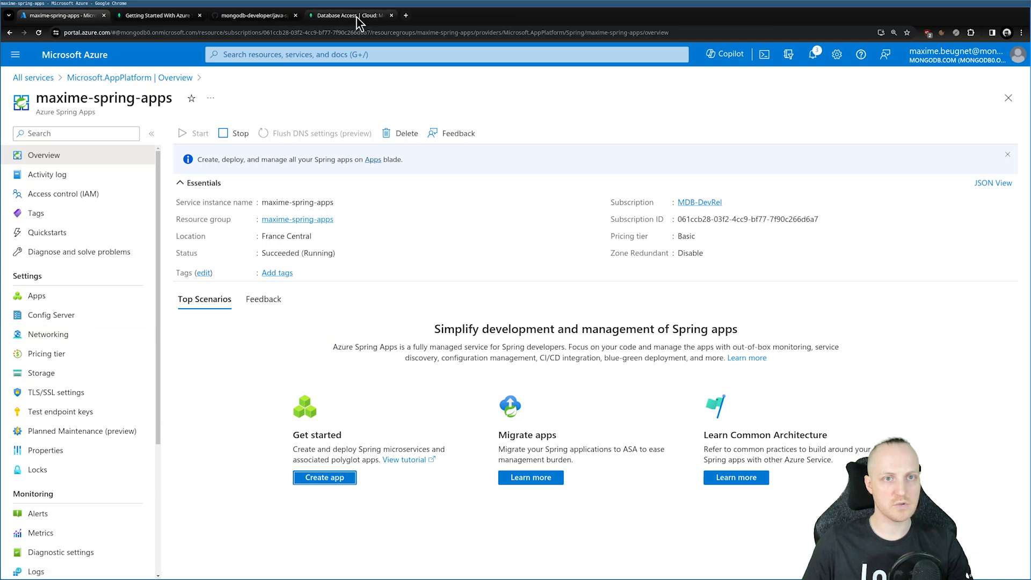
pyautogui.click(348, 15)
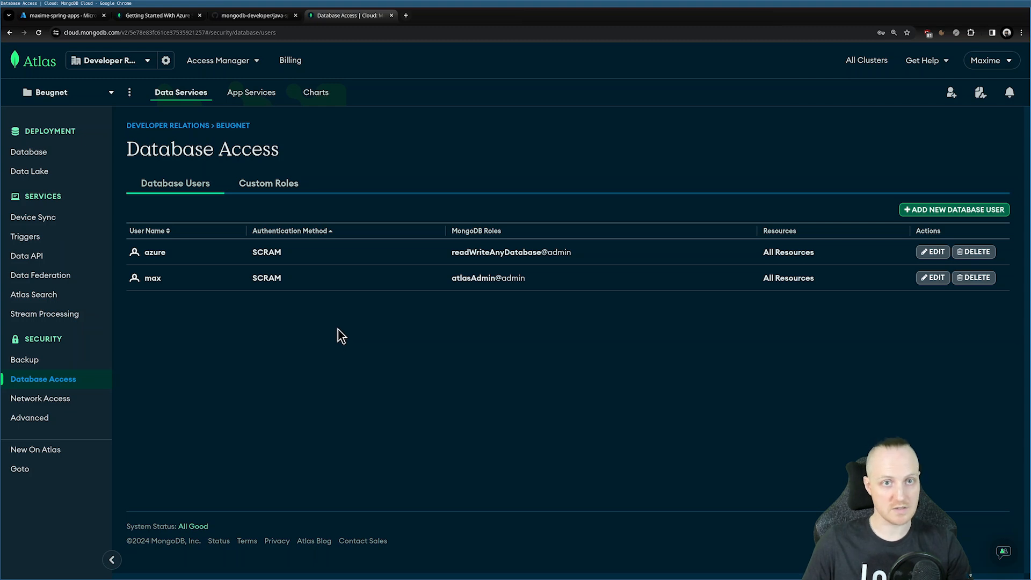
pyautogui.moveTo(40, 397)
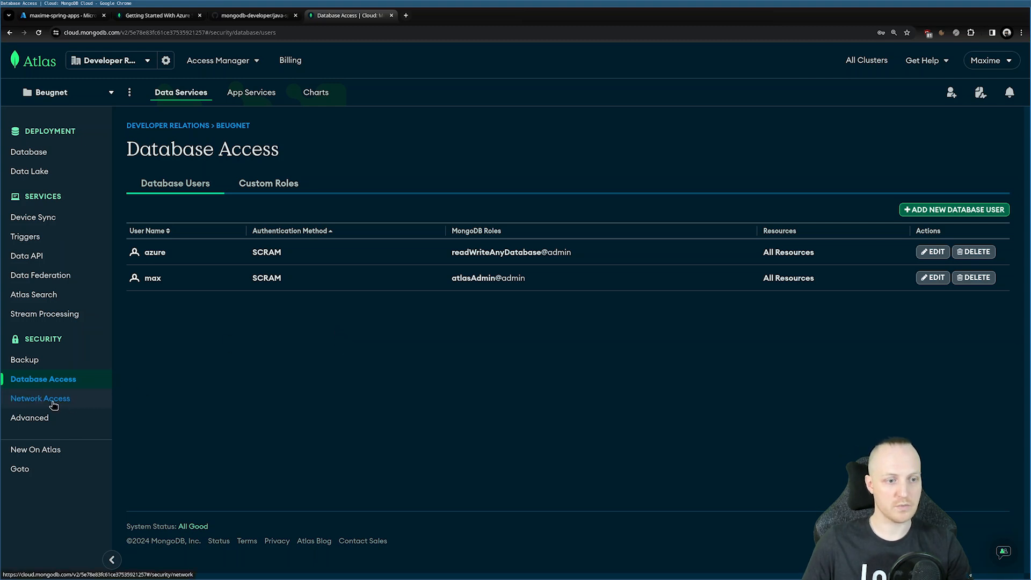
pyautogui.click(40, 397)
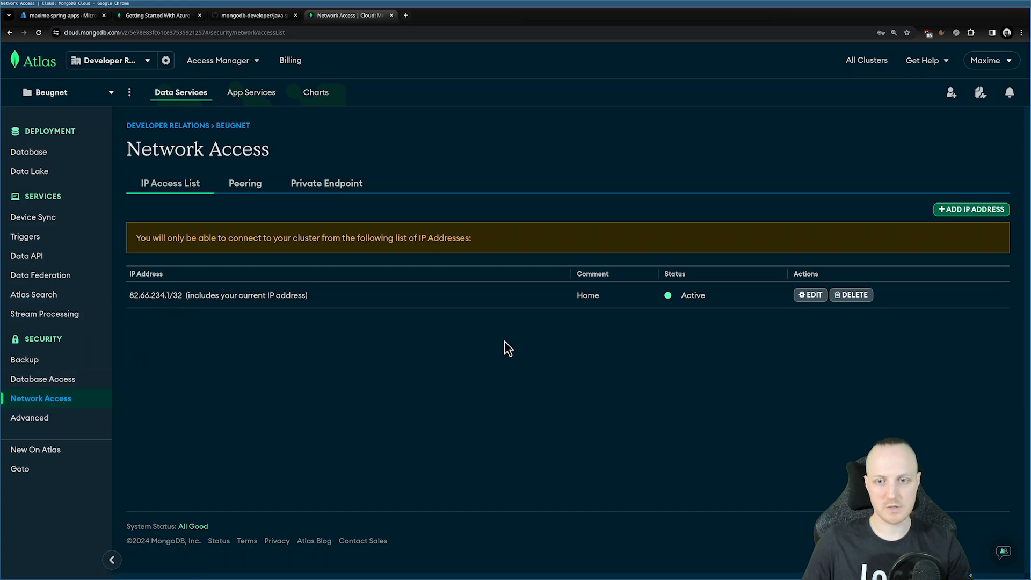
pyautogui.moveTo(349, 354)
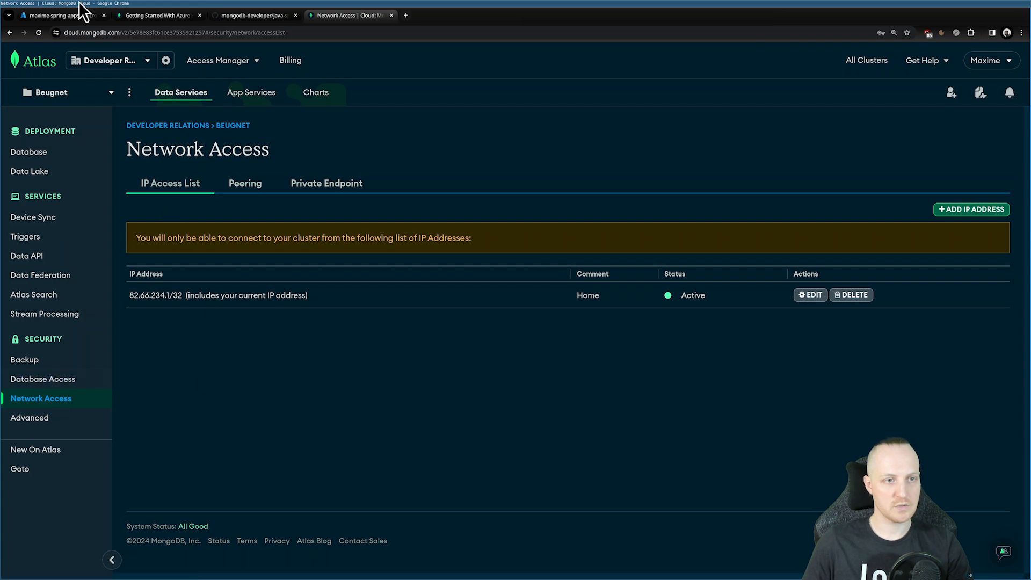
pyautogui.click(59, 15)
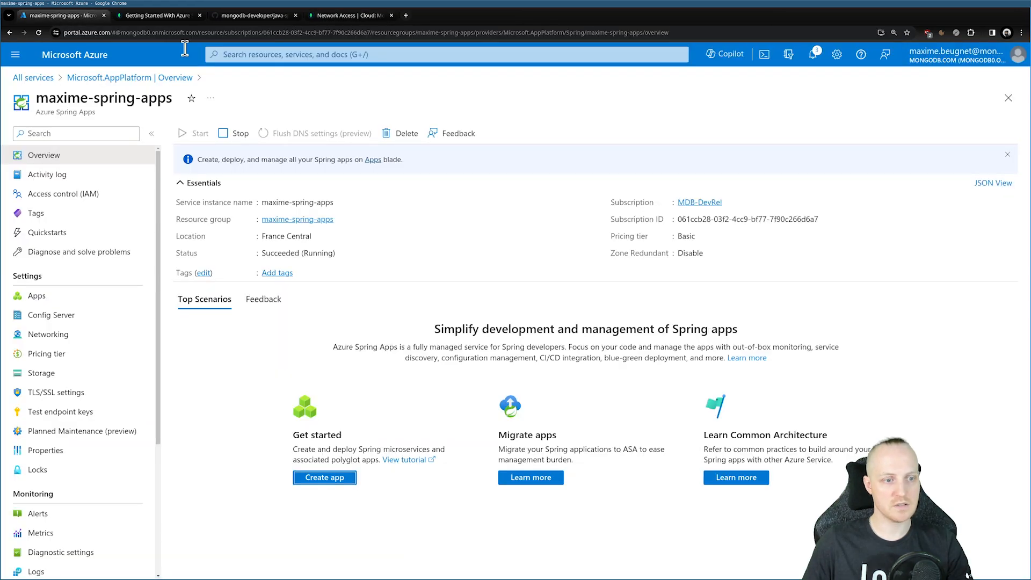
pyautogui.moveTo(48, 334)
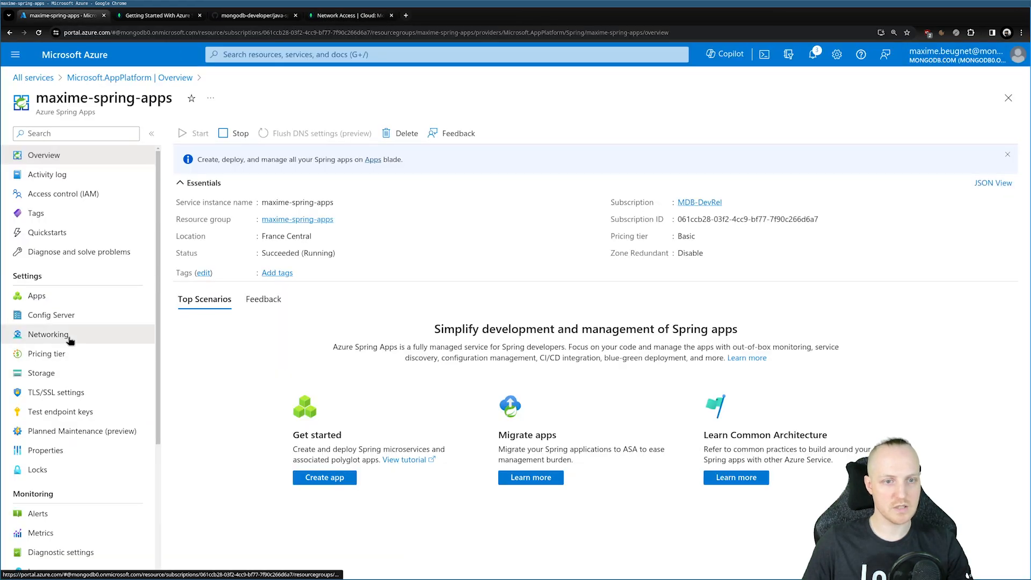
# Step: From Networking, copy outbound IP 20.19.68.64 and switch to the Atlas network access page
pyautogui.click(48, 334)
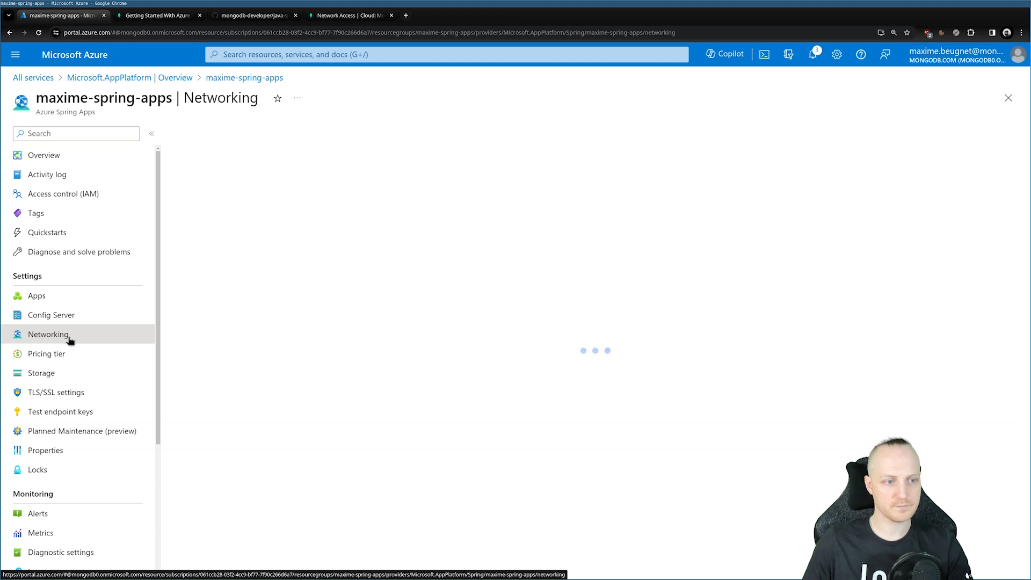
pyautogui.click(48, 334)
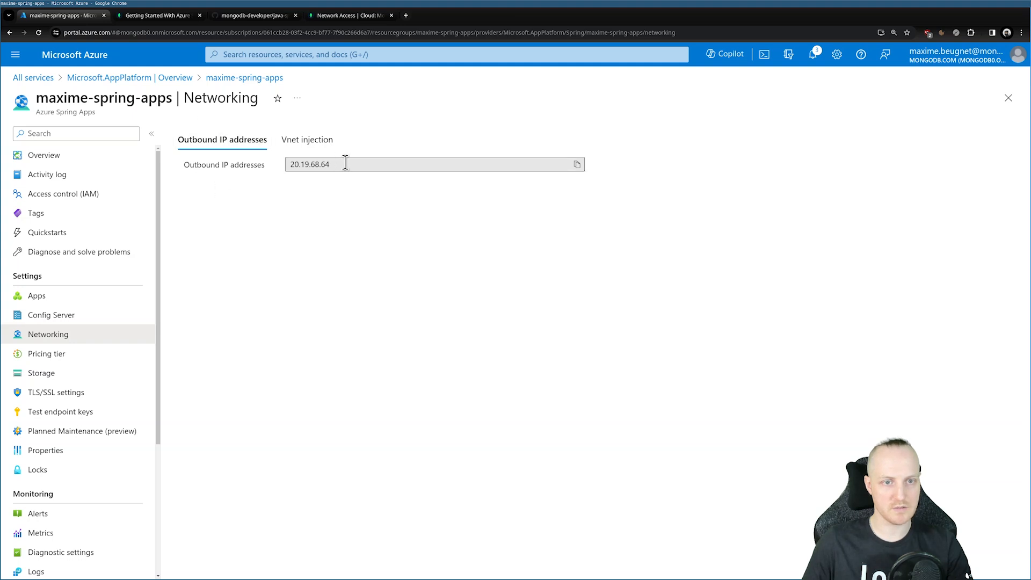
pyautogui.doubleClick(309, 164)
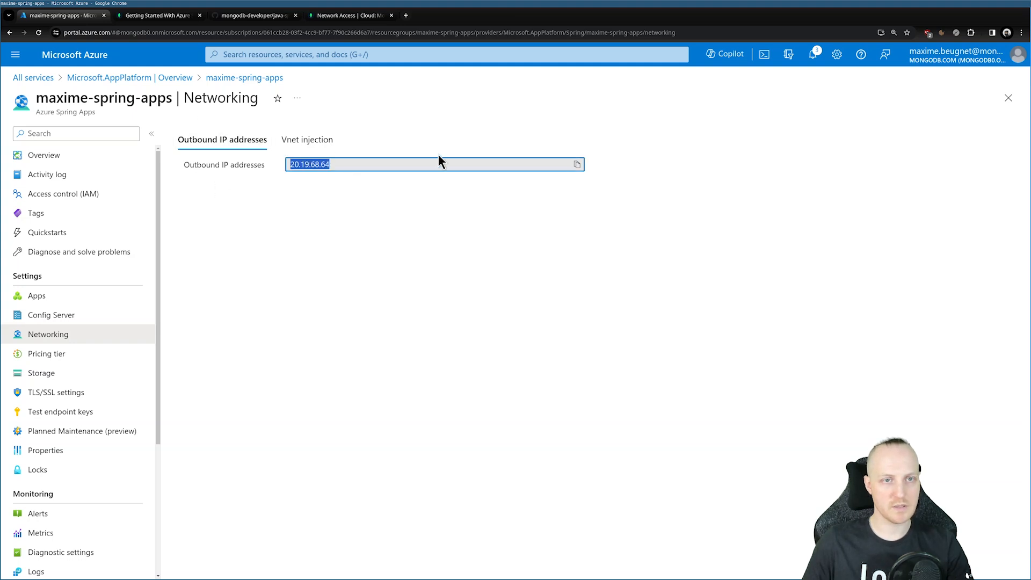
pyautogui.click(350, 14)
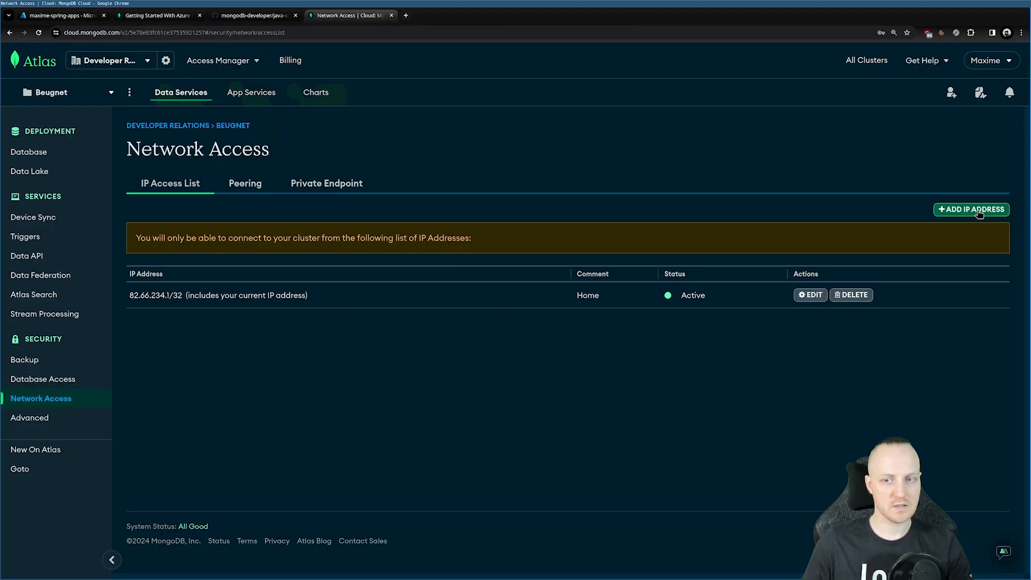
# Step: Add IP access entry 20.19.68.64 with comment Azure and confirm it
pyautogui.click(970, 209)
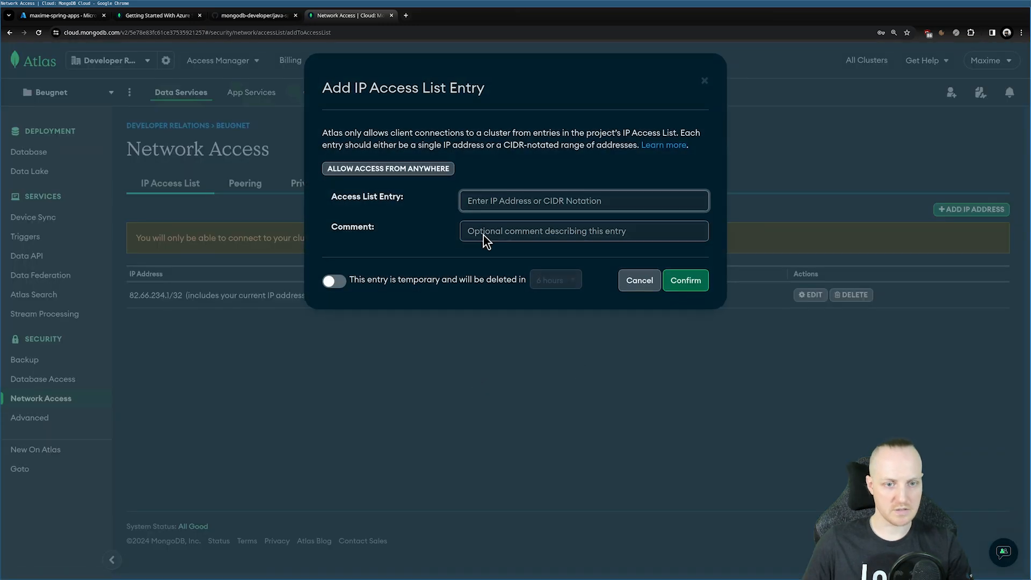
pyautogui.write('20.19.68.64')
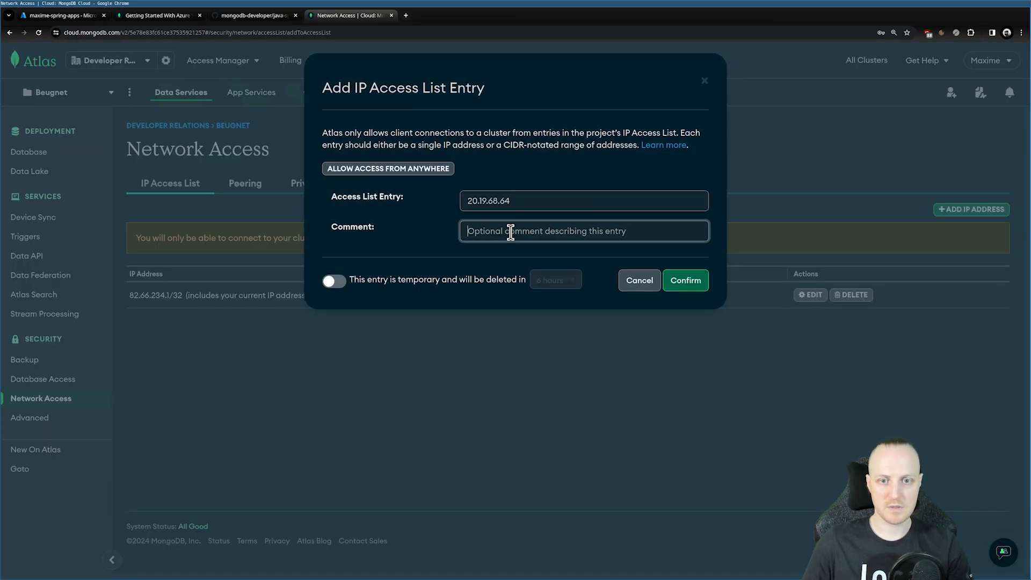
pyautogui.write('Azure')
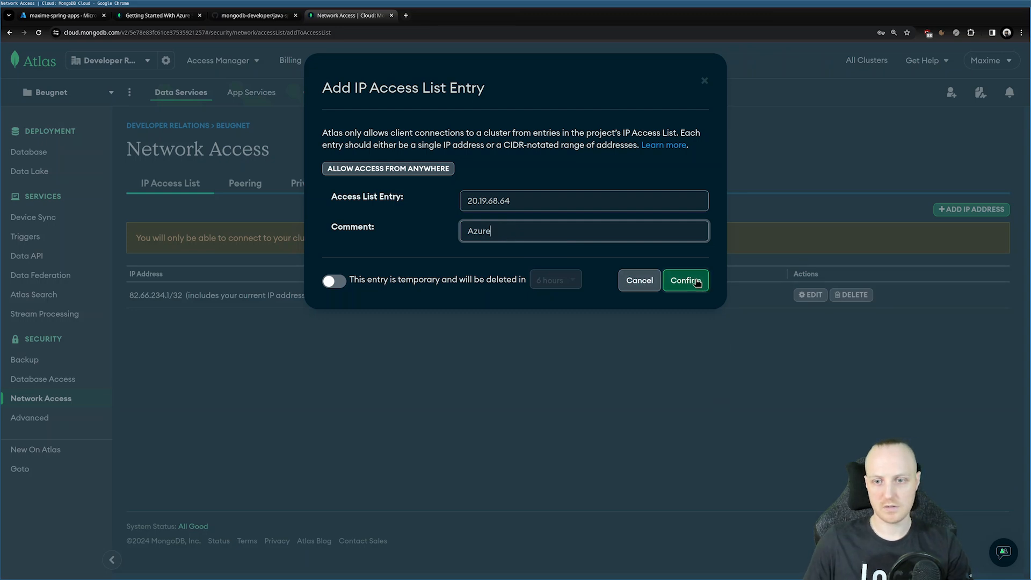
pyautogui.click(685, 280)
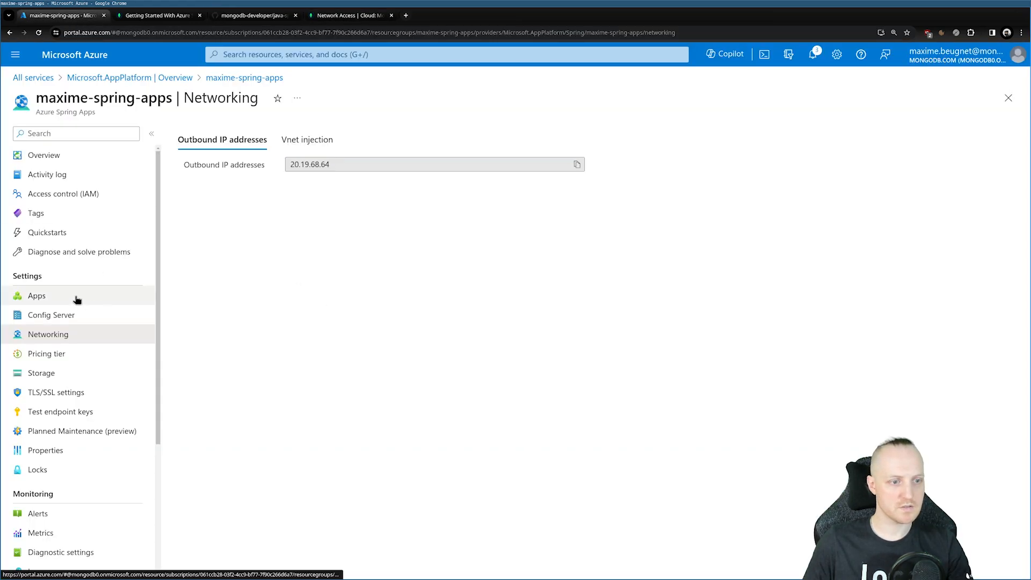
# Step: Open Deploy App for mongodb-rest-template and copy the az account set and az spring app deploy commands
pyautogui.click(37, 295)
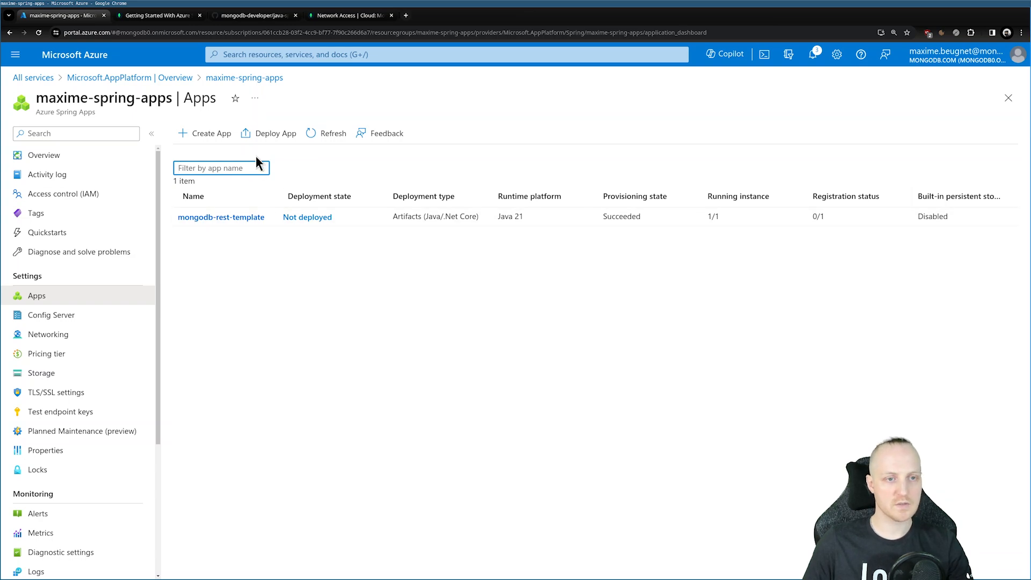
pyautogui.click(273, 133)
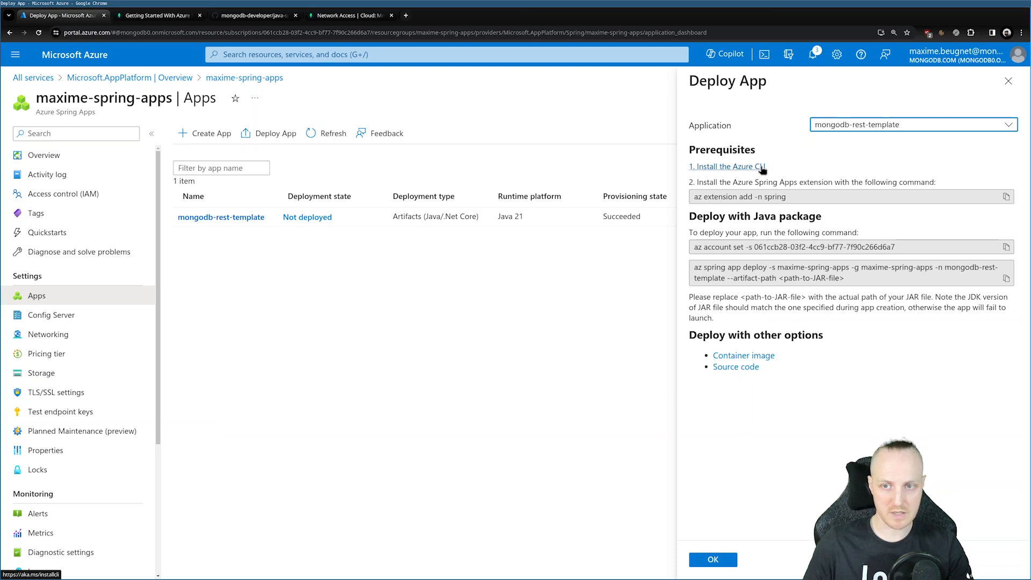
pyautogui.moveTo(779, 175)
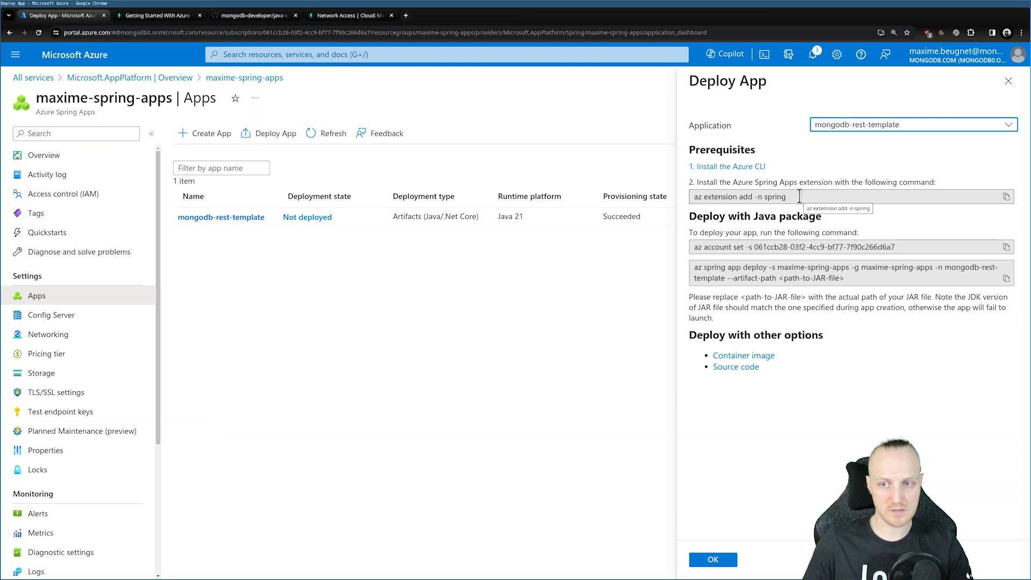
pyautogui.moveTo(789, 196)
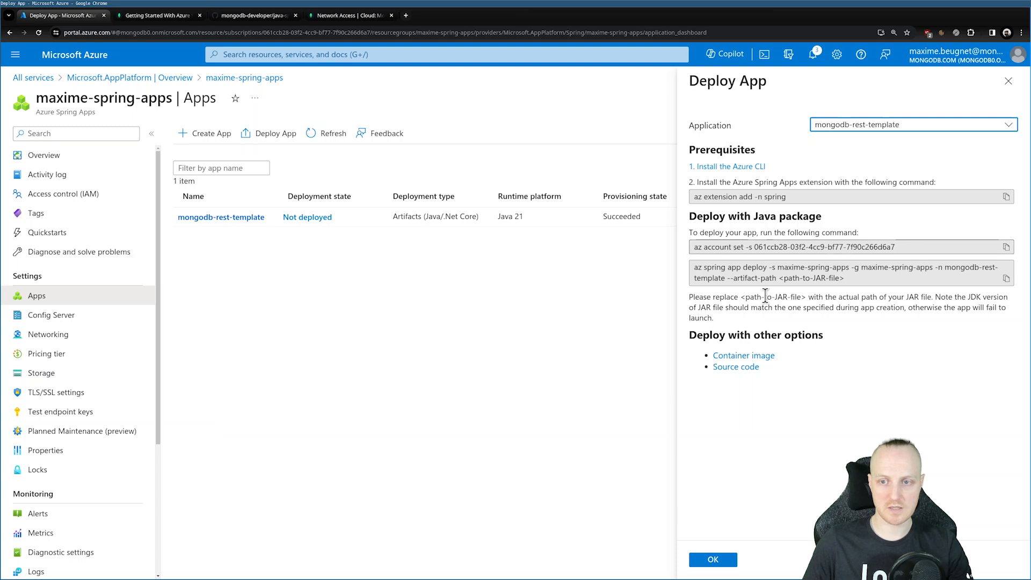
pyautogui.click(1006, 247)
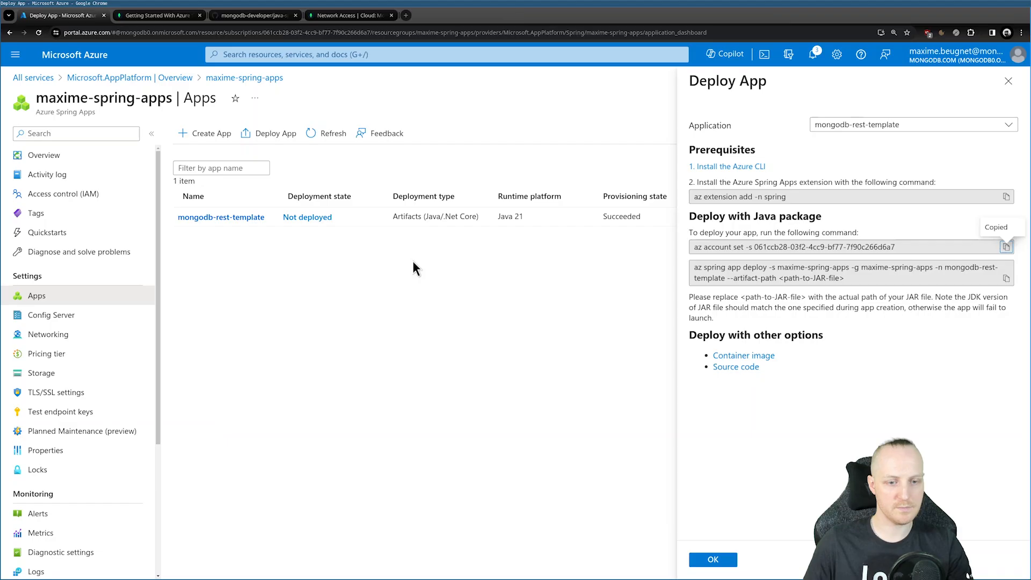
pyautogui.click(1006, 277)
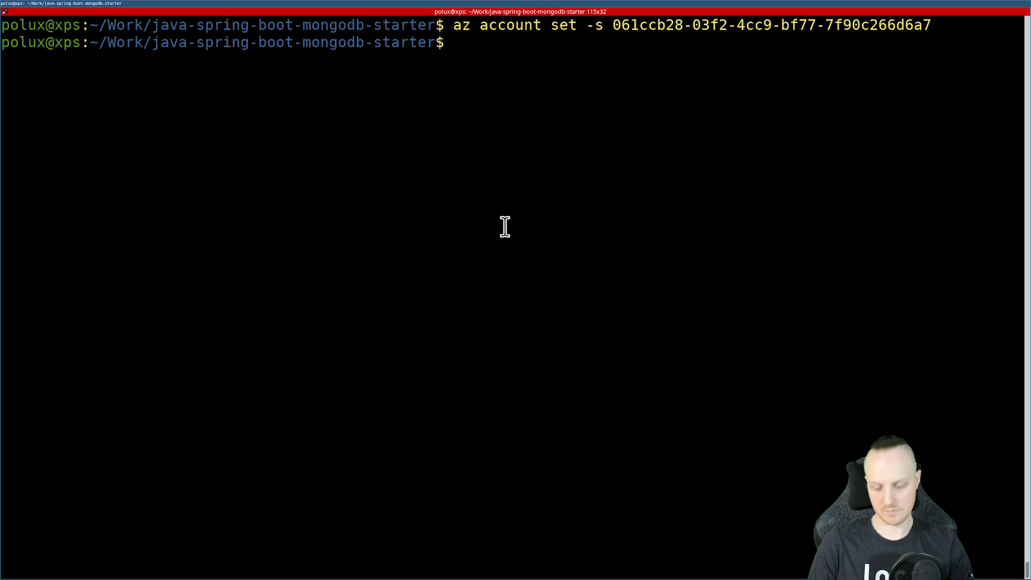
# Step: Run az spring app deploy for mongodb-rest-template with artifact target/java-spring-boot-mongodb-starter-1.0.0.jar
pyautogui.write('az spring app deploy -s maxime-spring-apps -g maxime-spring-apps -n mongodb-rest-template --artifact-path <path-to-JAR-file>')
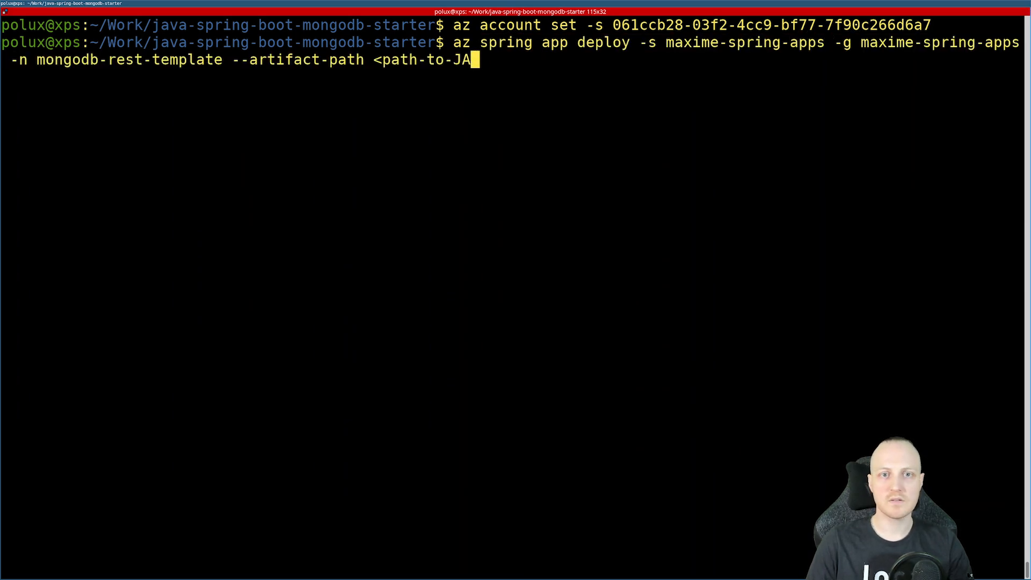
pyautogui.write('target/j')
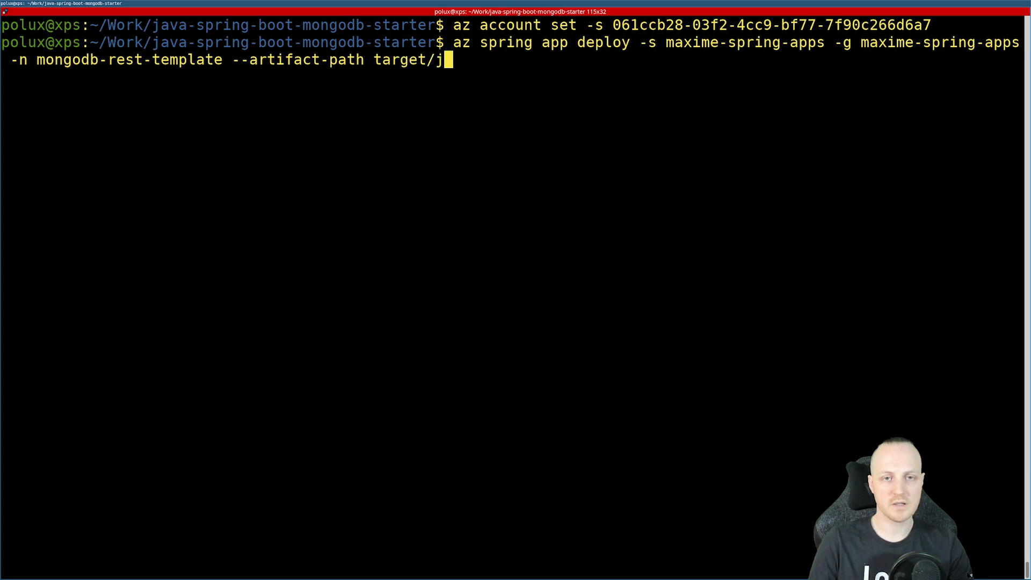
pyautogui.write('ava-spring-boot-mongodb-starter-1.0.0.jar')
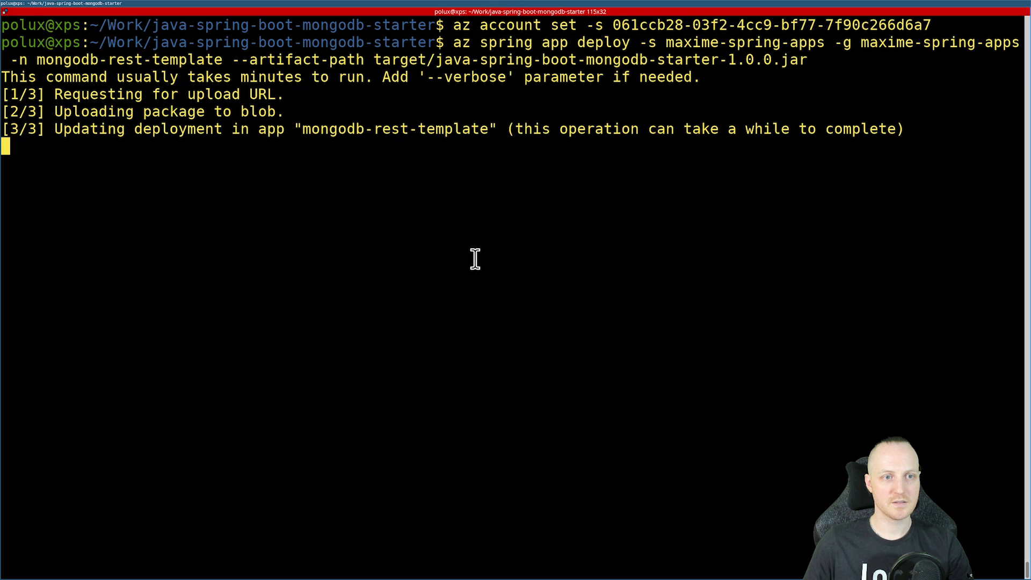
pyautogui.moveTo(706, 178)
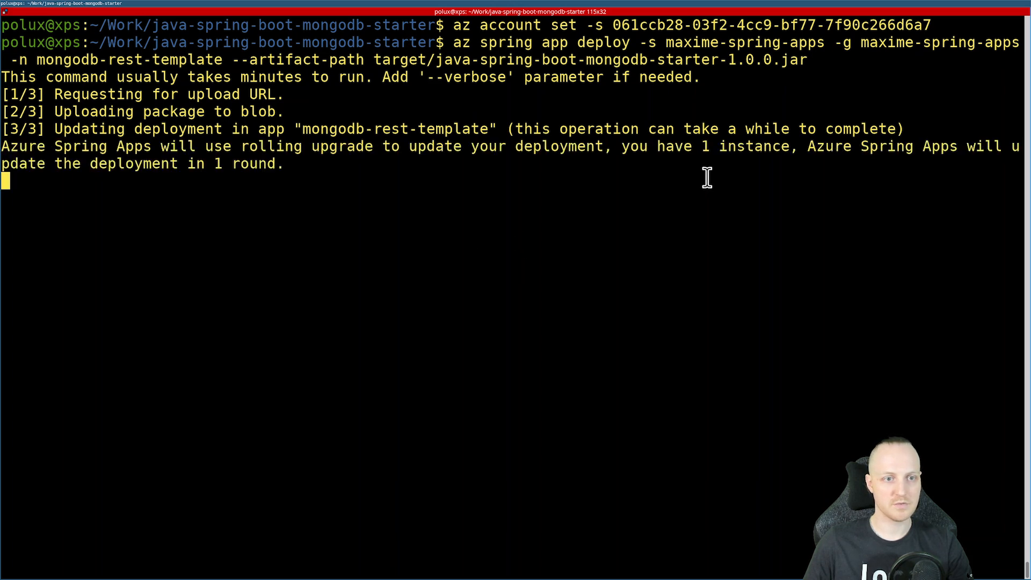
pyautogui.moveTo(688, 300)
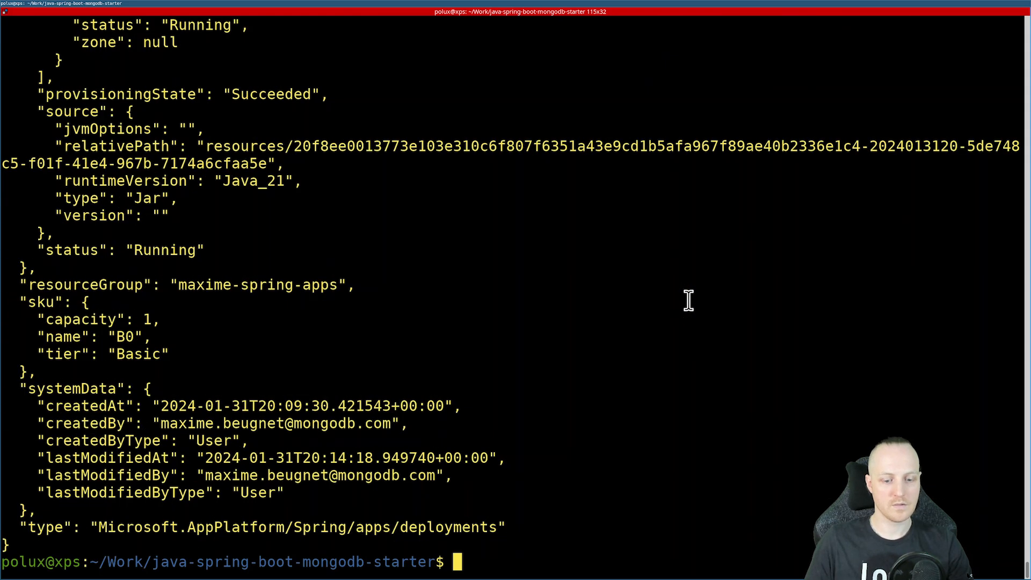
pyautogui.moveTo(511, 218)
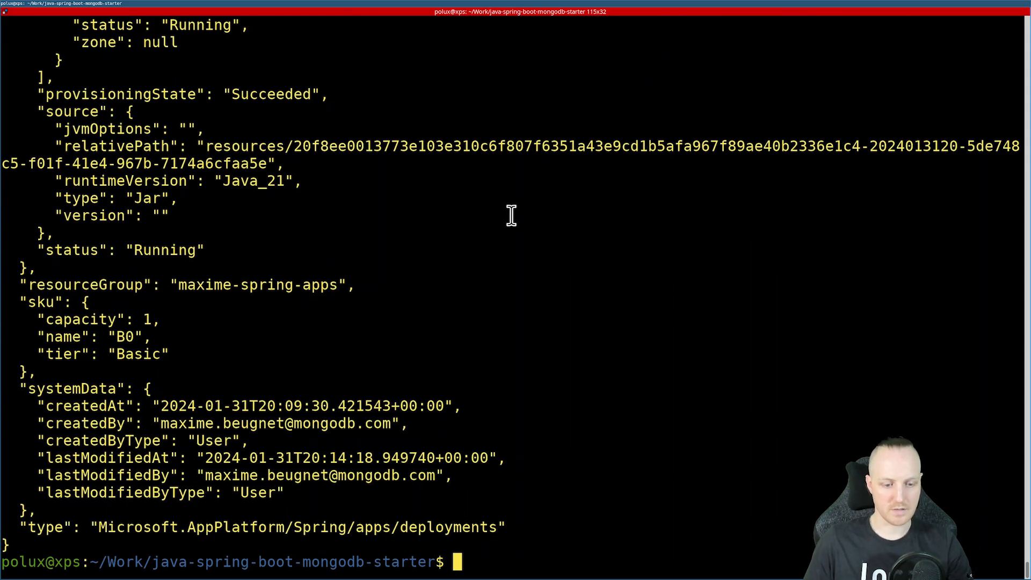
pyautogui.moveTo(432, 192)
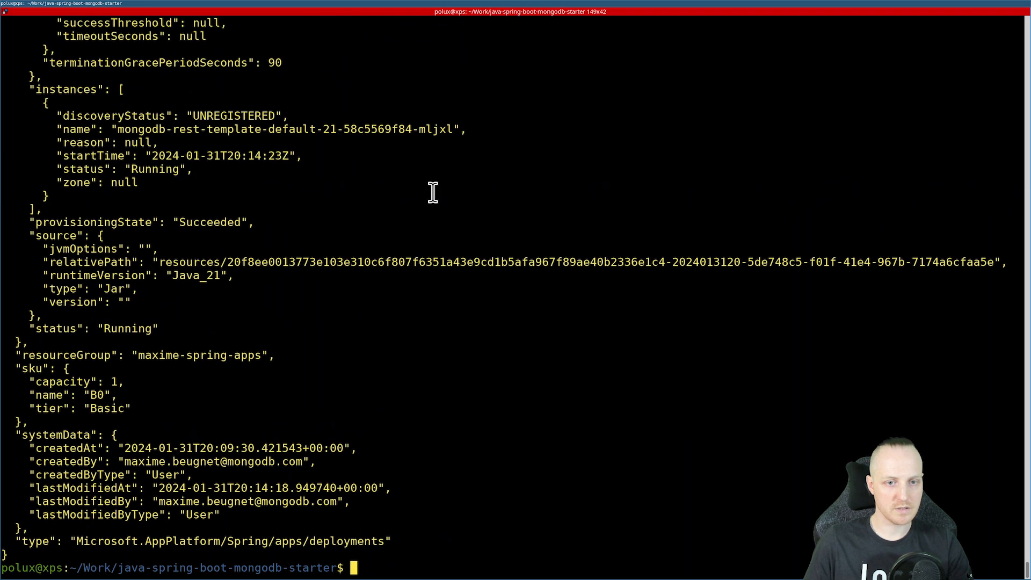
pyautogui.moveTo(401, 309)
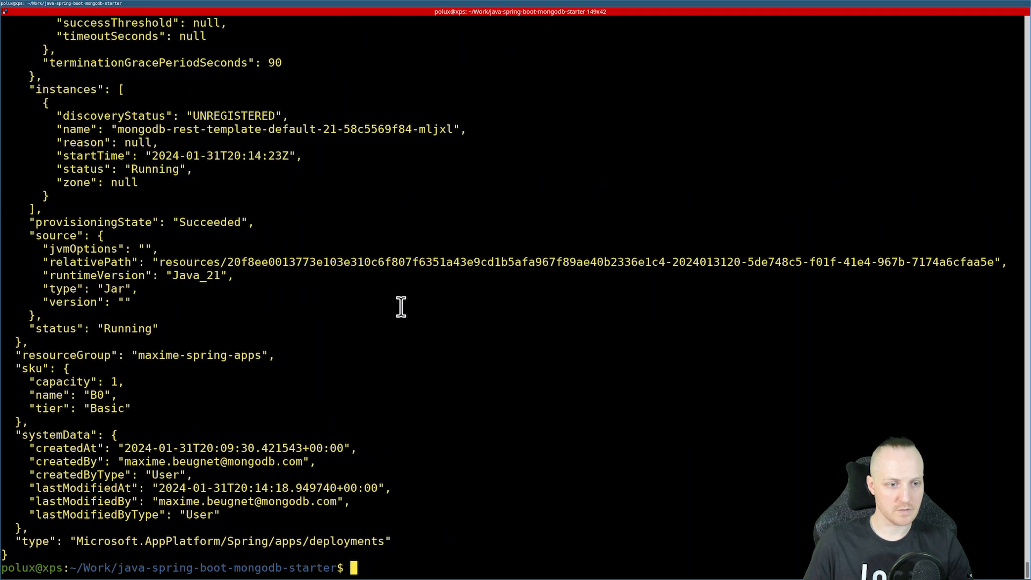
pyautogui.moveTo(359, 348)
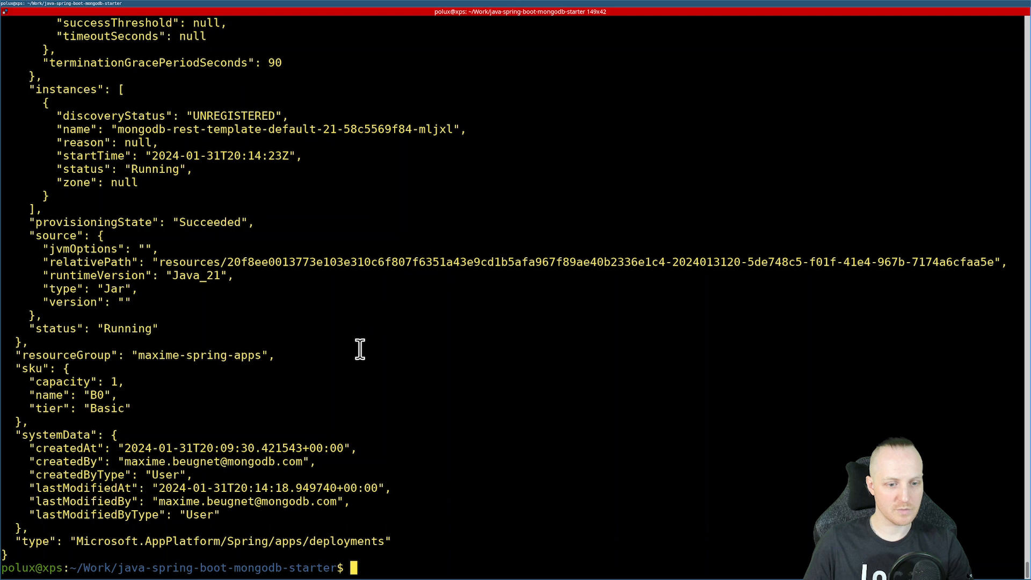
pyautogui.moveTo(339, 332)
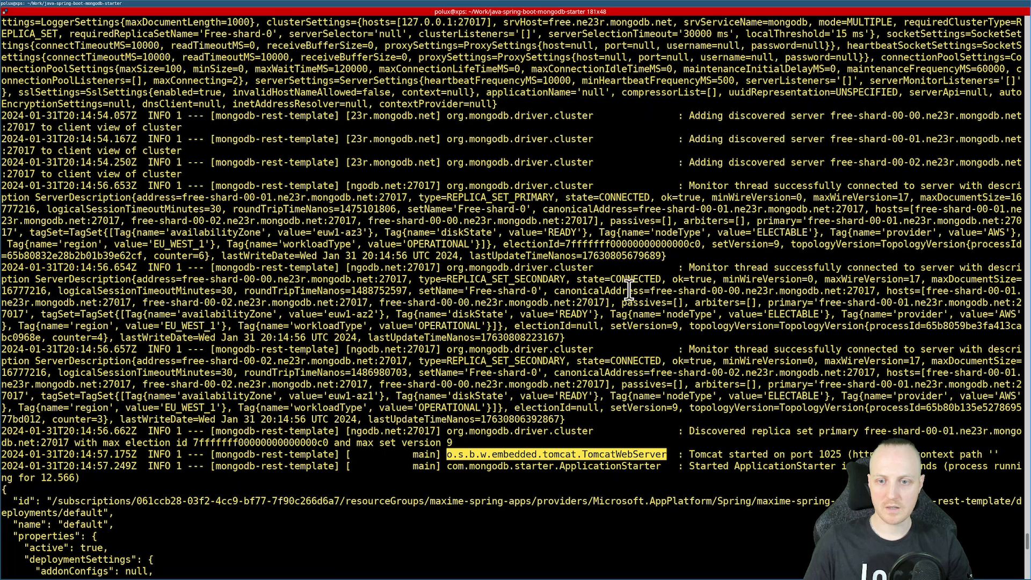
# Step: Highlight state=CONNECTED and the Tomcat start line in the deployment logs
pyautogui.doubleClick(622, 279)
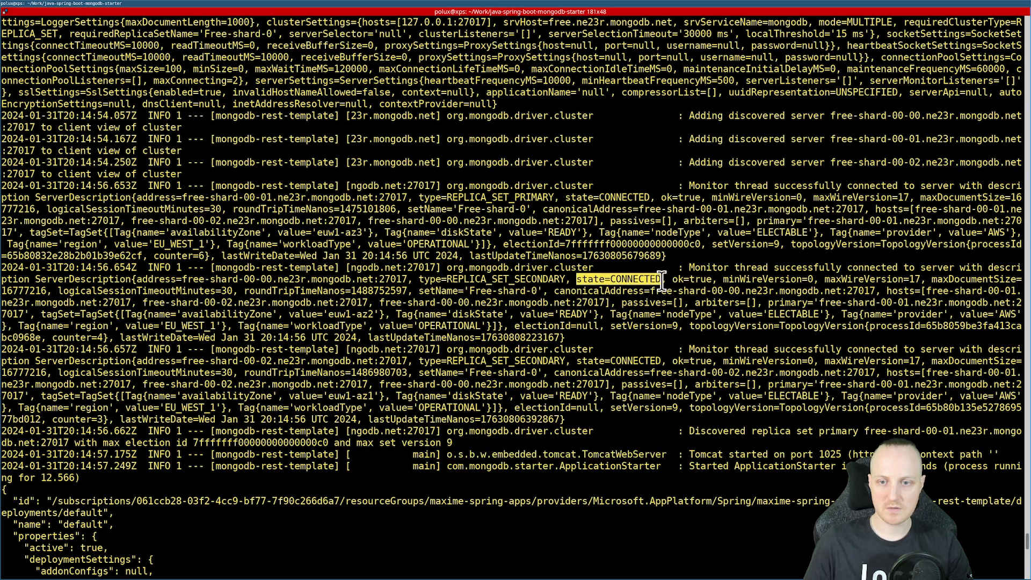
pyautogui.moveTo(677, 309)
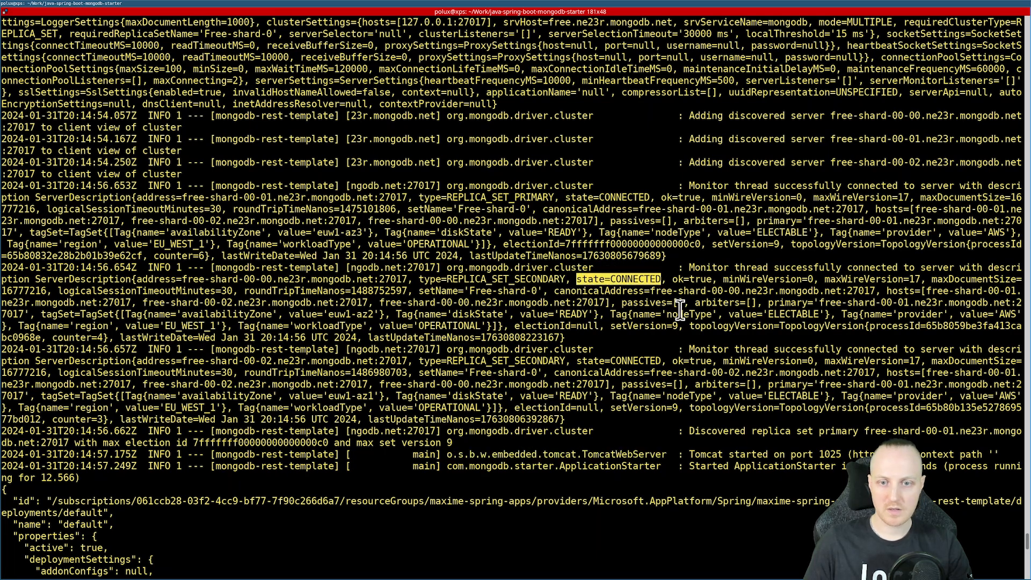
pyautogui.moveTo(506, 365)
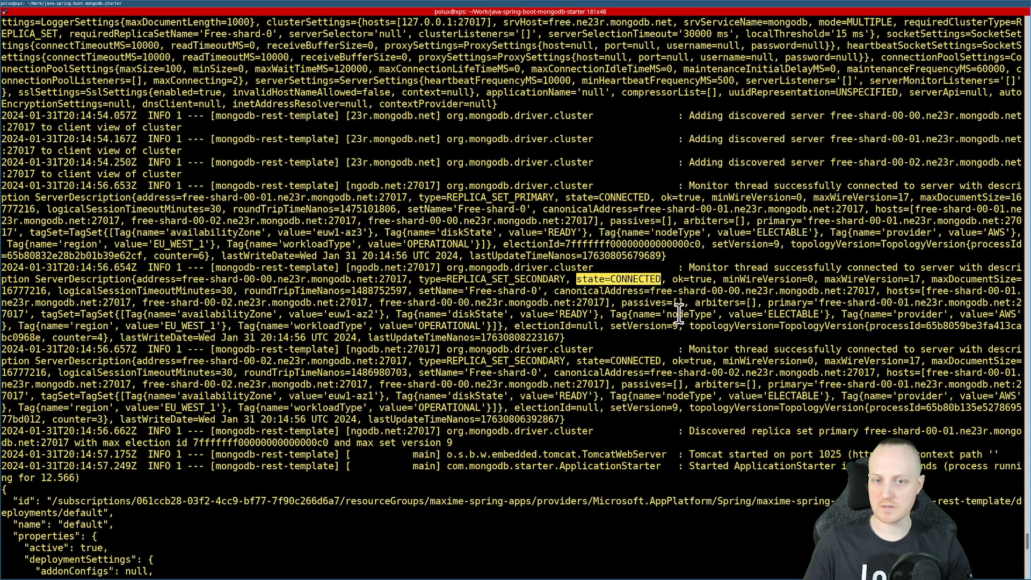
pyautogui.moveTo(827, 262)
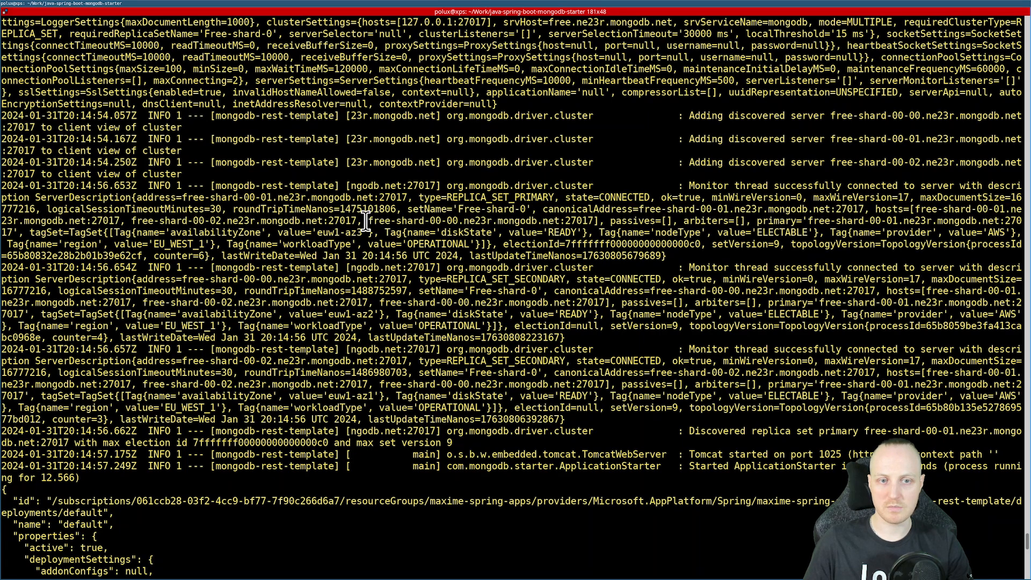
pyautogui.doubleClick(480, 220)
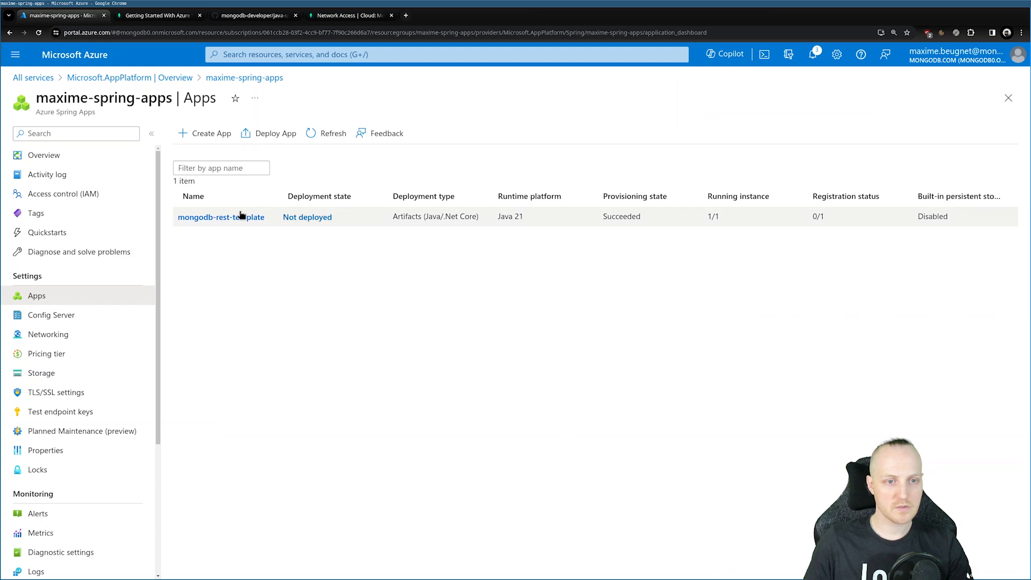
# Step: Assign a public endpoint to mongodb-rest-template and copy its azuremicroservices.io URL
pyautogui.click(221, 216)
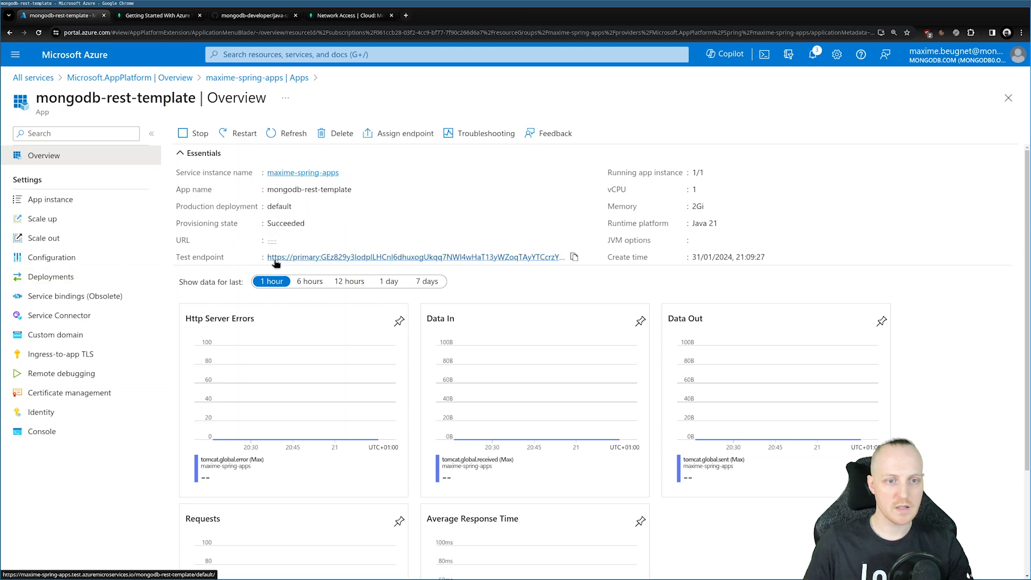
pyautogui.moveTo(480, 258)
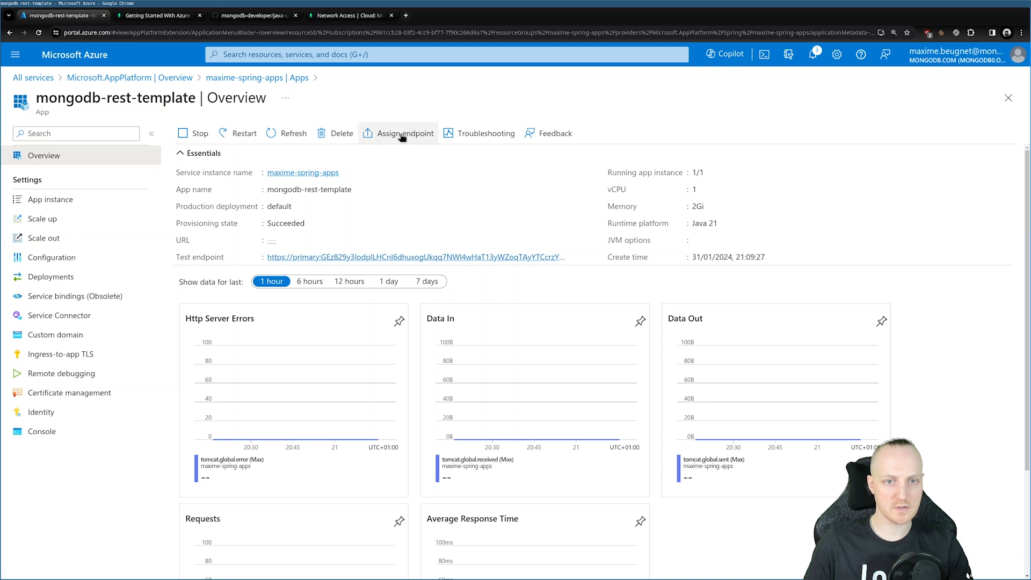
pyautogui.moveTo(405, 133)
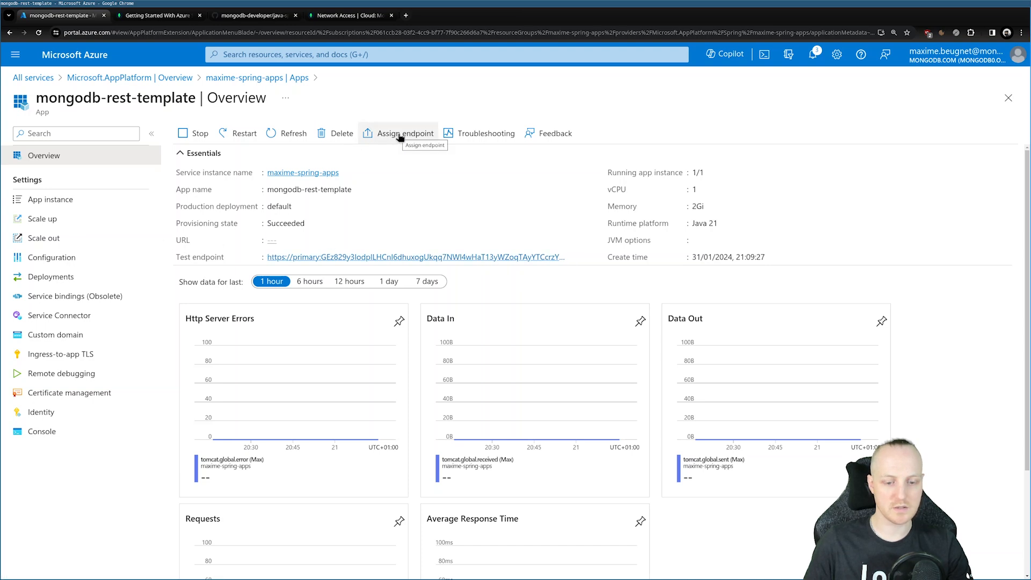
pyautogui.click(405, 133)
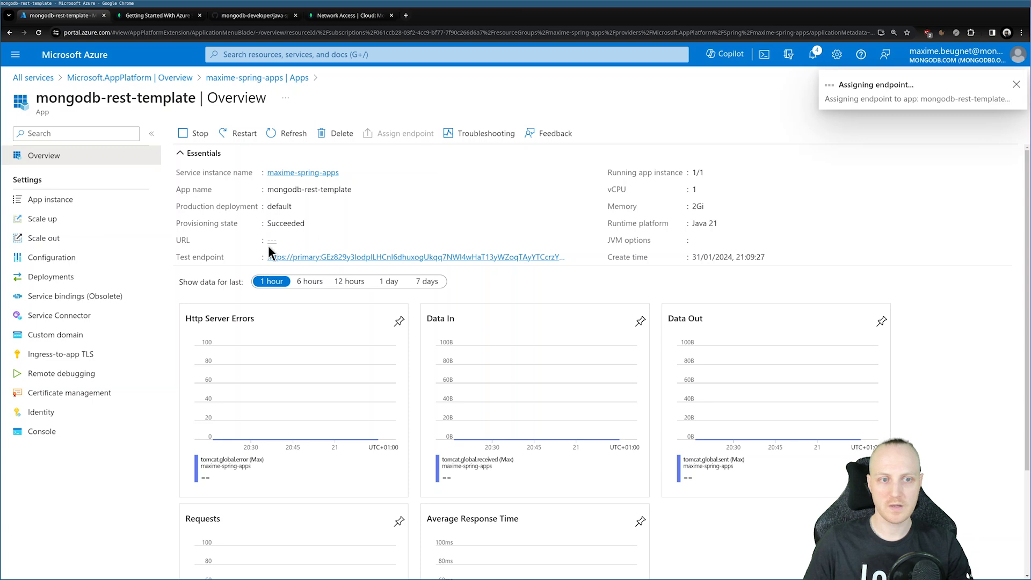
pyautogui.moveTo(412, 251)
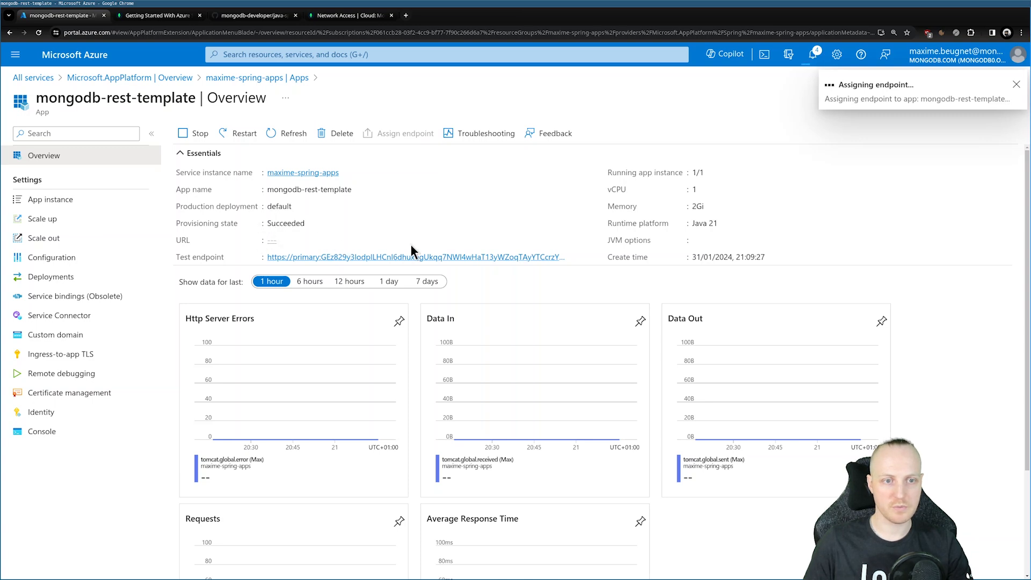
pyautogui.click(1016, 84)
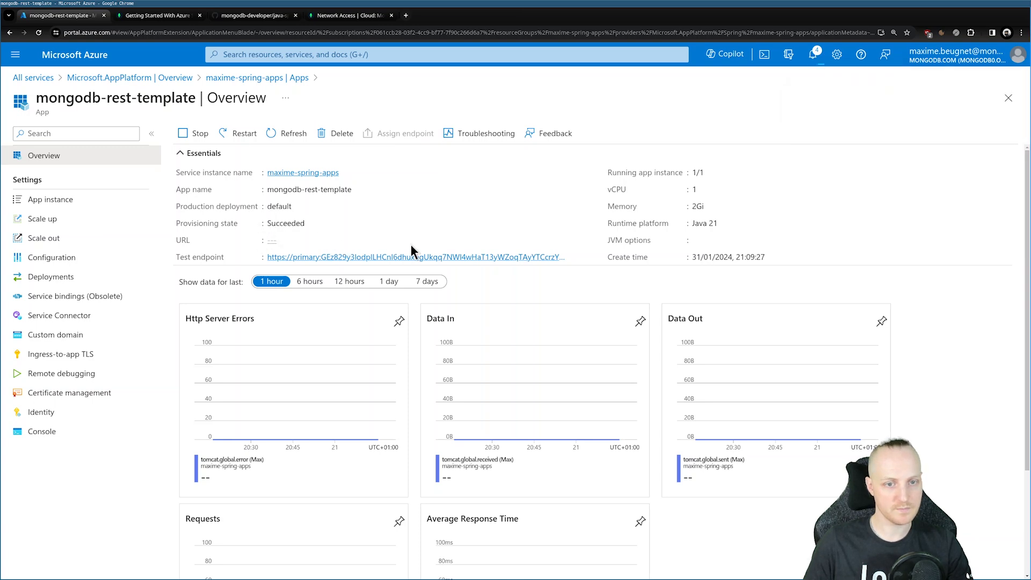
pyautogui.click(405, 133)
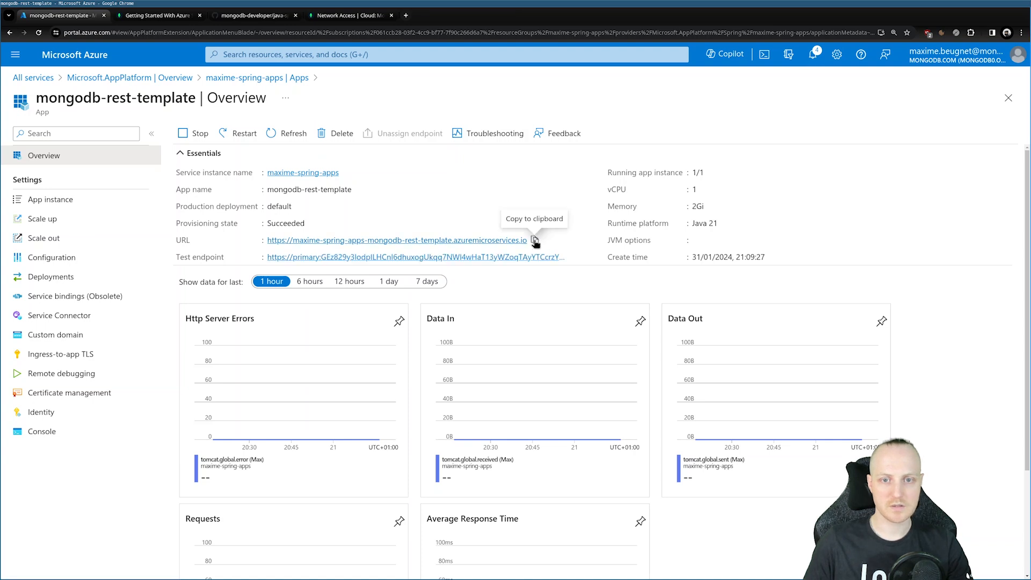
pyautogui.click(405, 15)
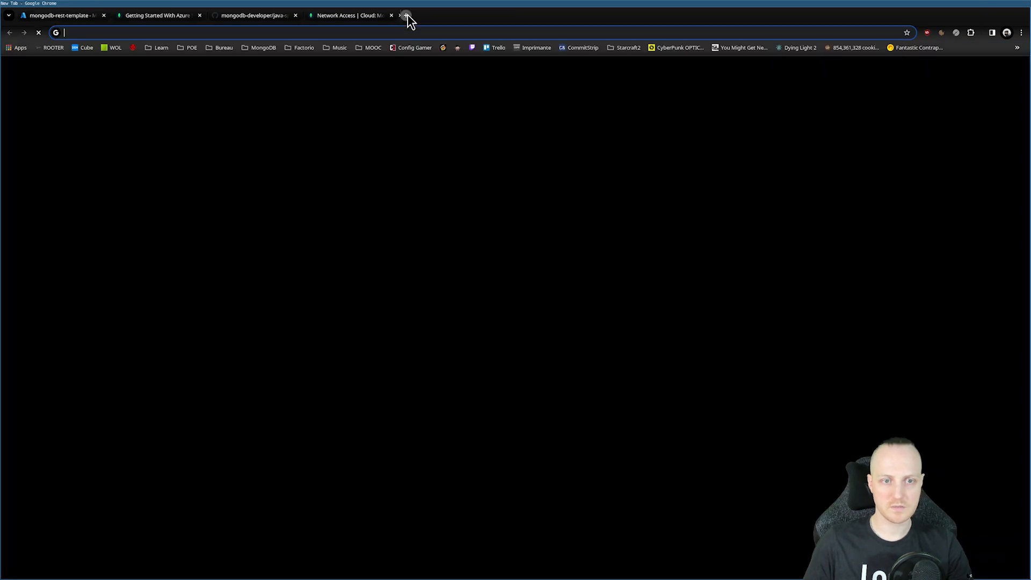
pyautogui.click(406, 15)
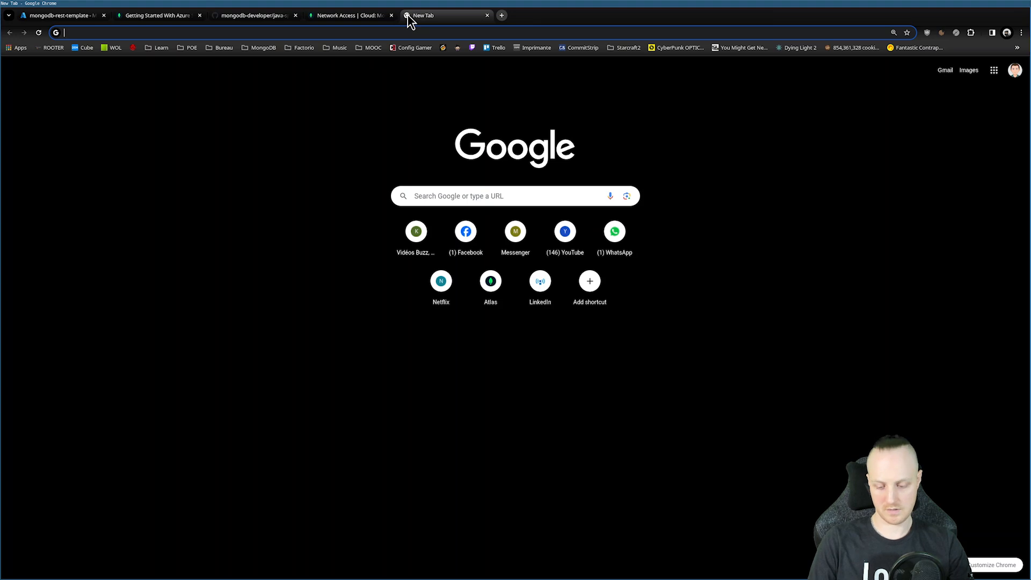
pyautogui.write('https://maxime-spring-apps-mongodb-rest-template.azuremicroservices.io')
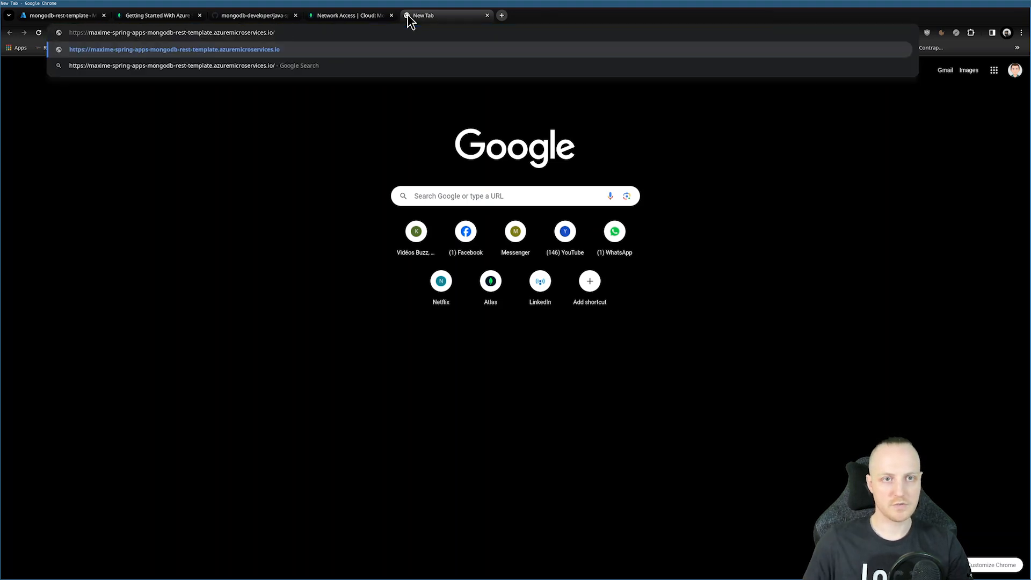
pyautogui.write('/swagger-ui/')
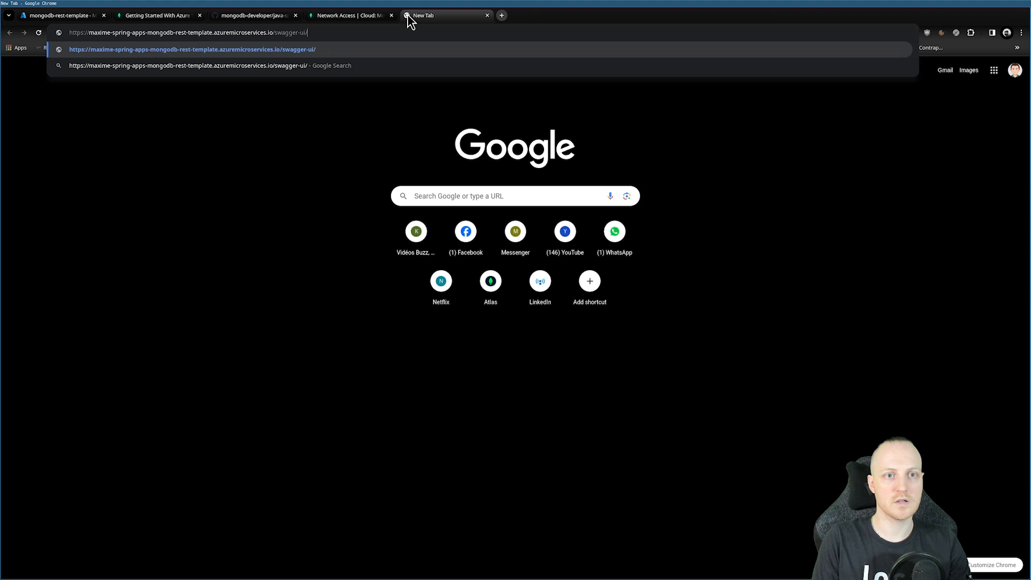
pyautogui.write('index.html#/')
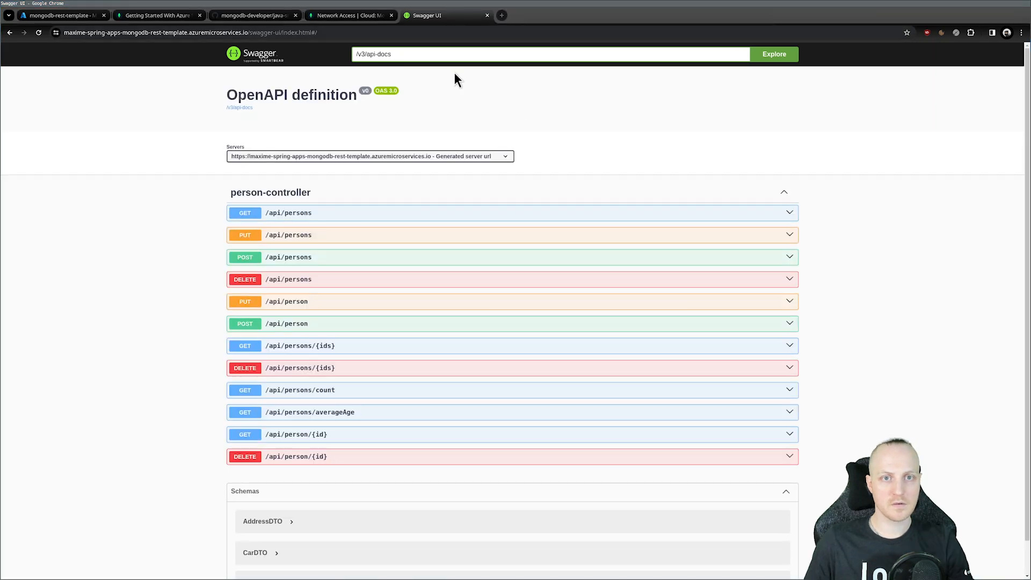
pyautogui.moveTo(356, 165)
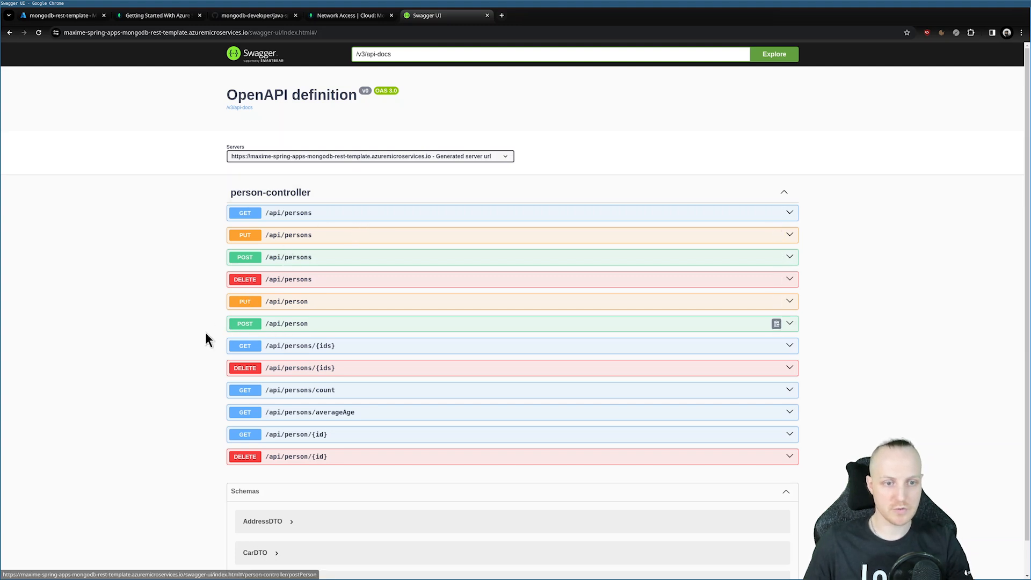
# Step: Prepare a POST /api/person body with the id line removed and firstName Maxime
pyautogui.click(285, 323)
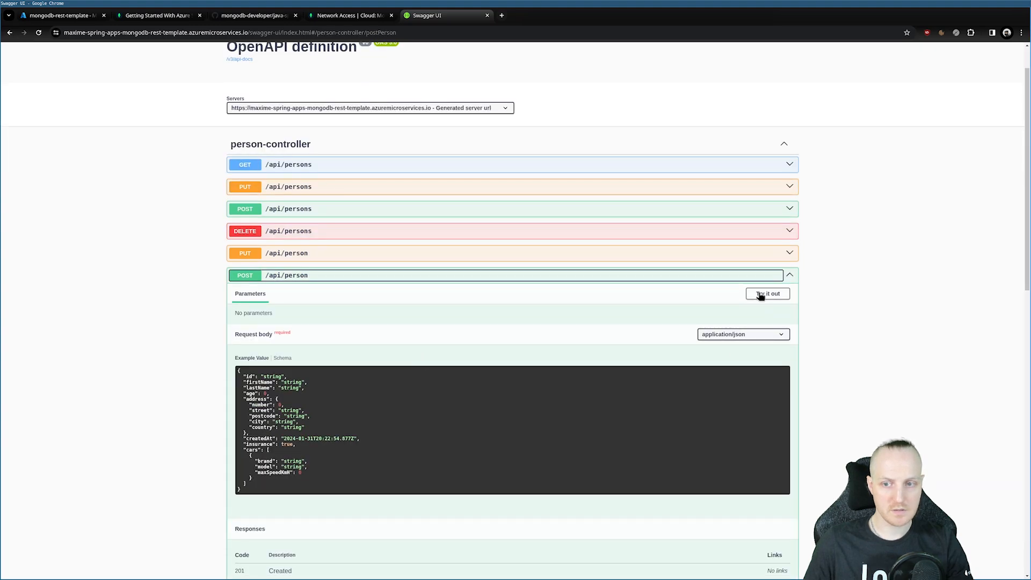
pyautogui.click(767, 293)
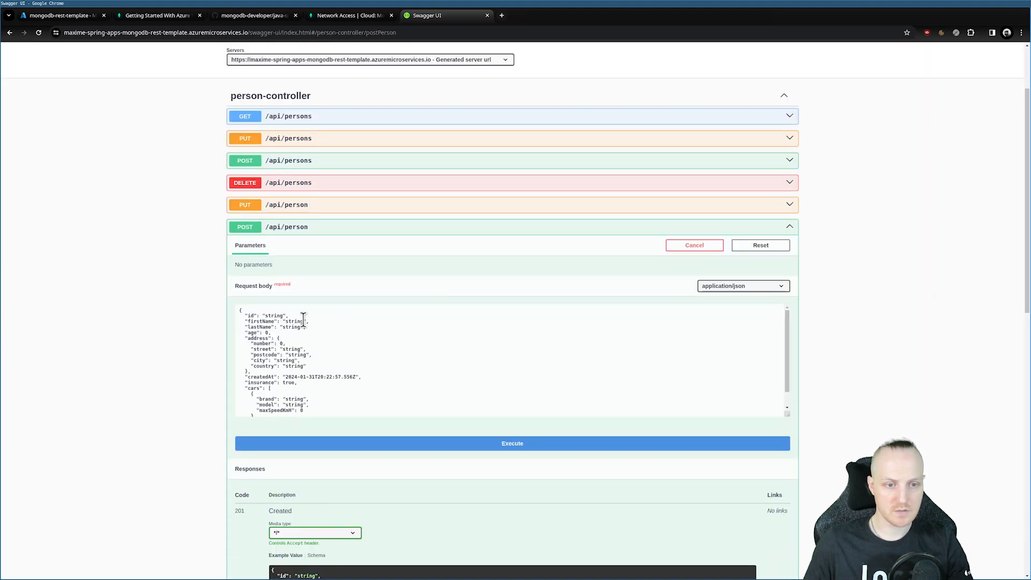
pyautogui.doubleClick(276, 316)
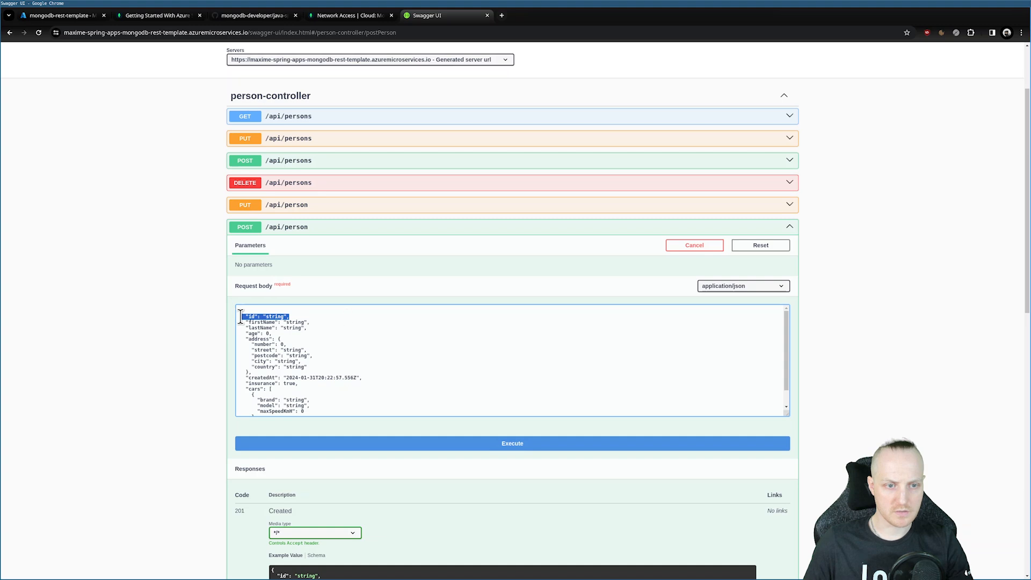
pyautogui.press('Delete')
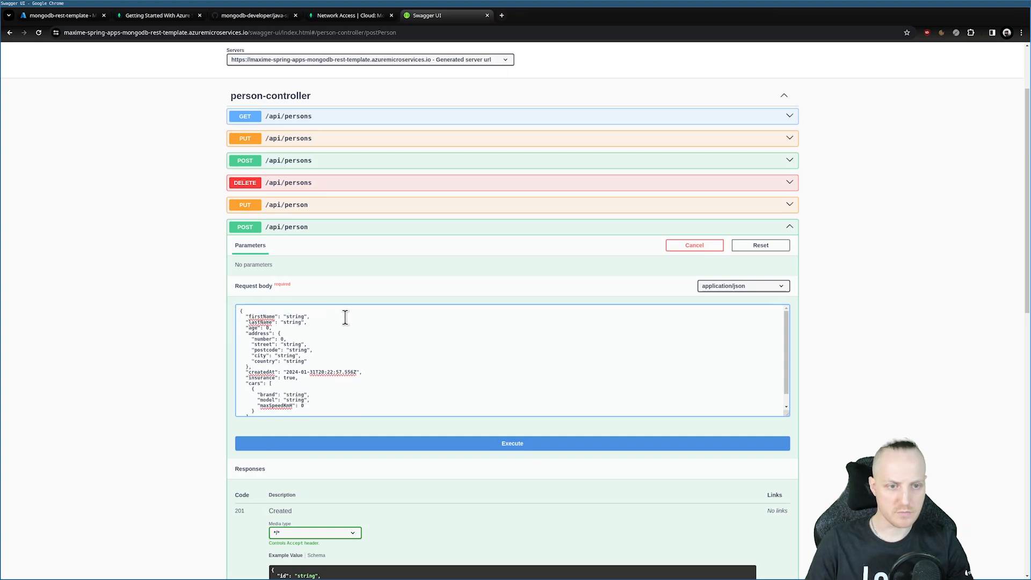
pyautogui.scroll(-3)
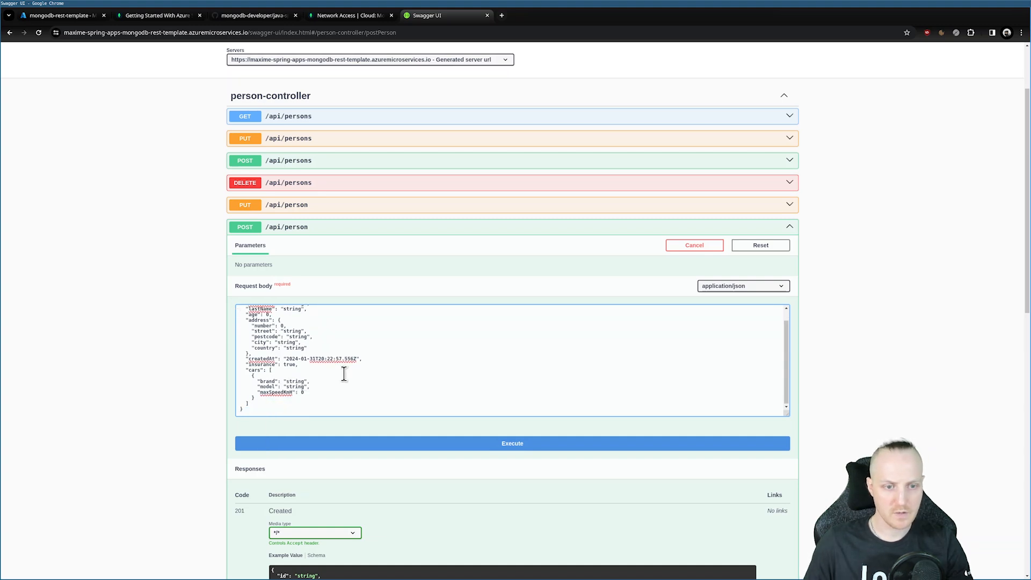
pyautogui.doubleClick(294, 316)
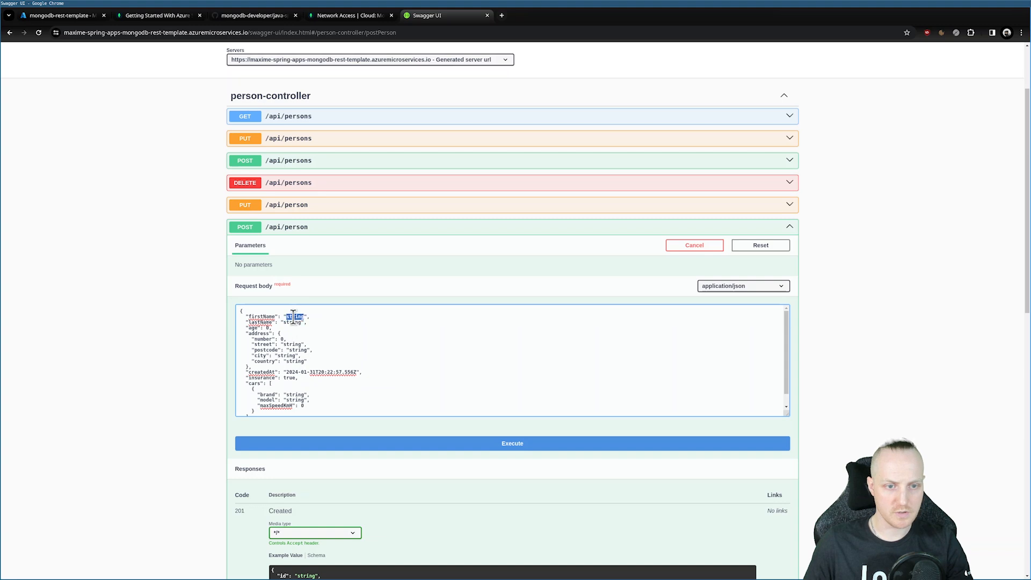
pyautogui.write('Maxime')
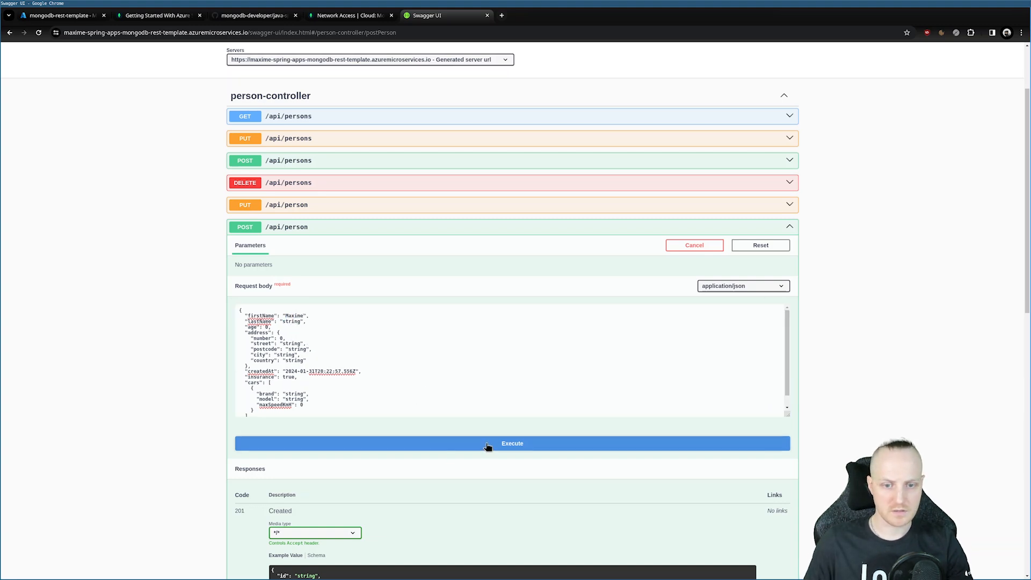
# Step: Execute the create-person request, check the 201 response with generated id, and return to Atlas
pyautogui.click(511, 444)
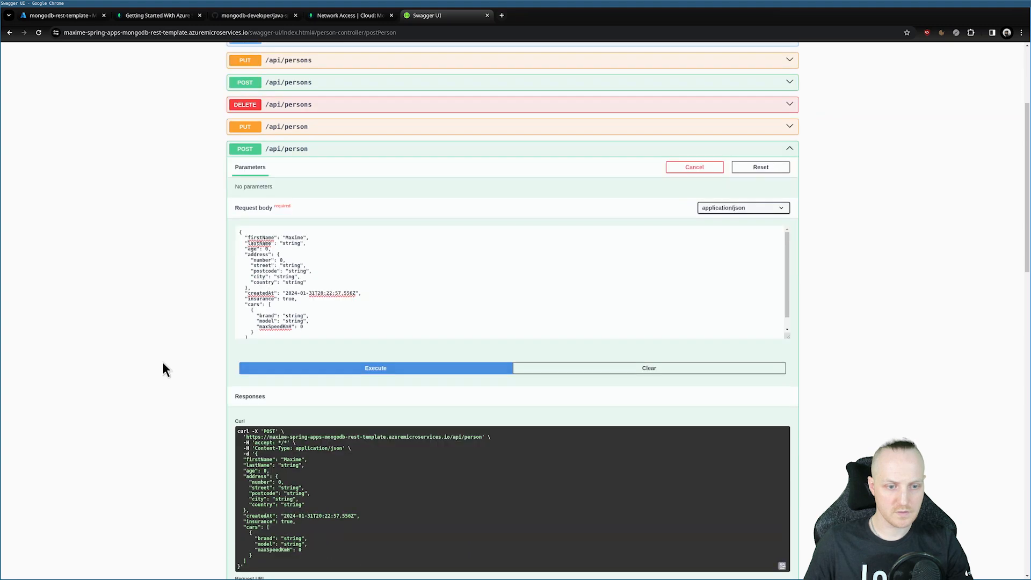
pyautogui.click(375, 368)
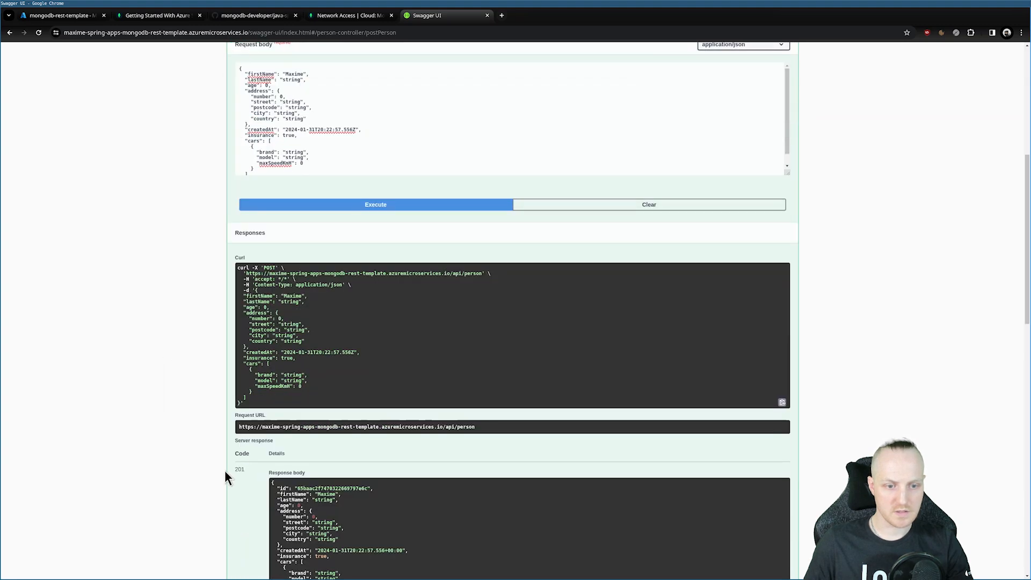
pyautogui.scroll(-3)
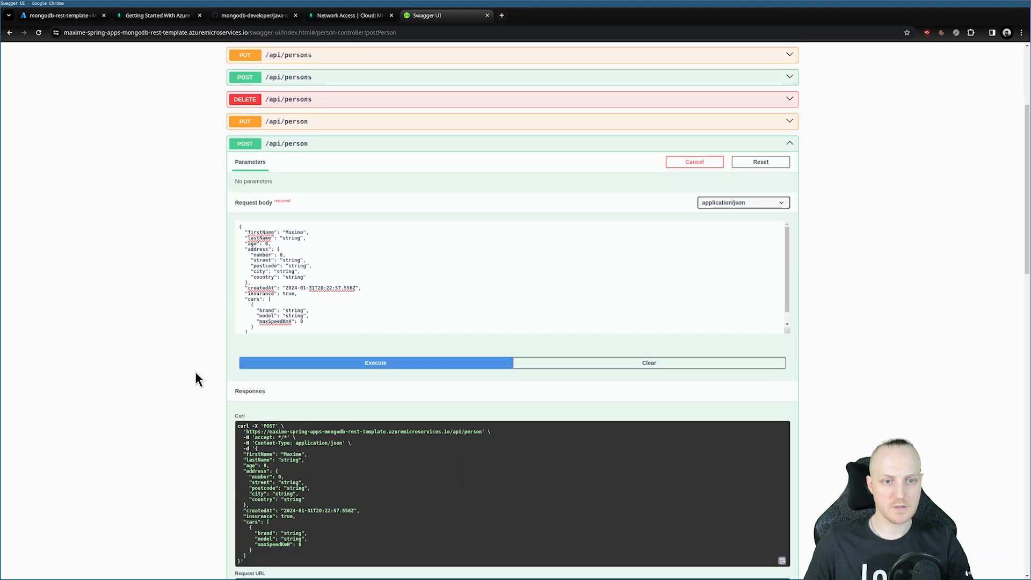
pyautogui.click(349, 15)
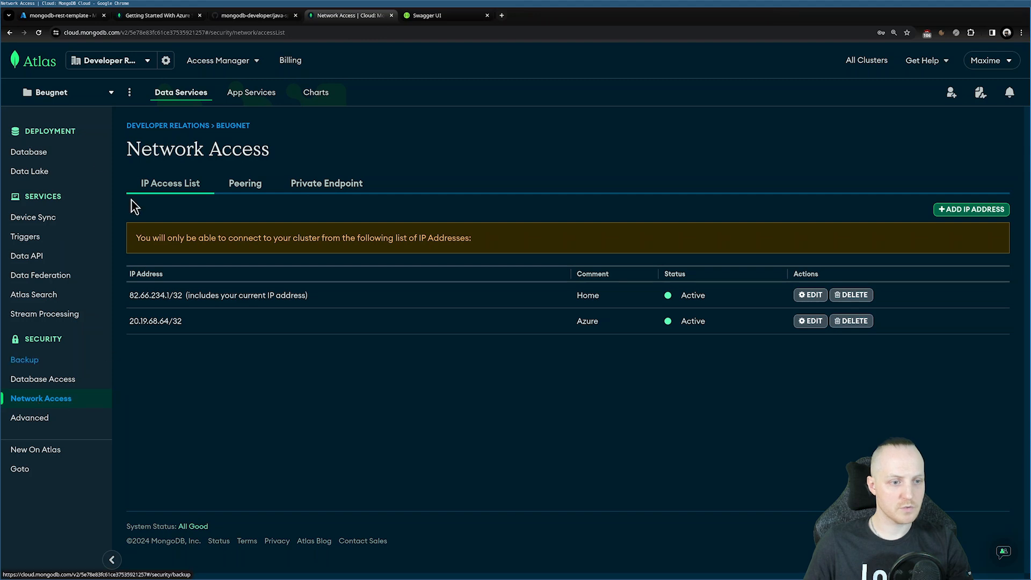
# Step: Browse the cluster's test.persons collection and expand the stored document showing firstName Maxime
pyautogui.click(29, 151)
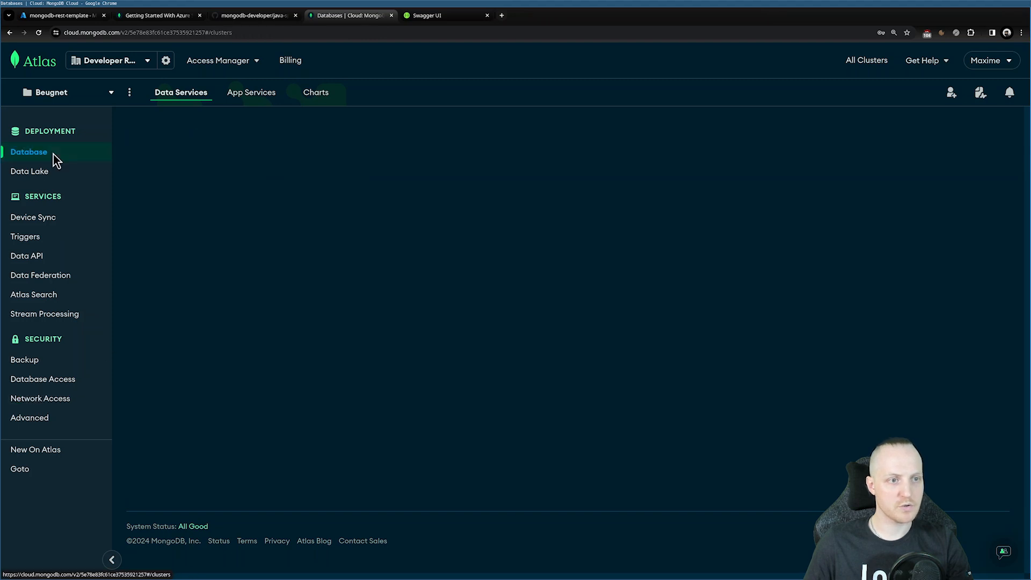
pyautogui.click(29, 151)
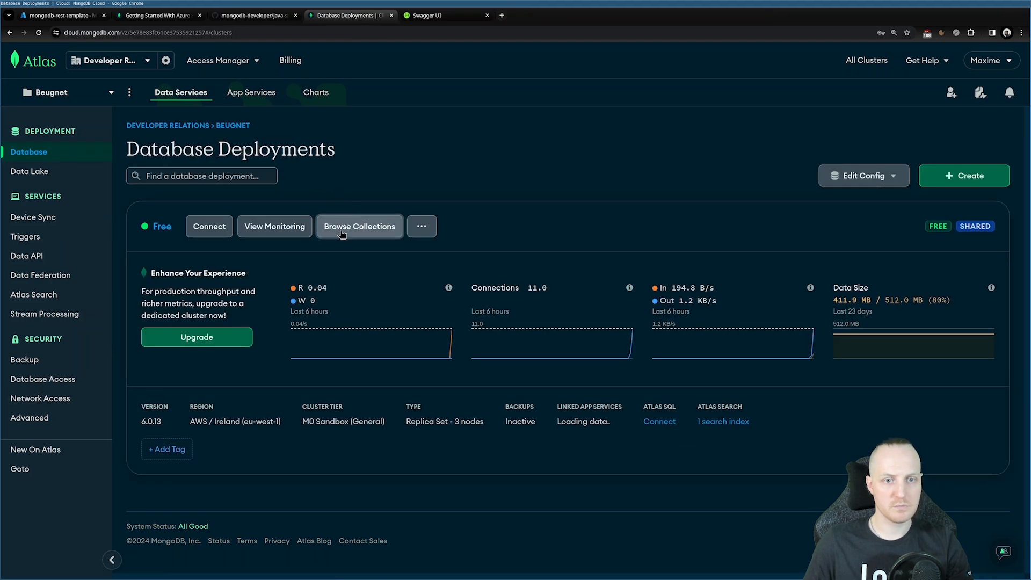
pyautogui.click(358, 226)
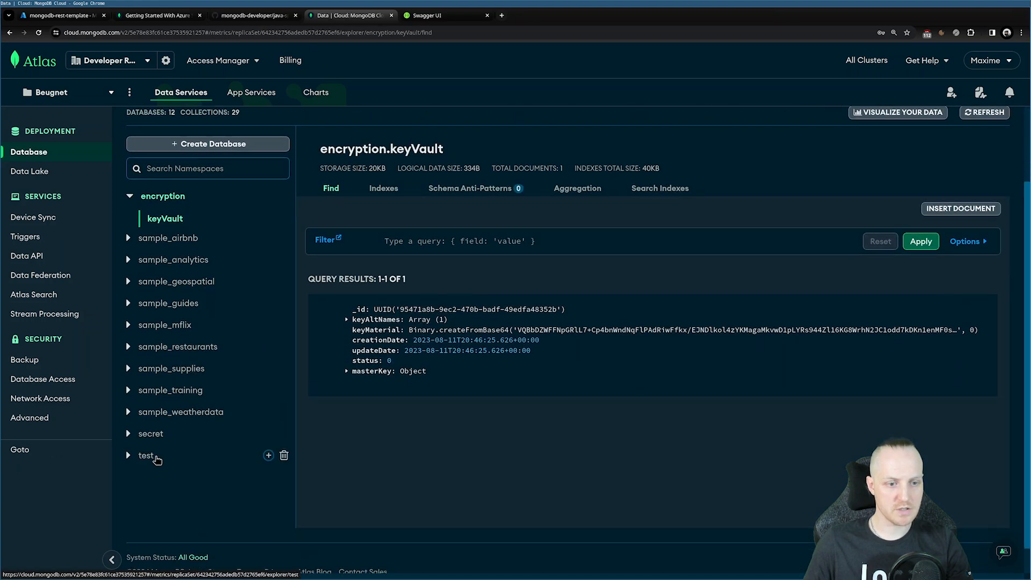
pyautogui.click(145, 455)
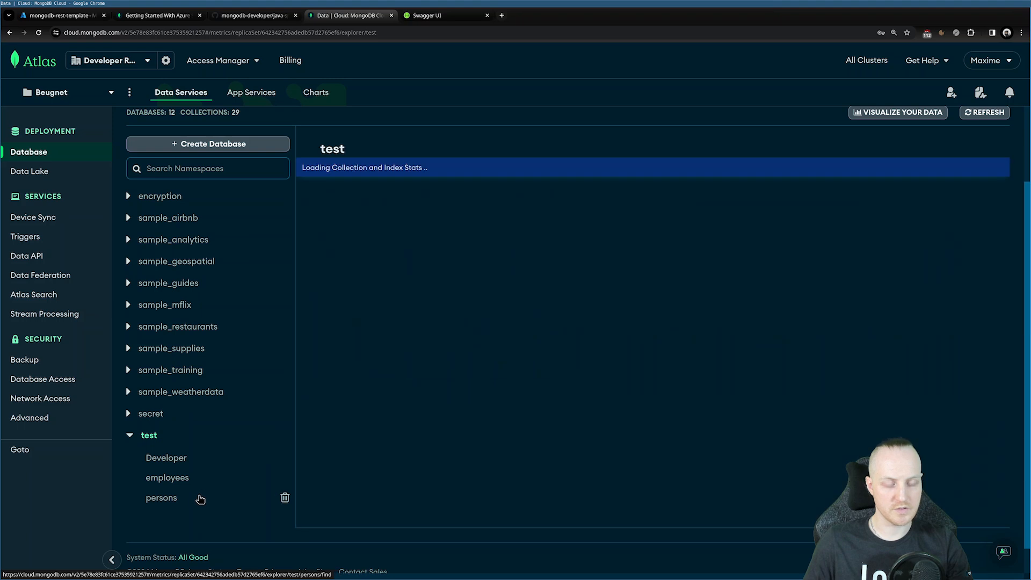
pyautogui.click(161, 497)
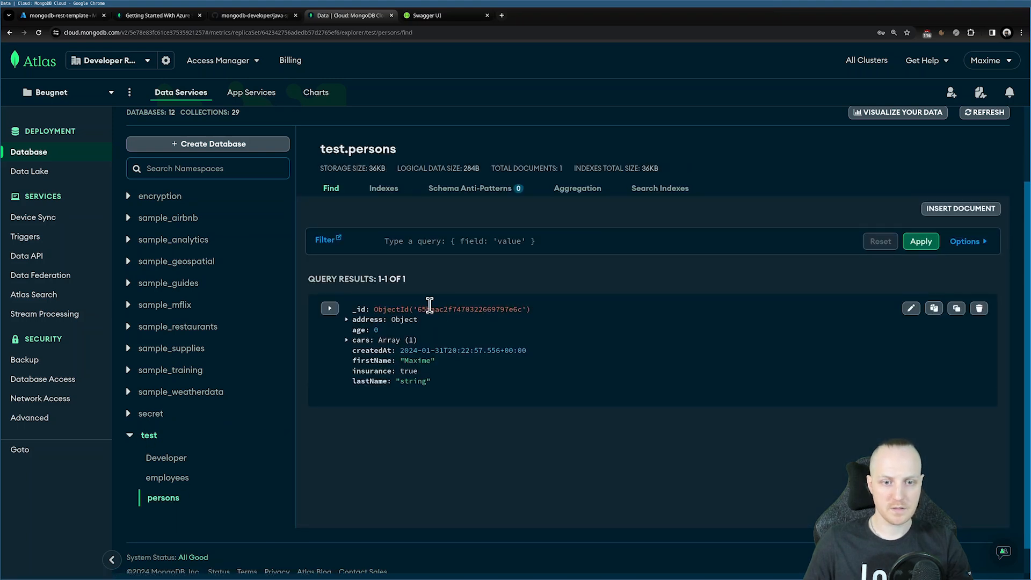
pyautogui.click(330, 308)
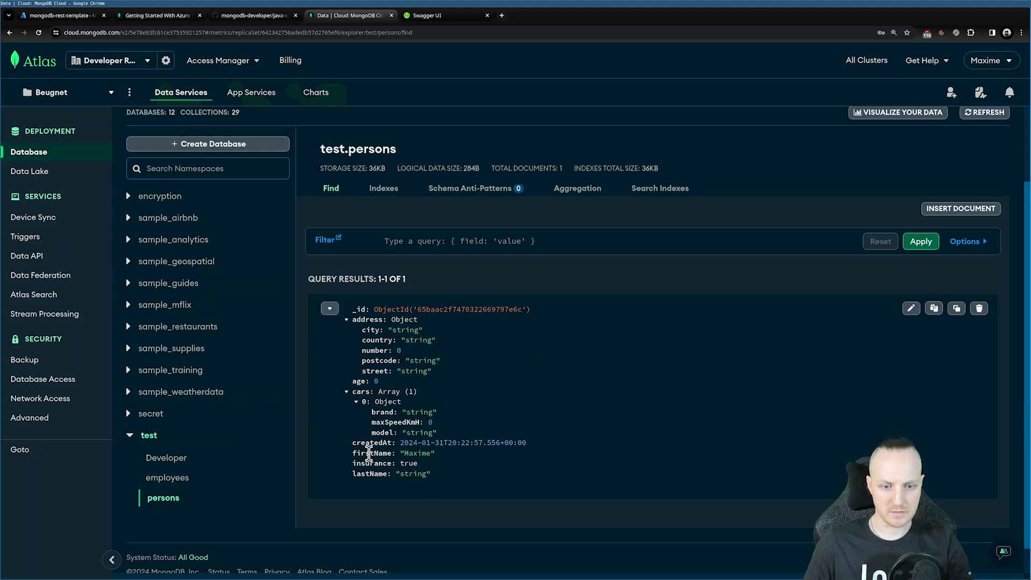
pyautogui.doubleClick(390, 453)
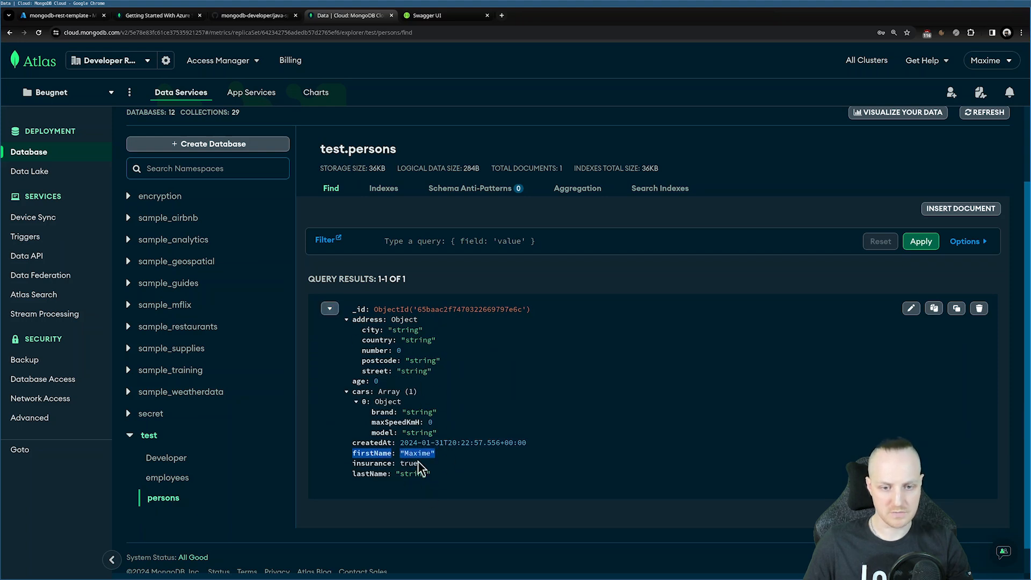
pyautogui.moveTo(617, 410)
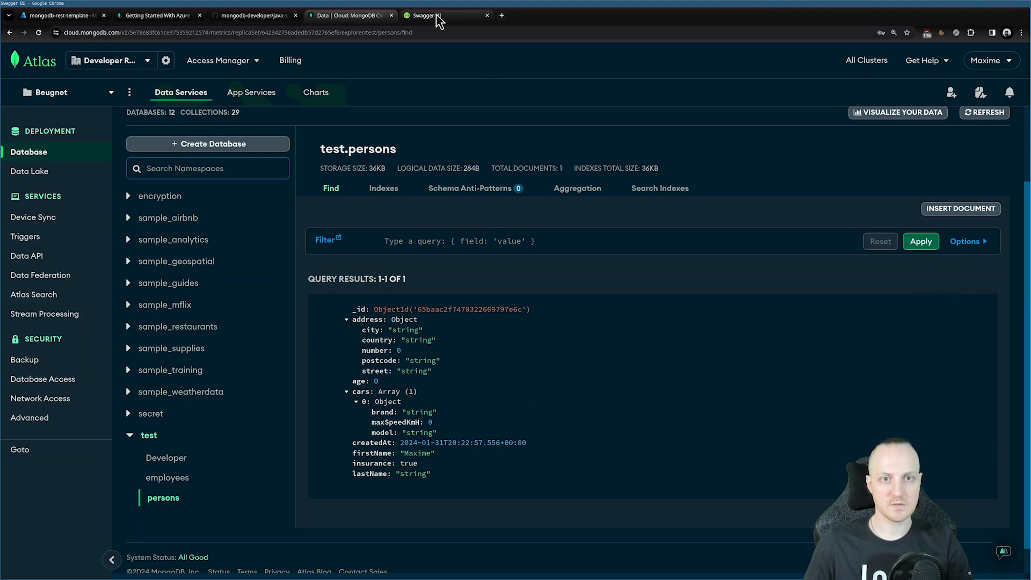
# Step: Run GET /api/persons in Swagger UI and see the Maxime document returned with 200
pyautogui.click(427, 15)
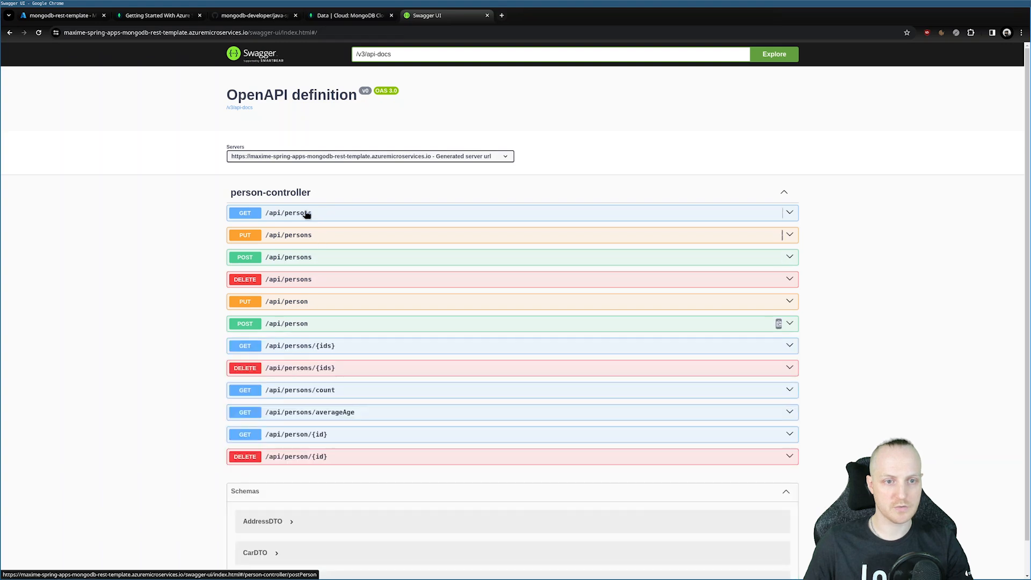
pyautogui.click(288, 212)
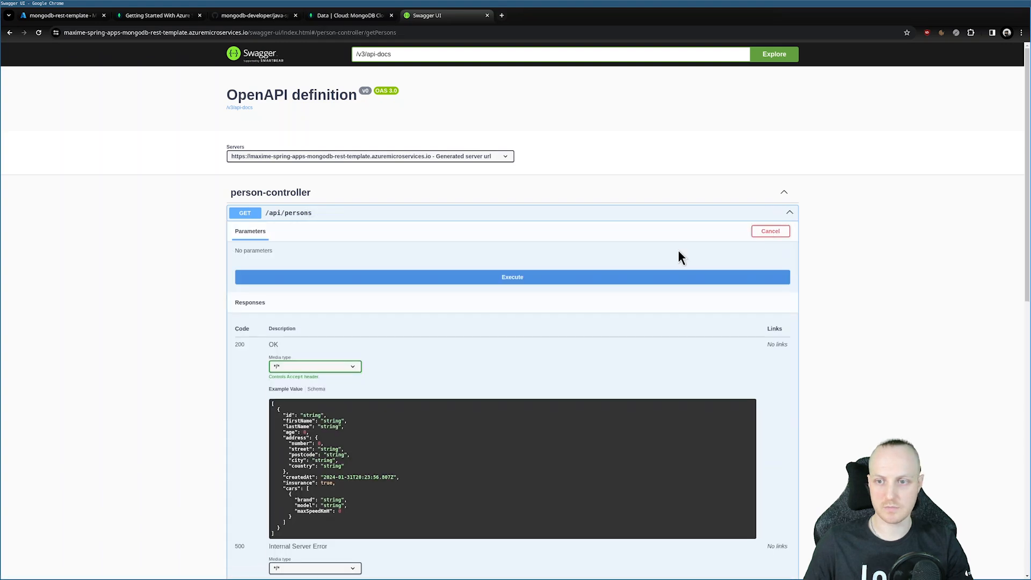
pyautogui.click(512, 277)
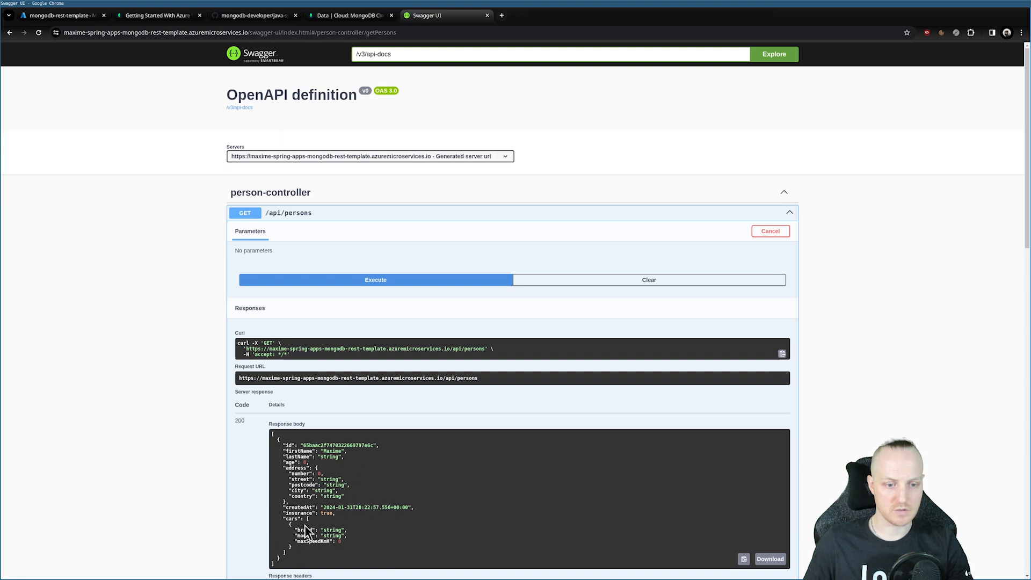
pyautogui.moveTo(288, 436)
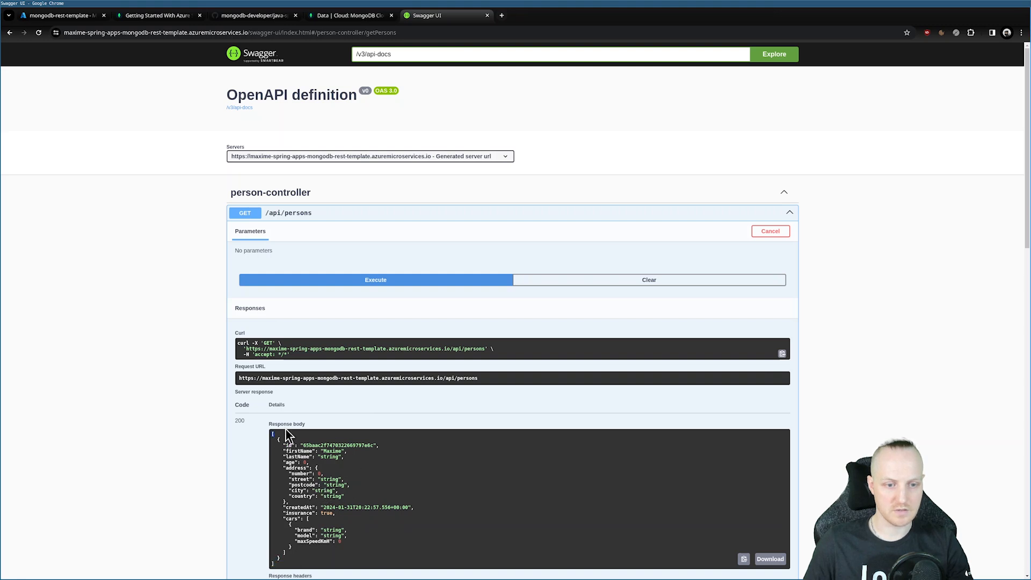